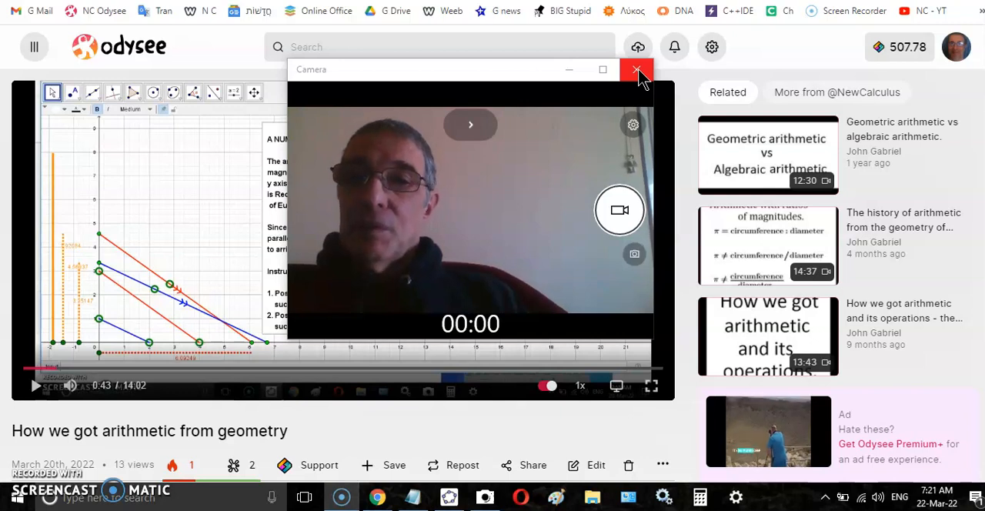
Close the Camera window over the Odysee video and scroll to its geometry instructions.
click(638, 70)
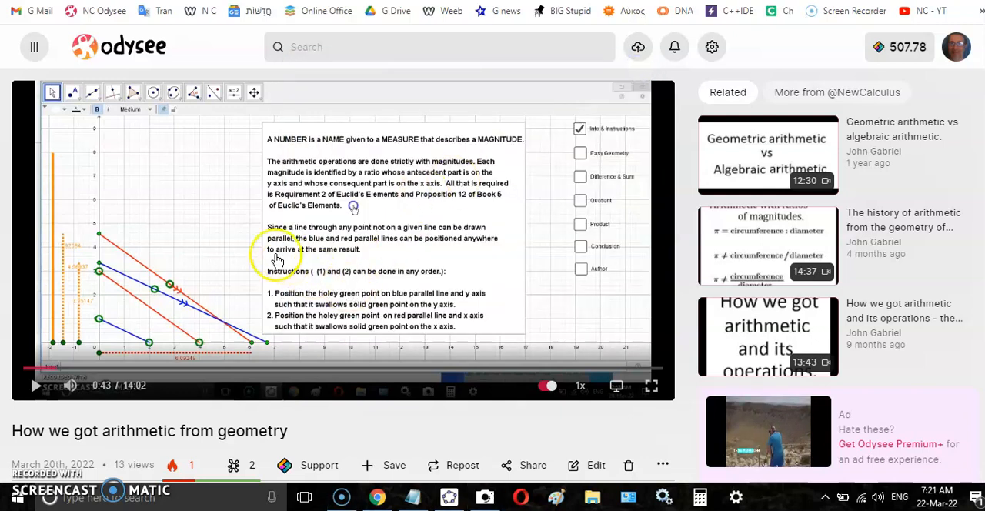
mouse_move(162, 400)
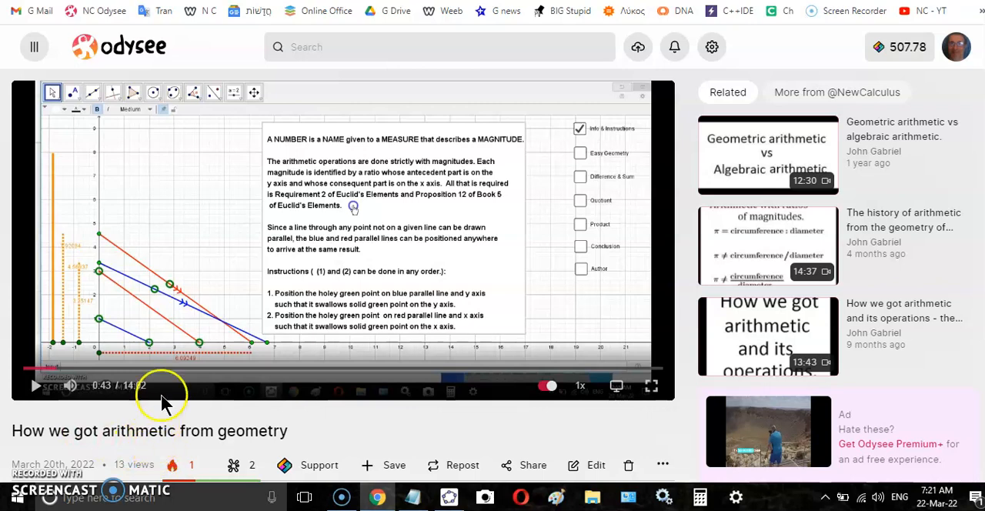
scroll(down, 3)
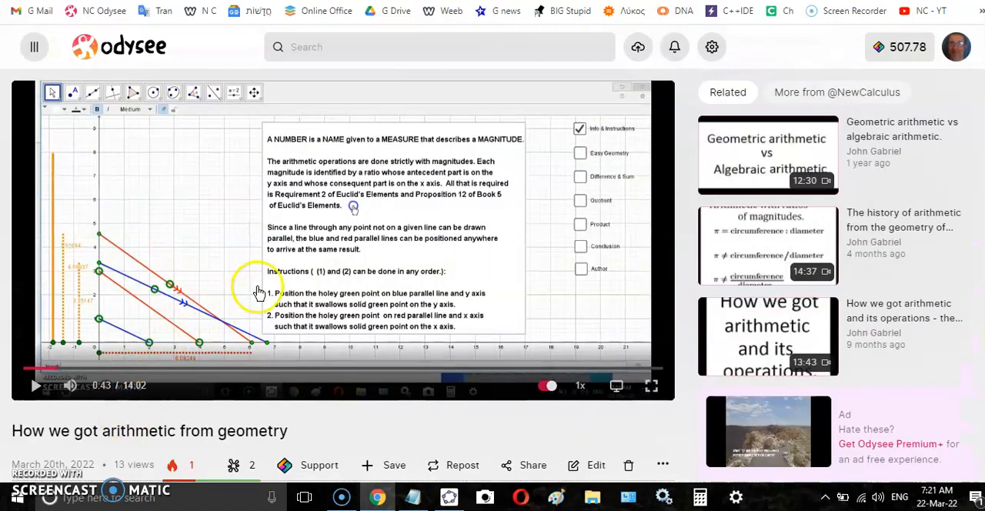
mouse_move(285, 173)
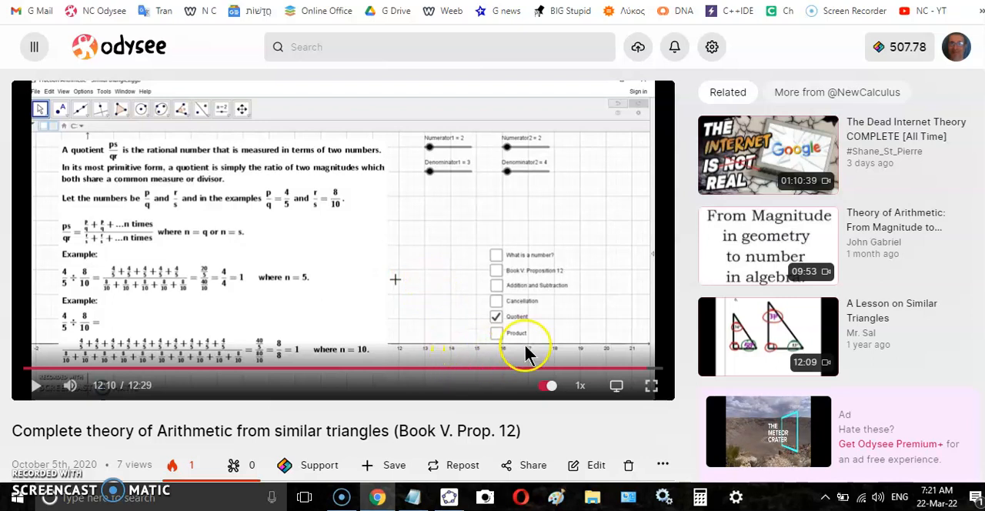
mouse_move(377, 279)
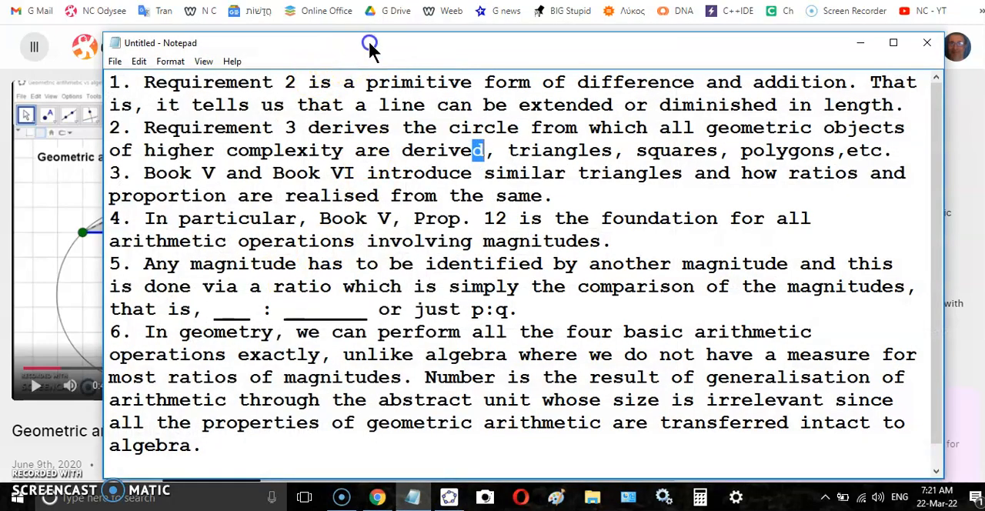
mouse_move(468, 115)
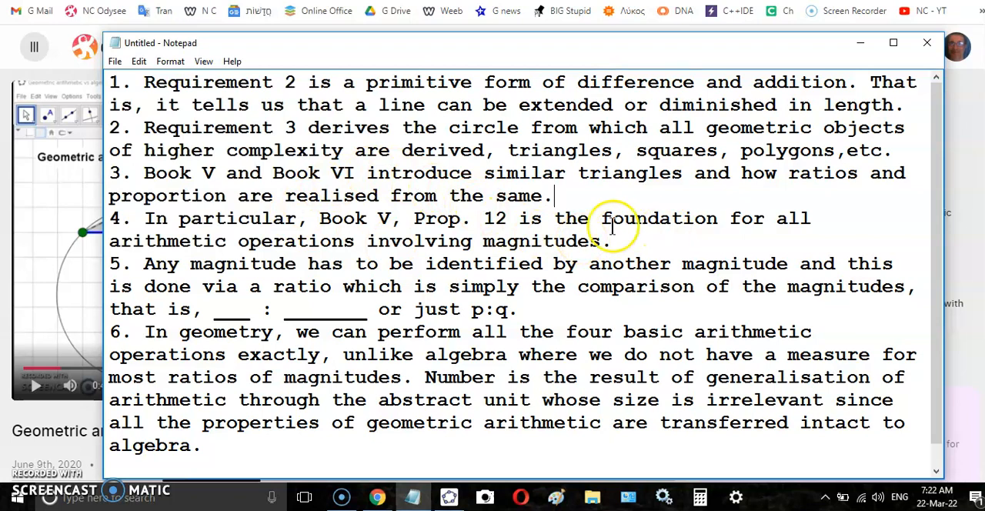
mouse_move(362, 309)
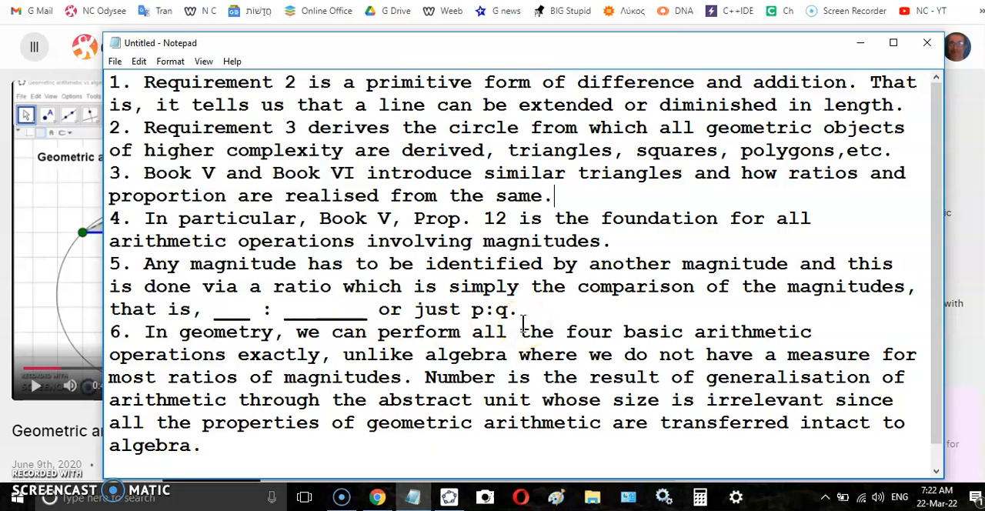
mouse_move(735, 298)
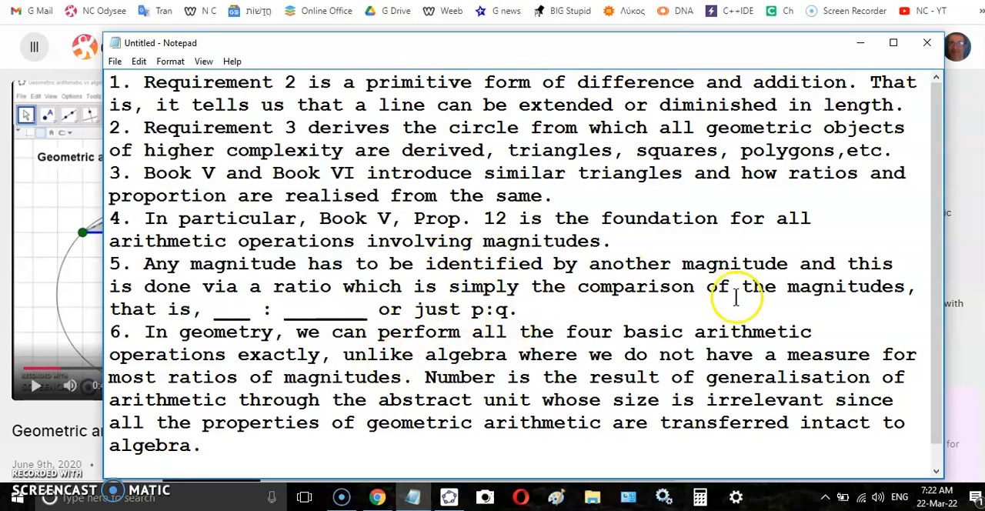
mouse_move(731, 296)
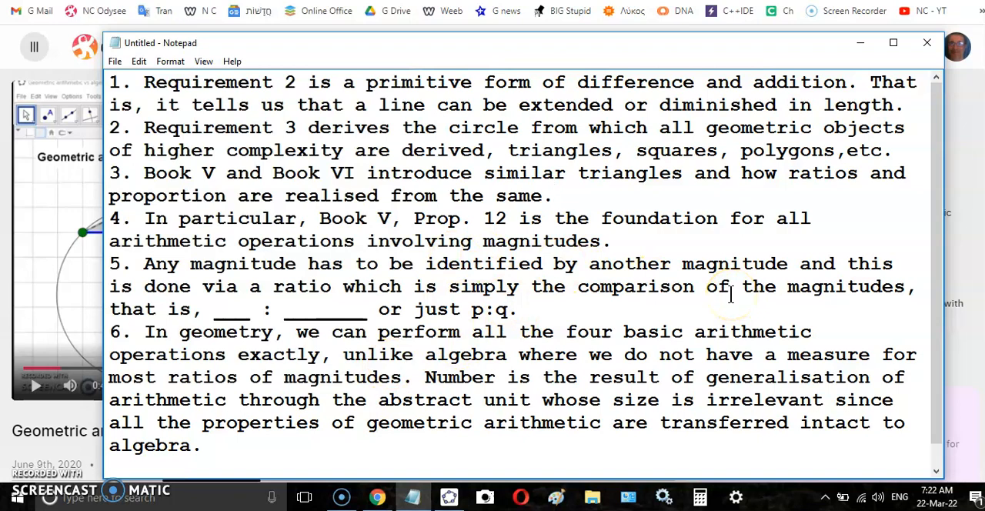
mouse_move(762, 331)
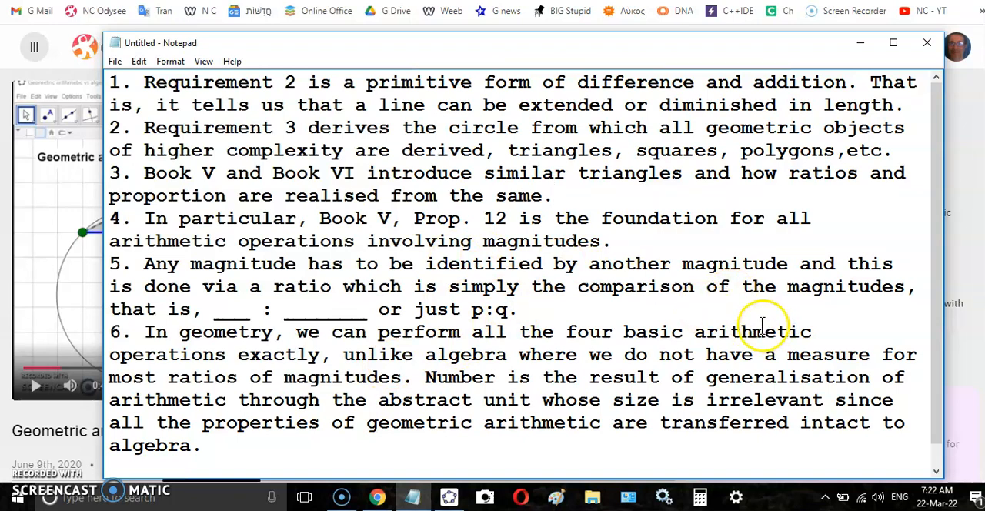
mouse_move(612, 331)
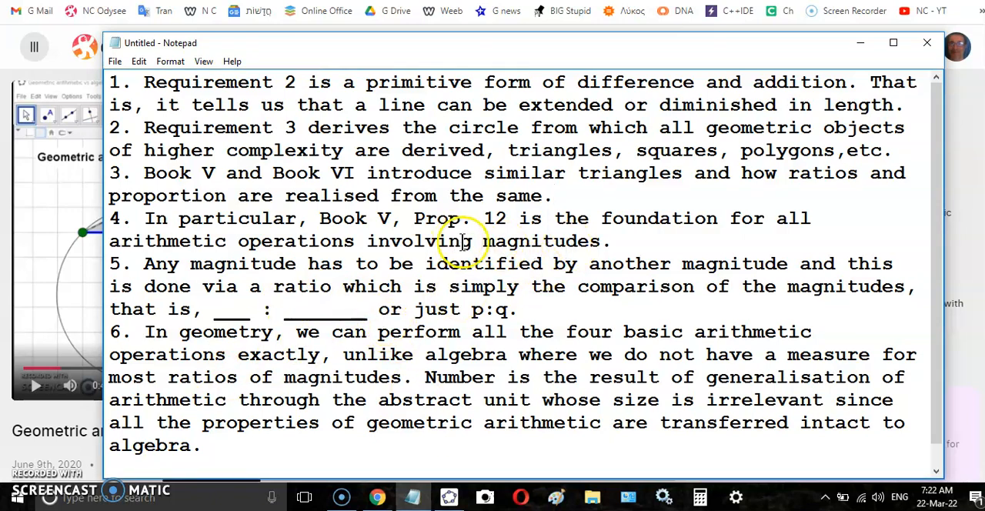
mouse_move(573, 208)
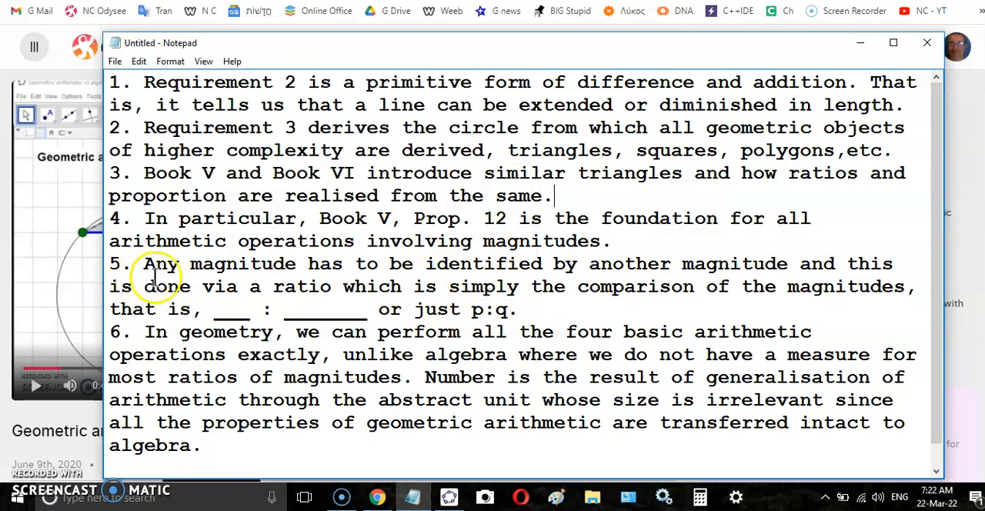
mouse_move(285, 408)
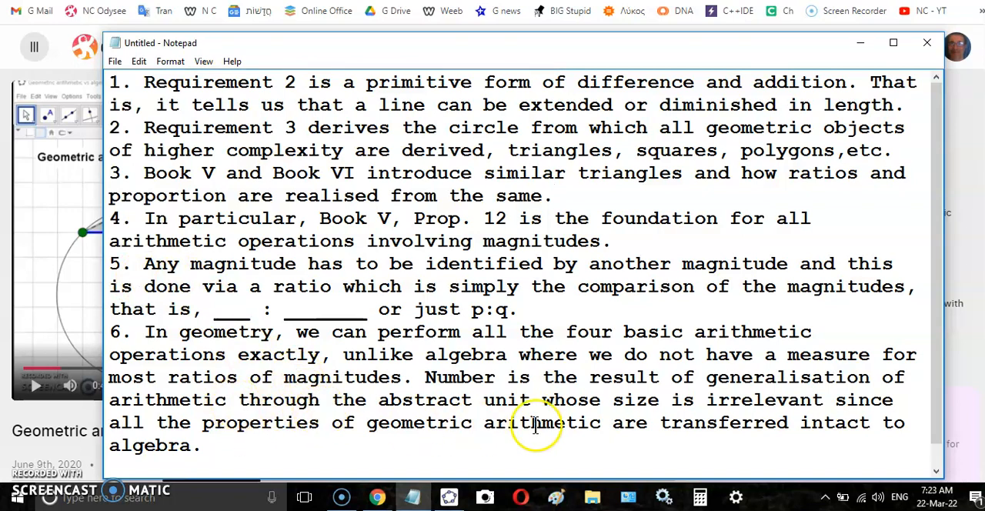
mouse_move(344, 399)
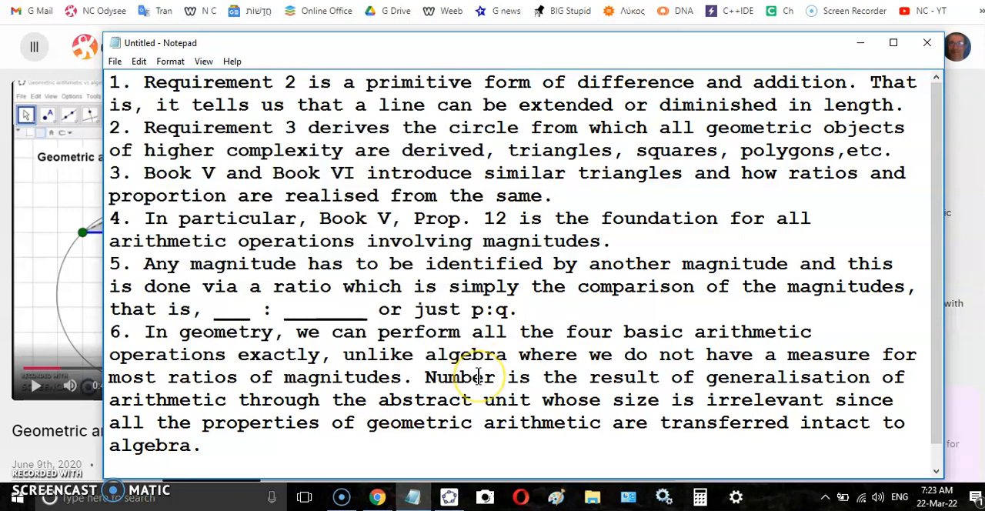
mouse_move(346, 415)
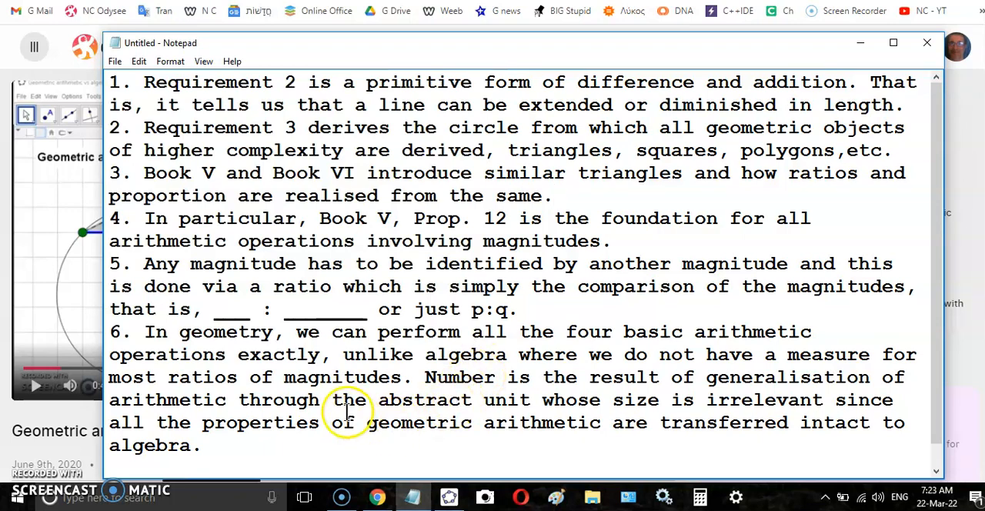
mouse_move(300, 332)
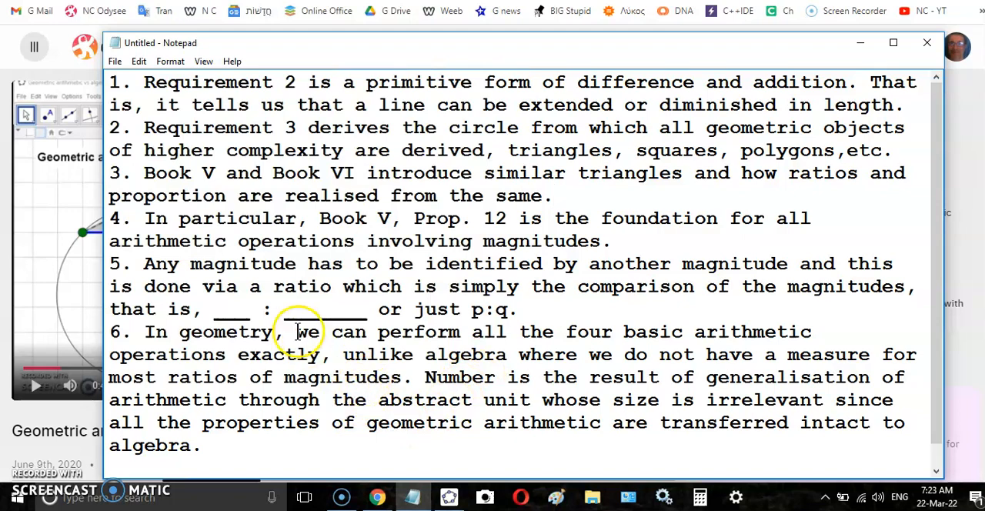
mouse_move(334, 322)
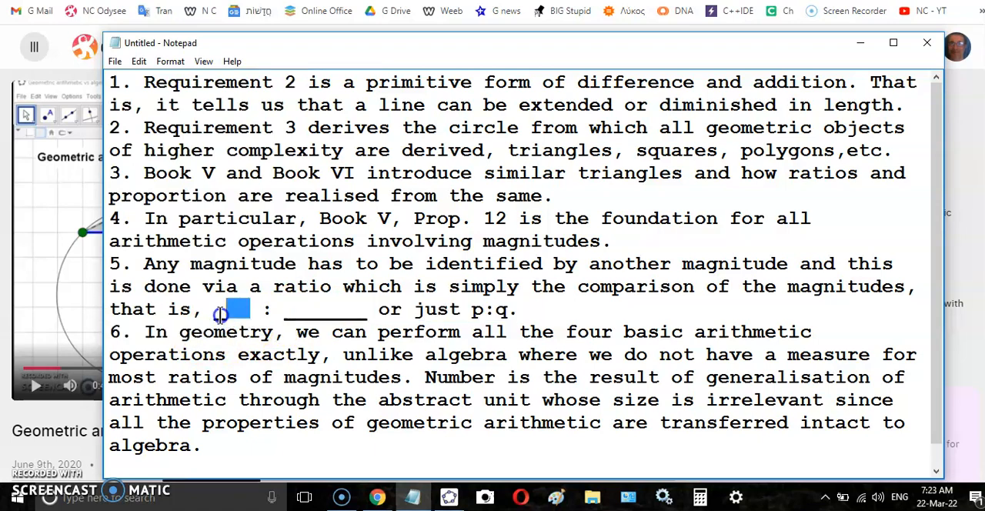
Highlight the second ratio blank in point 5 of the Notepad summary.
drag(223, 310, 366, 310)
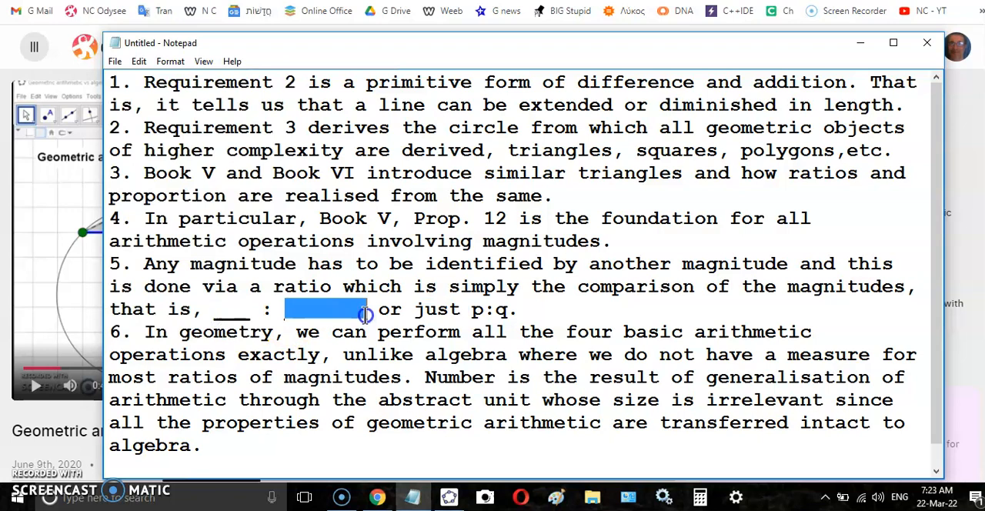
mouse_move(469, 323)
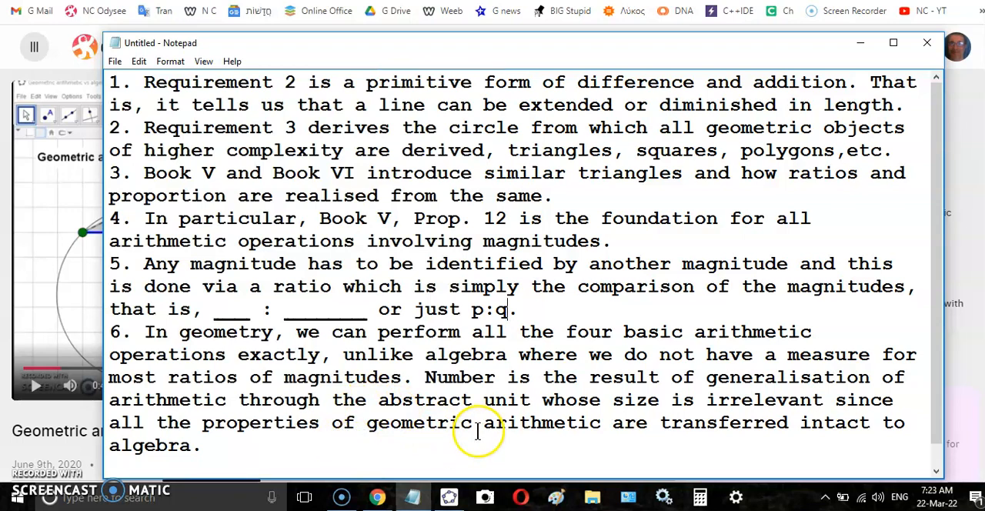
mouse_move(354, 464)
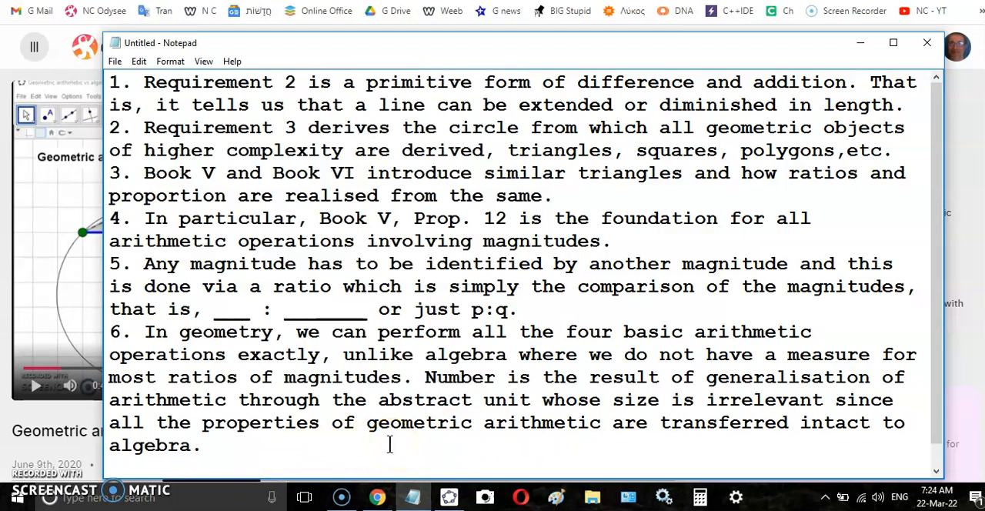
mouse_move(326, 473)
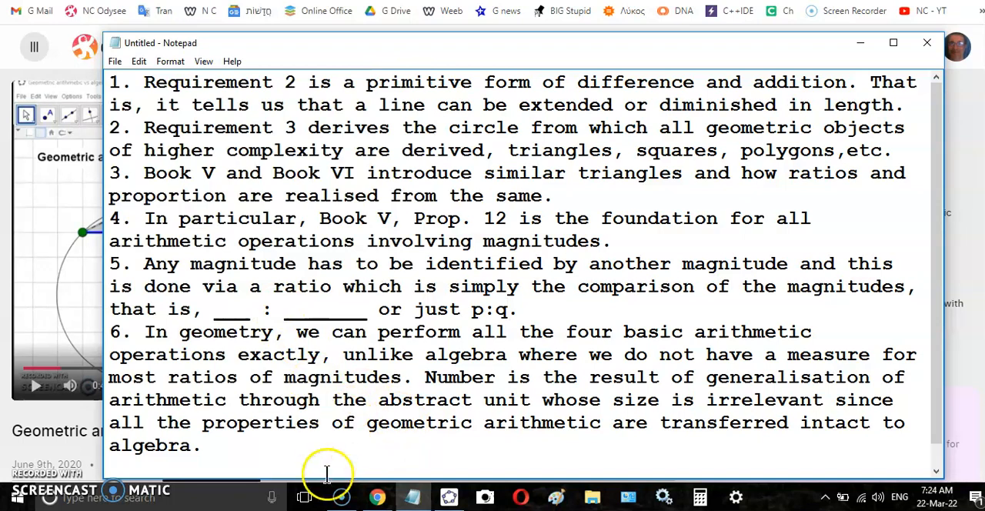
Switch to the GeoGebra applet and turn on the Proportional Magnitudes checkbox.
click(448, 497)
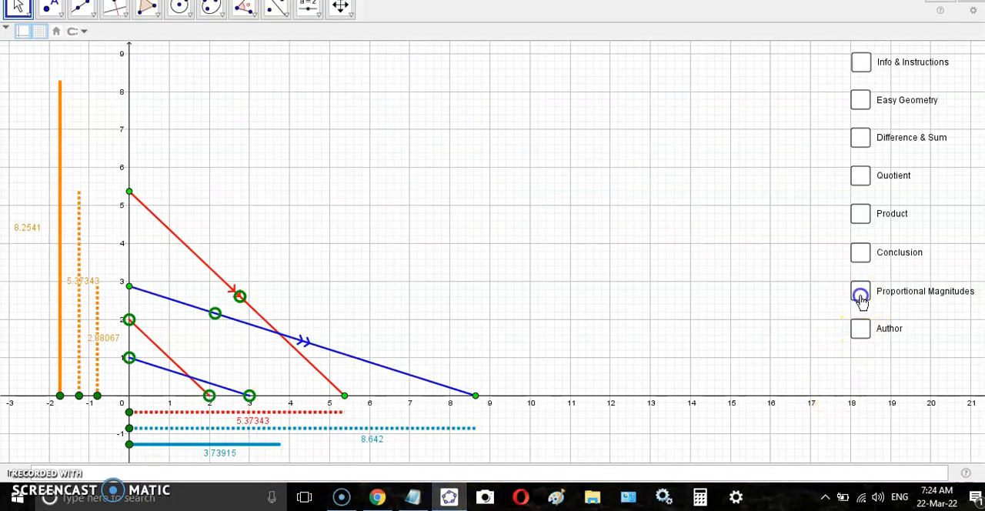
click(861, 291)
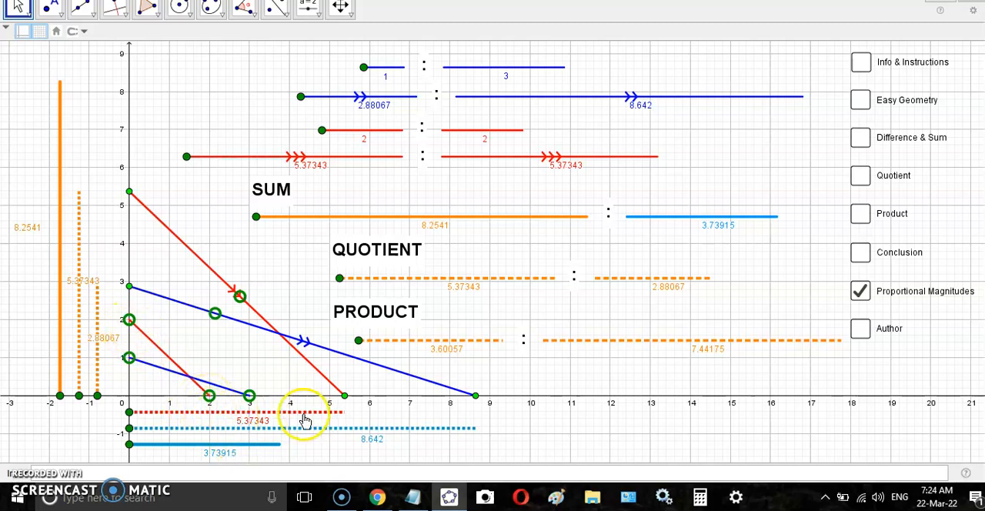
mouse_move(306, 345)
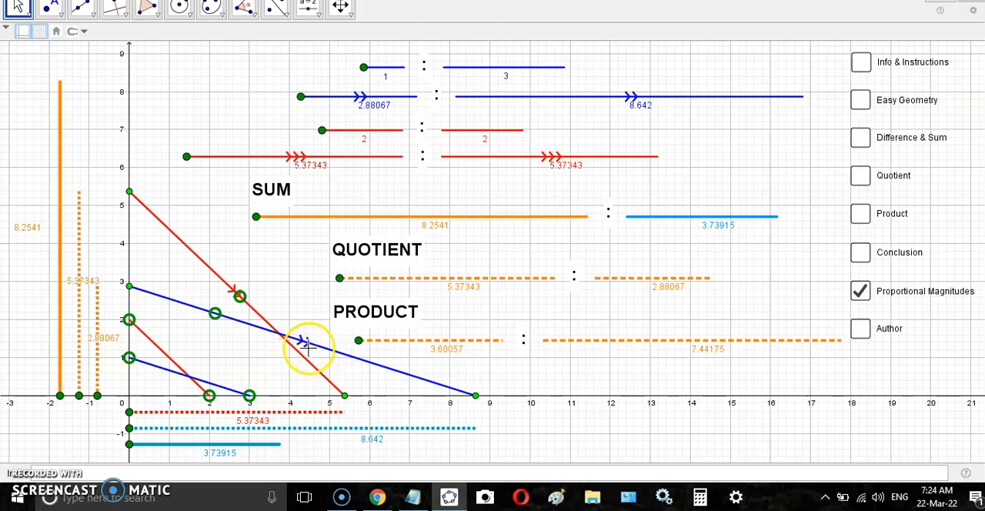
Slide the long blue and red parallel lines closer to the origin.
drag(306, 341, 208, 337)
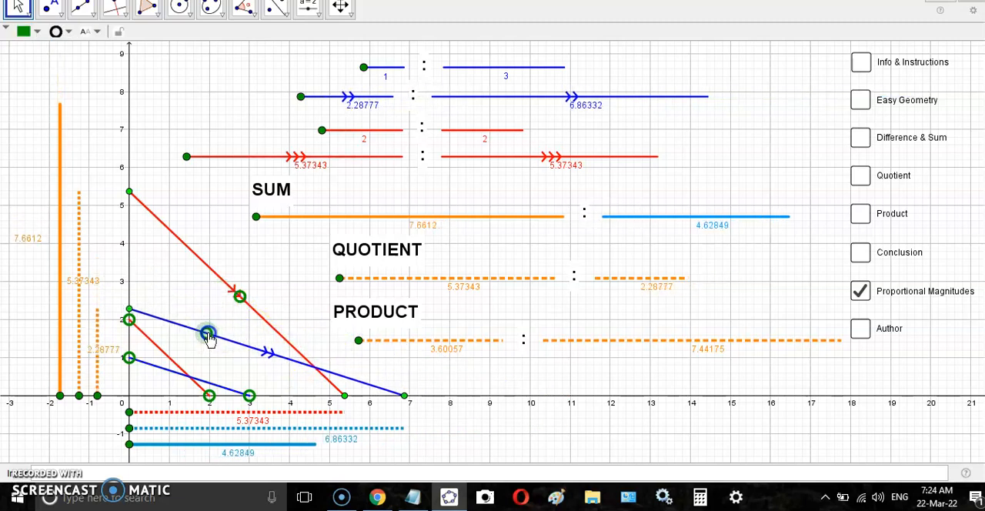
drag(209, 337, 239, 299)
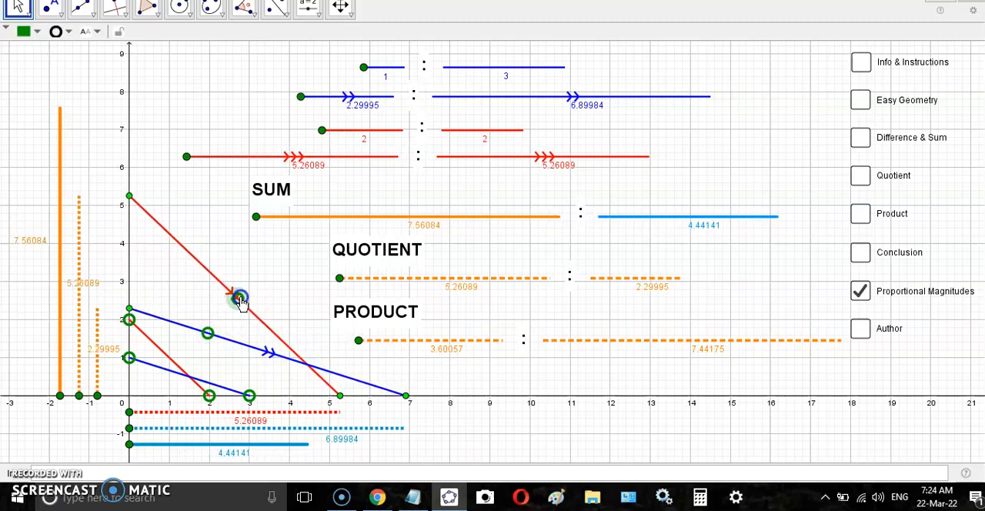
drag(238, 300, 230, 307)
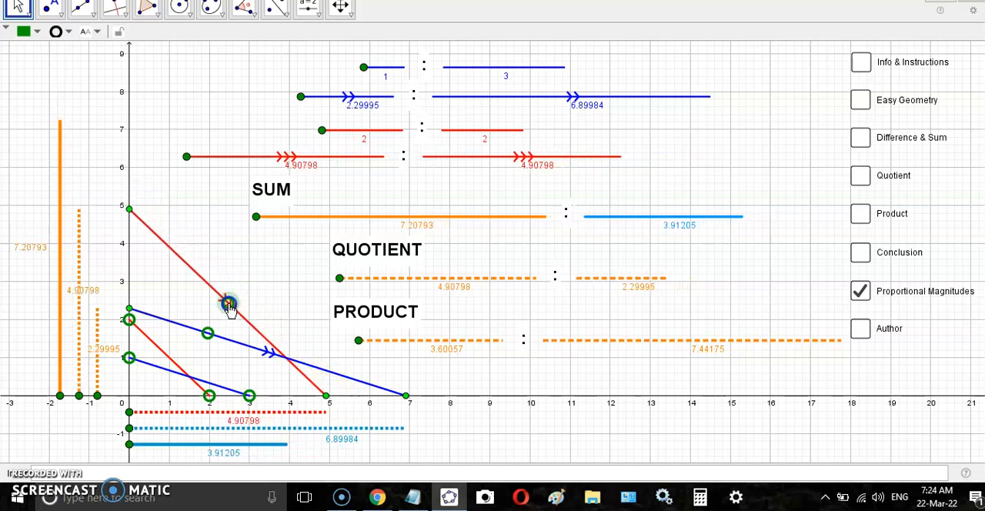
mouse_move(113, 391)
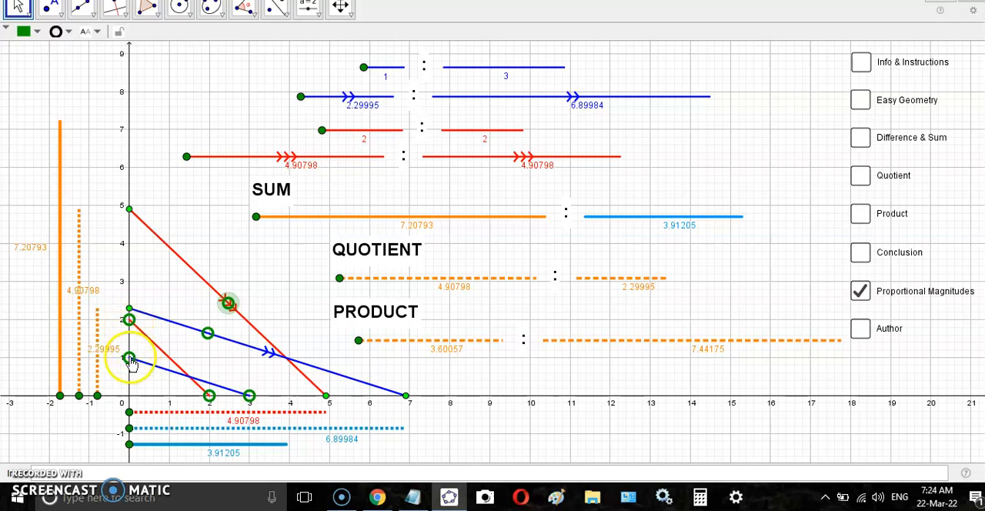
Move the short blue line's points to about 3.1 and 1, and make the red ratio 1 : 1.
drag(131, 358, 127, 294)
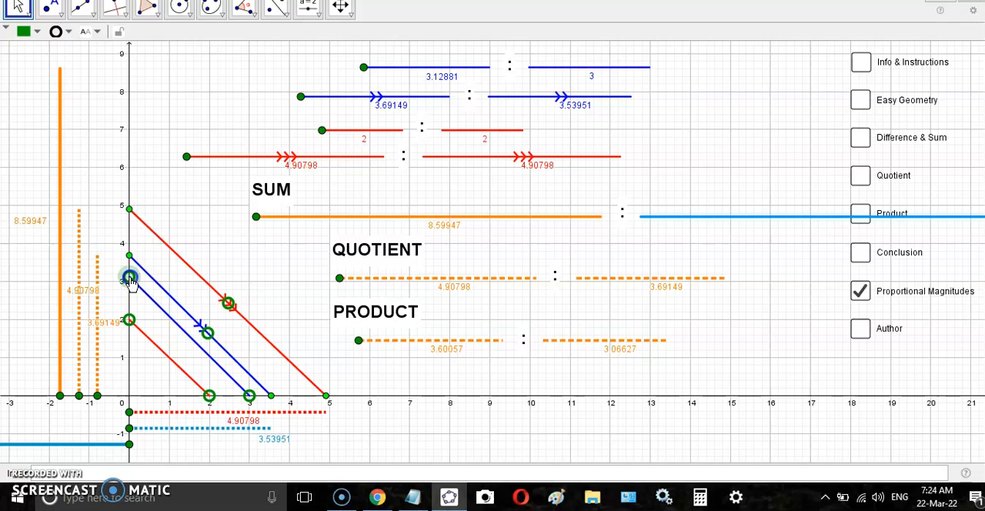
drag(129, 277, 204, 397)
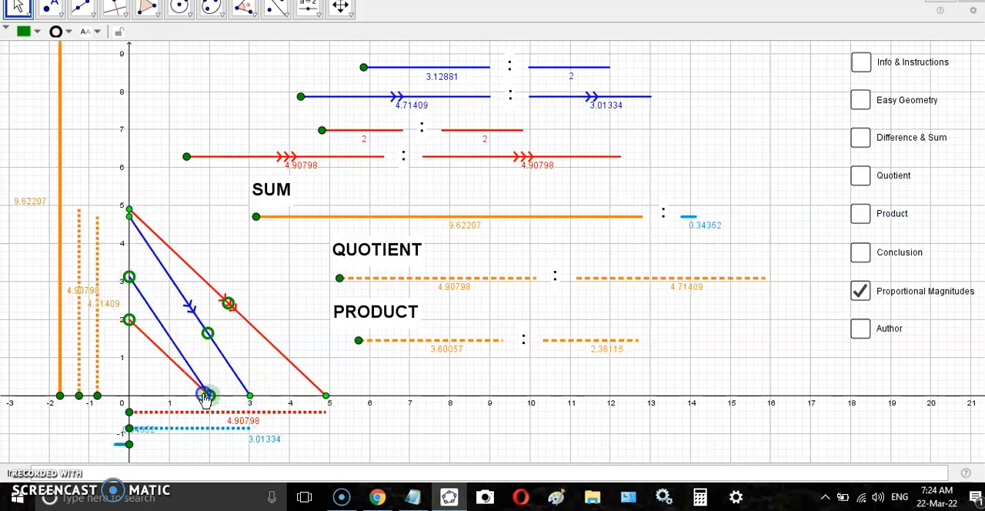
drag(205, 394, 173, 399)
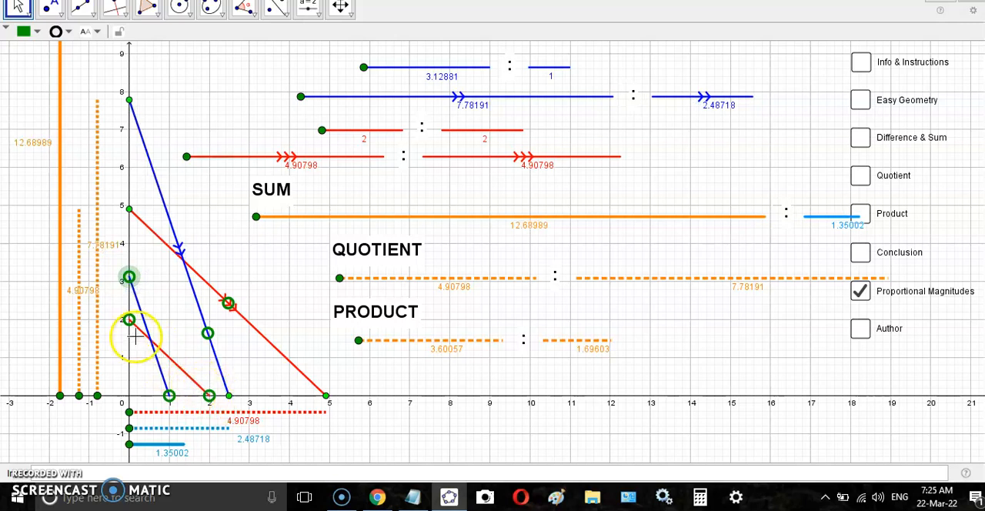
drag(129, 320, 129, 360)
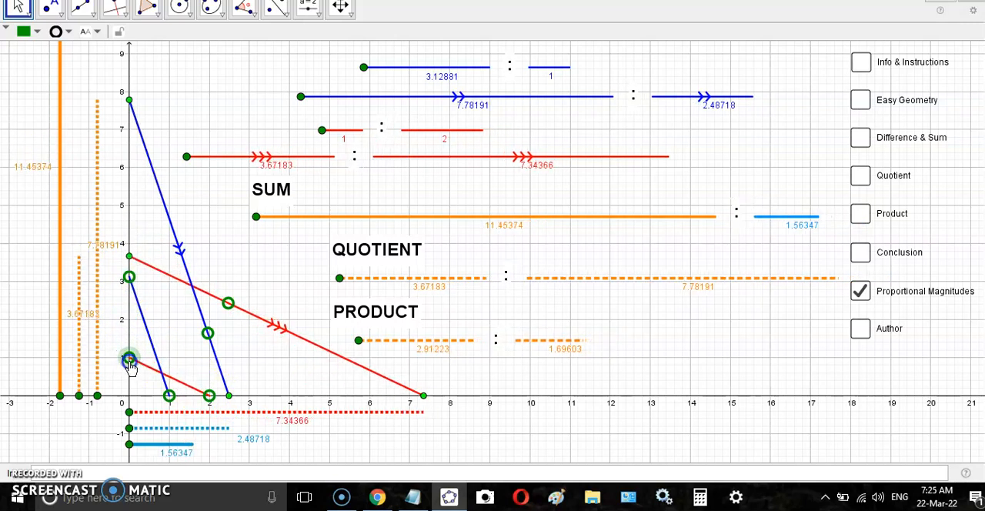
drag(129, 360, 173, 397)
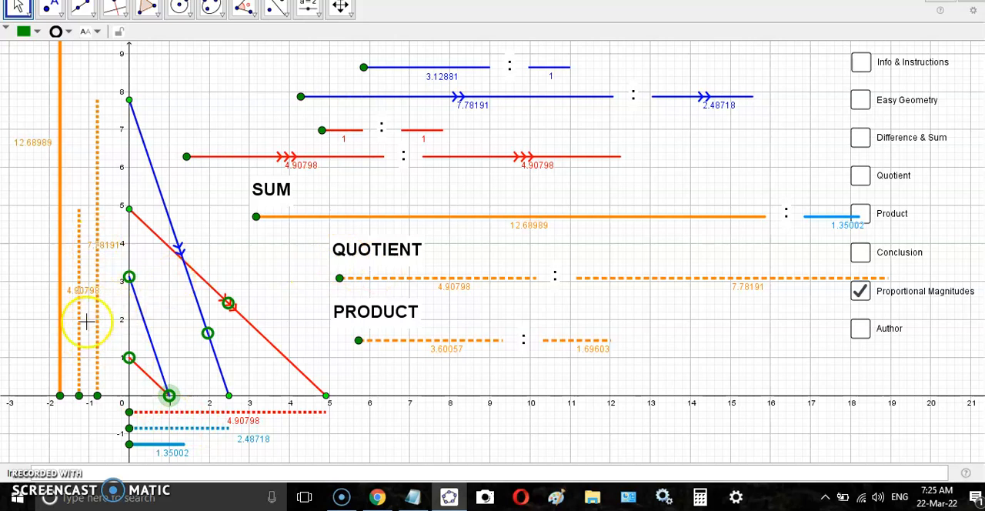
mouse_move(409, 283)
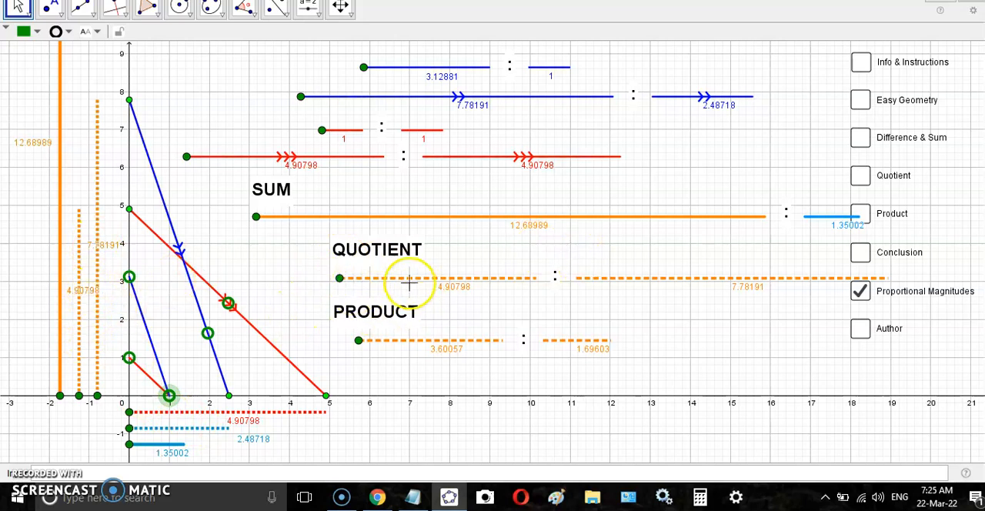
mouse_move(160, 290)
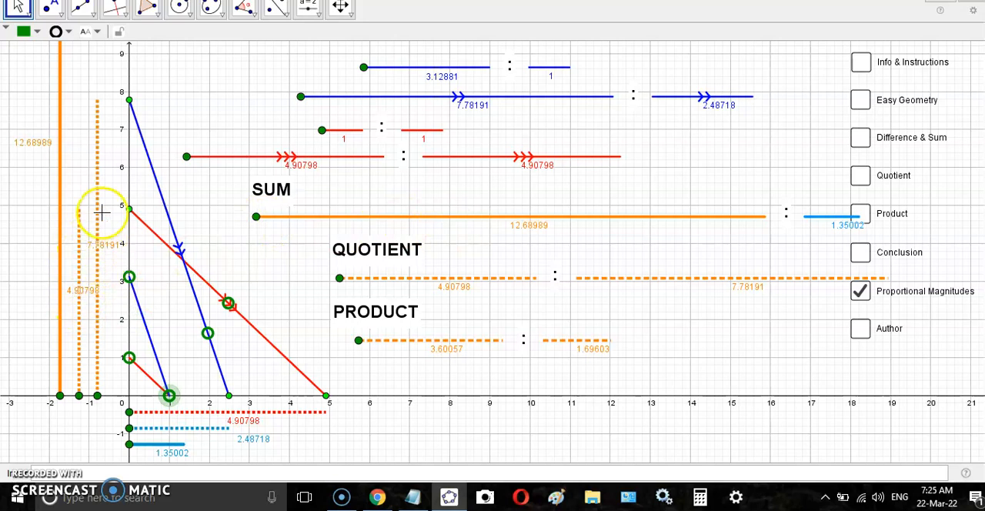
mouse_move(70, 303)
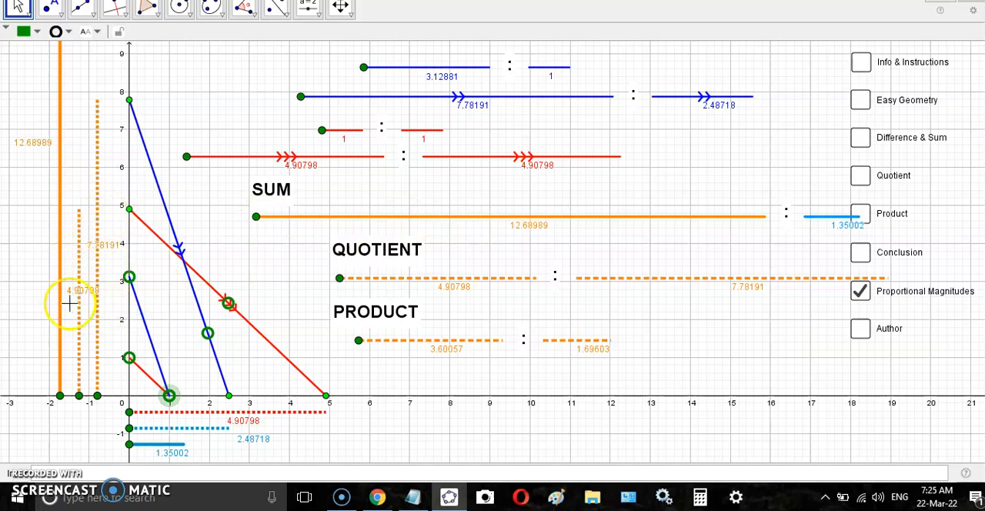
mouse_move(282, 221)
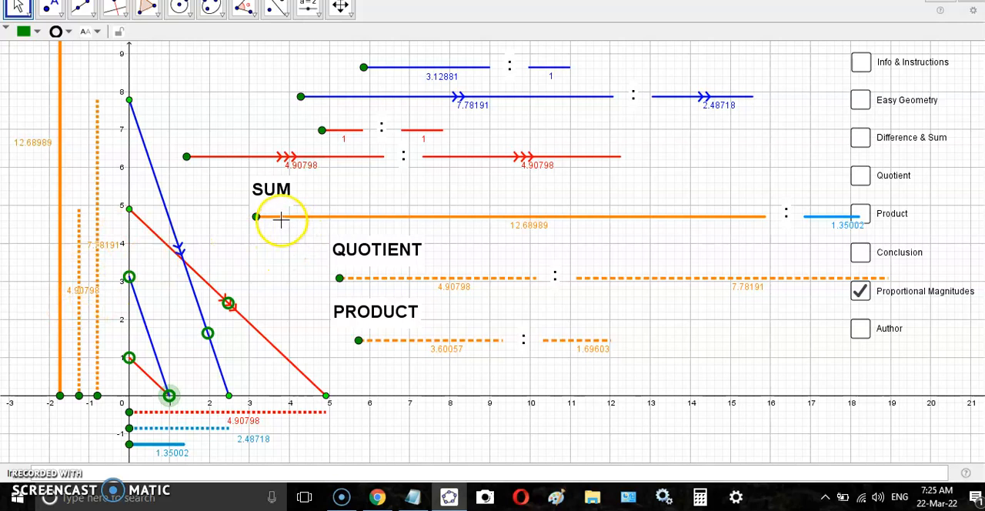
mouse_move(378, 222)
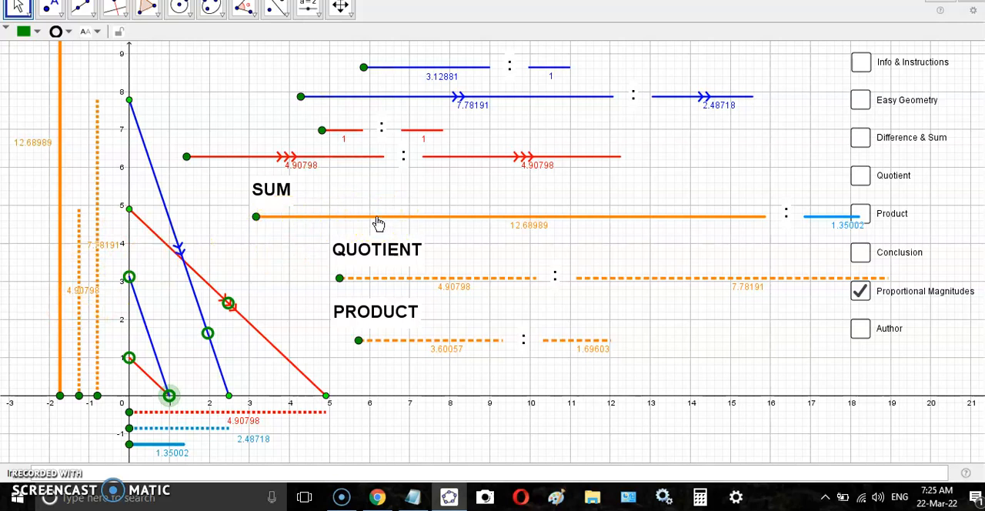
mouse_move(121, 312)
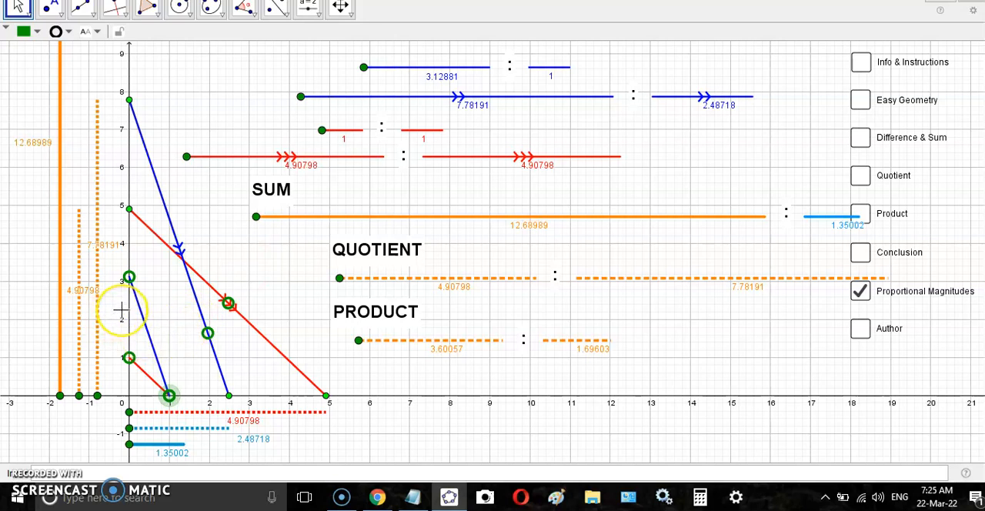
mouse_move(81, 291)
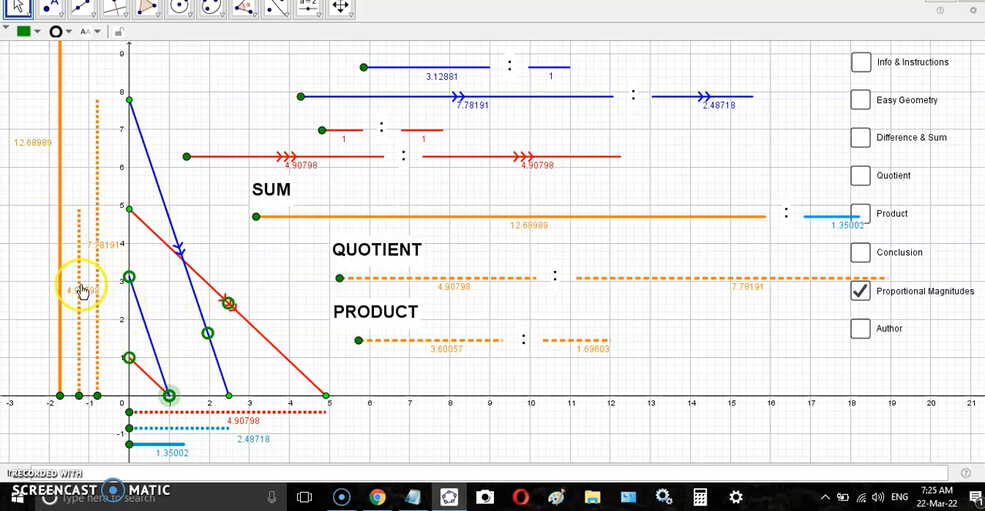
mouse_move(162, 376)
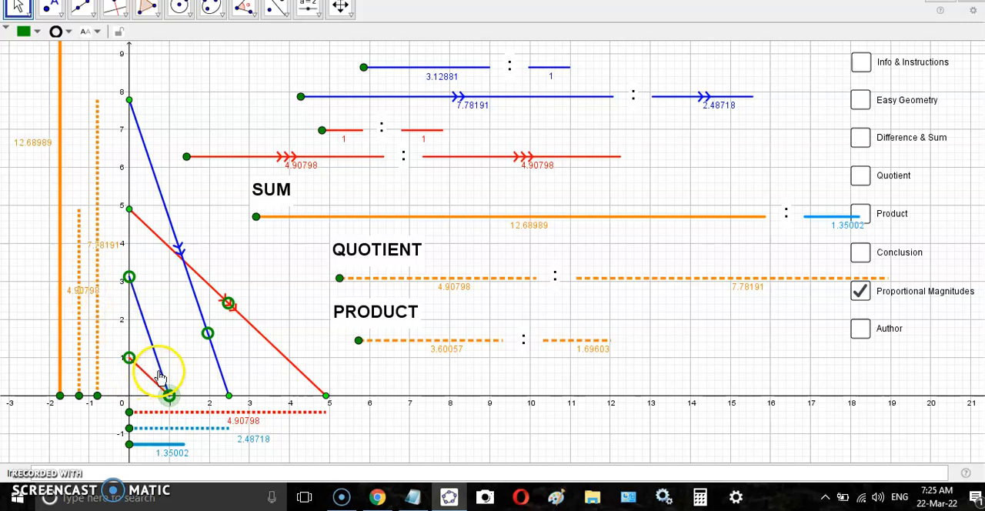
mouse_move(394, 132)
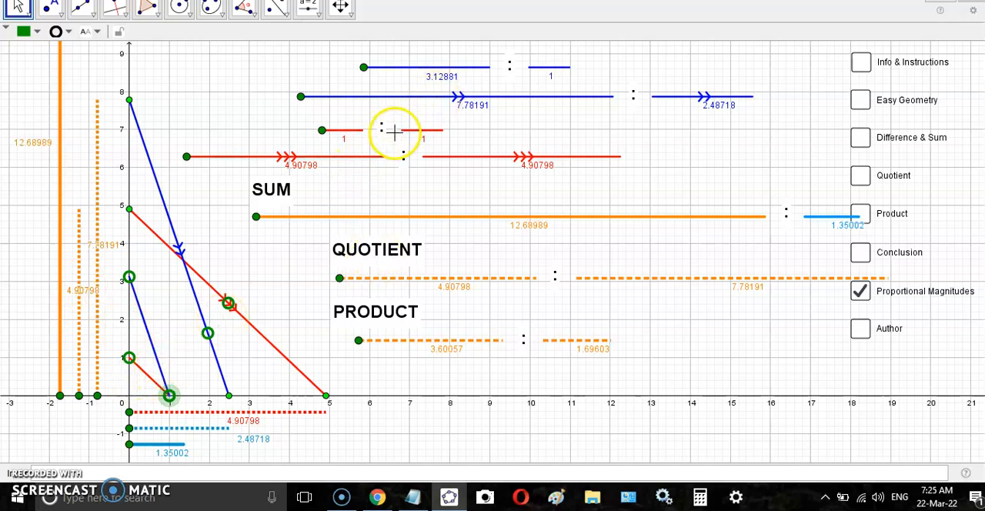
mouse_move(416, 73)
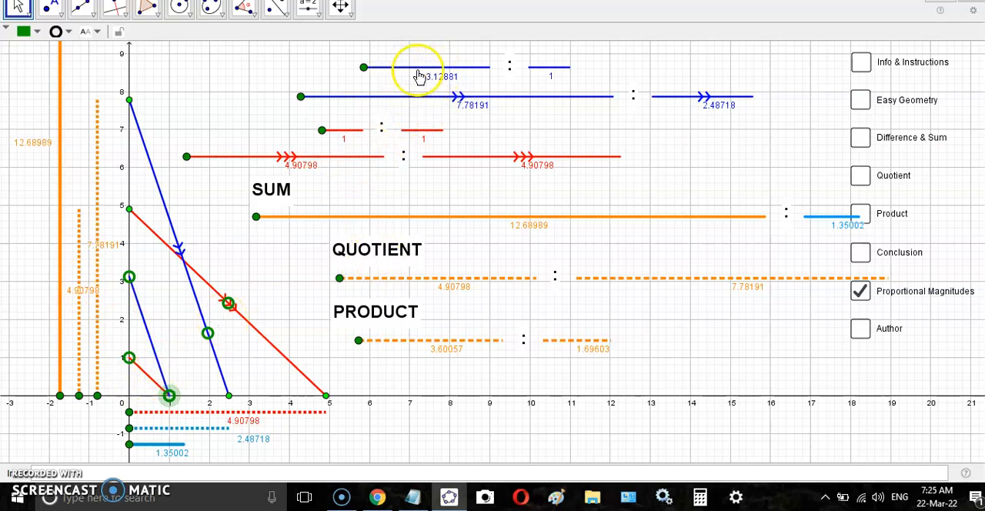
mouse_move(320, 118)
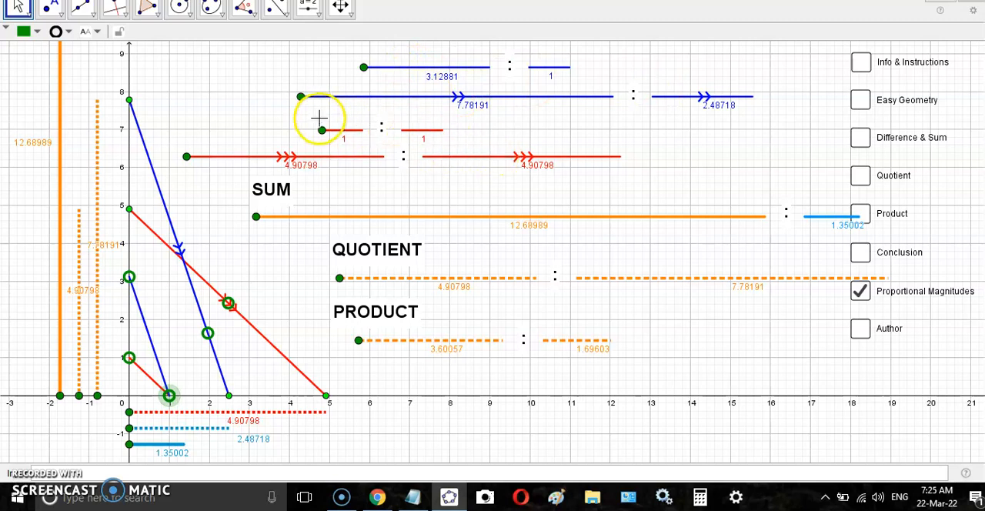
mouse_move(161, 236)
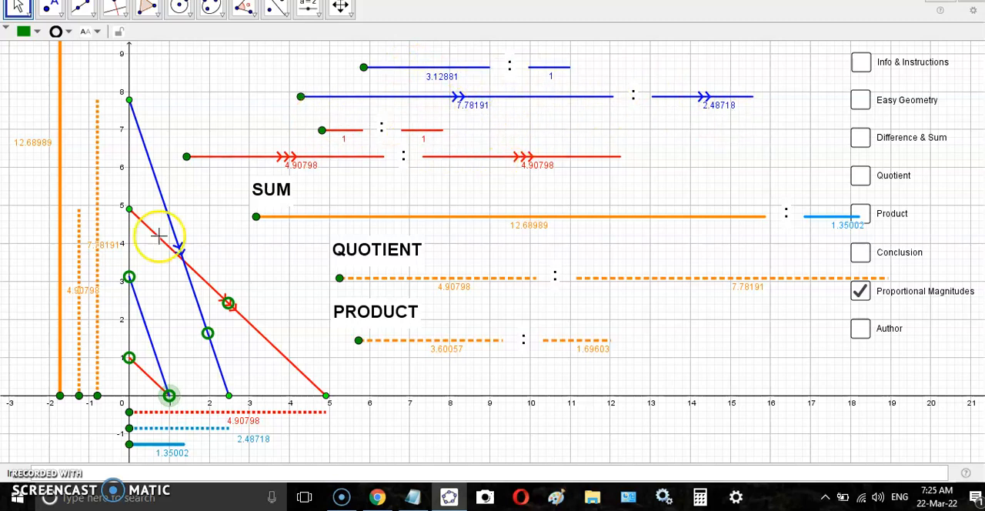
mouse_move(427, 104)
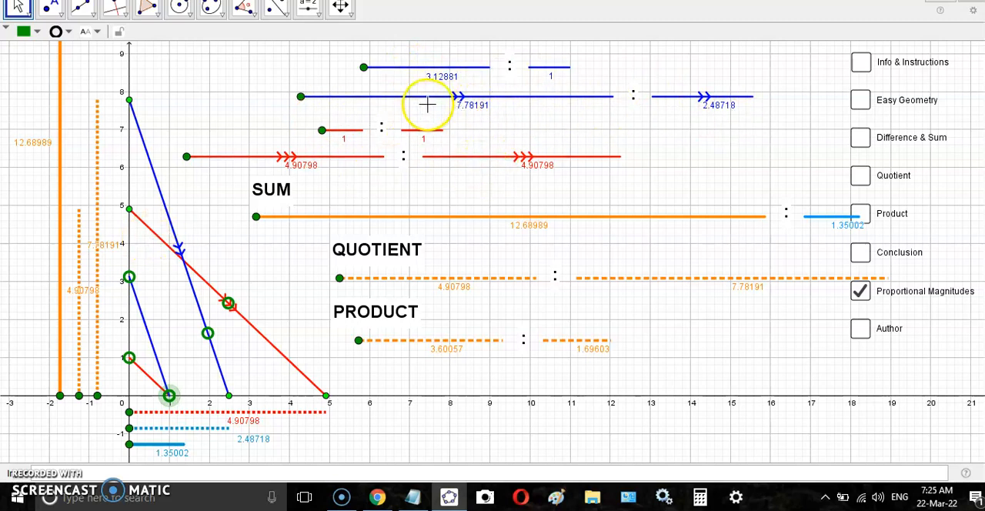
mouse_move(483, 109)
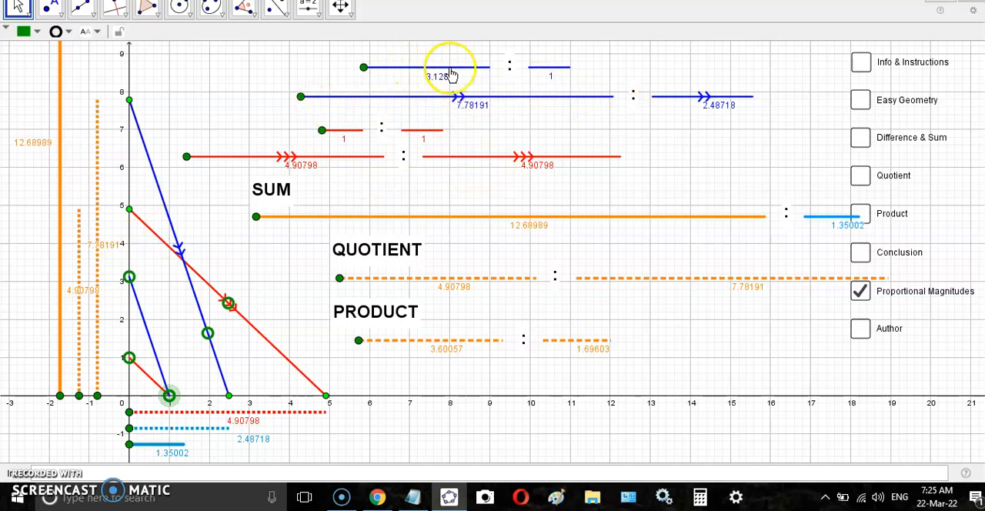
mouse_move(429, 135)
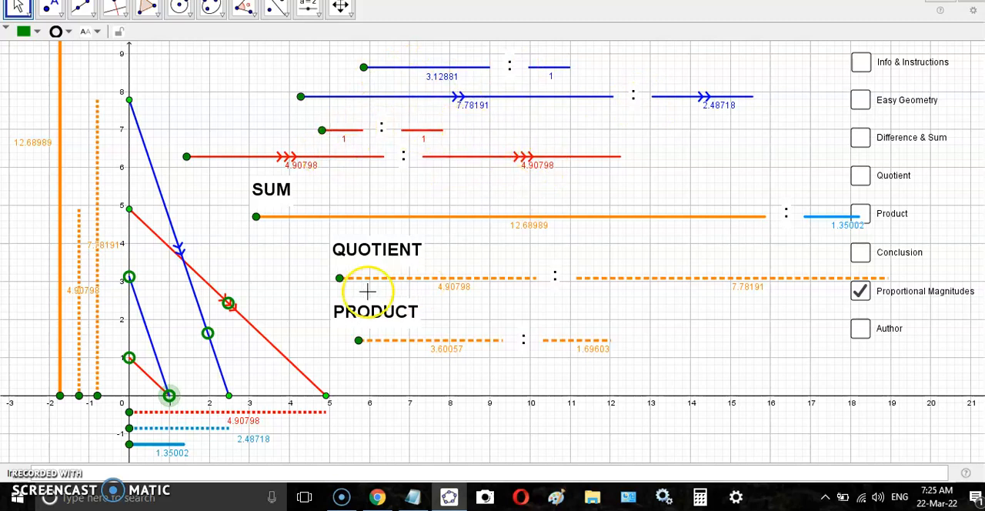
mouse_move(77, 254)
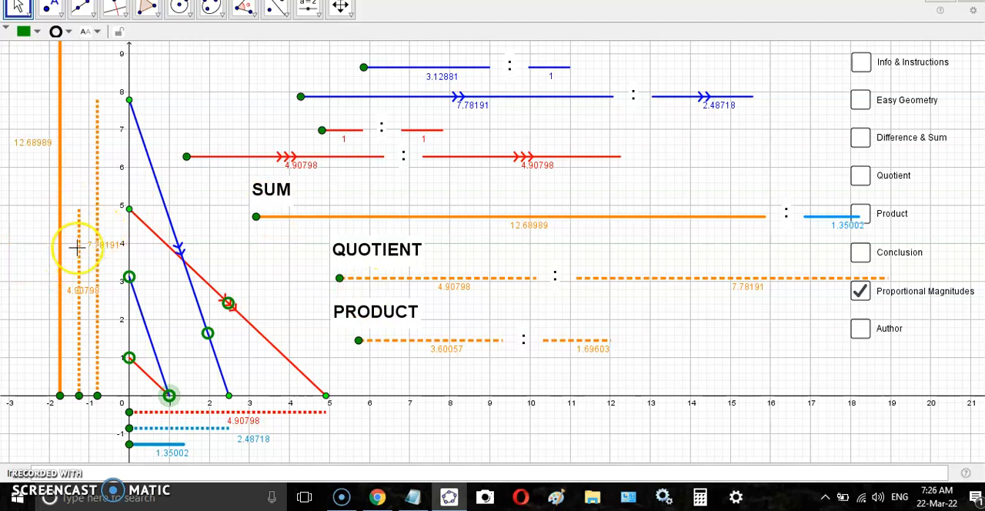
mouse_move(46, 291)
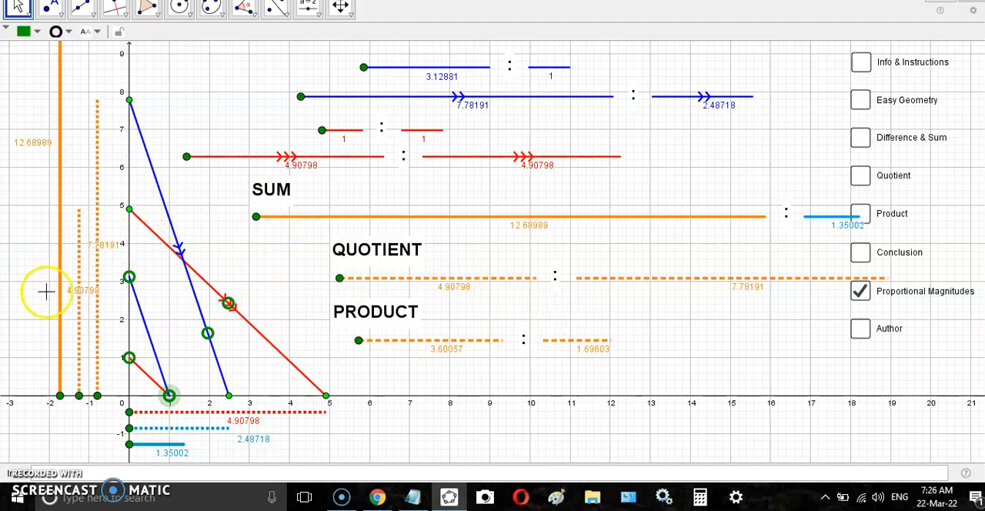
mouse_move(73, 276)
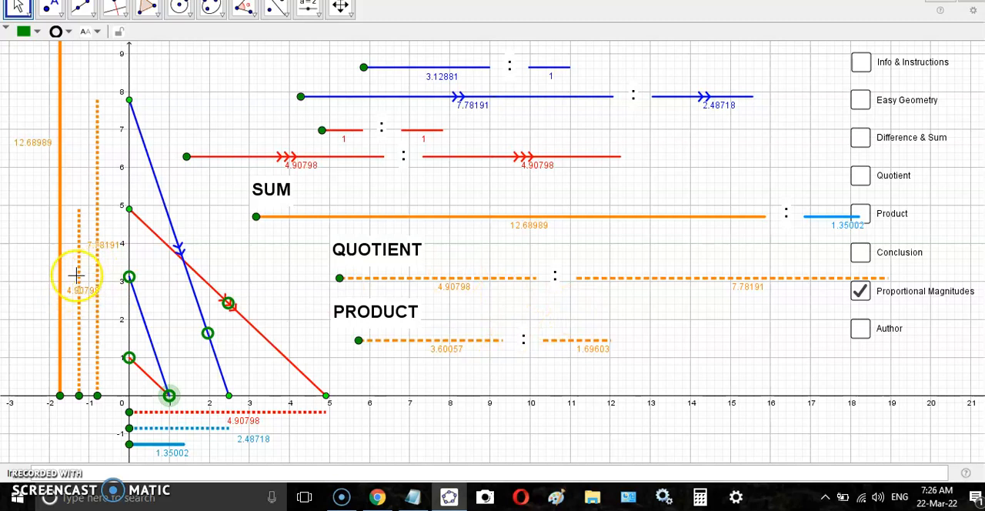
mouse_move(577, 273)
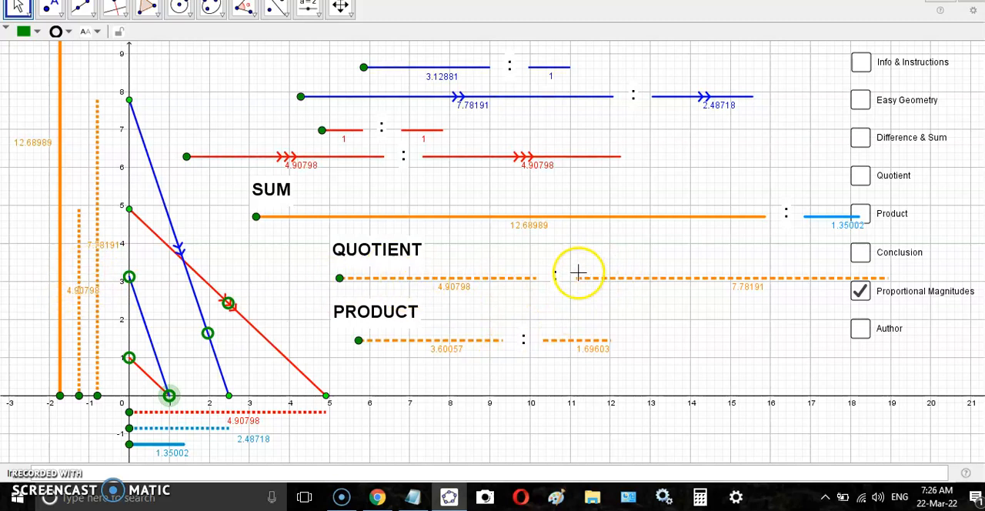
mouse_move(187, 377)
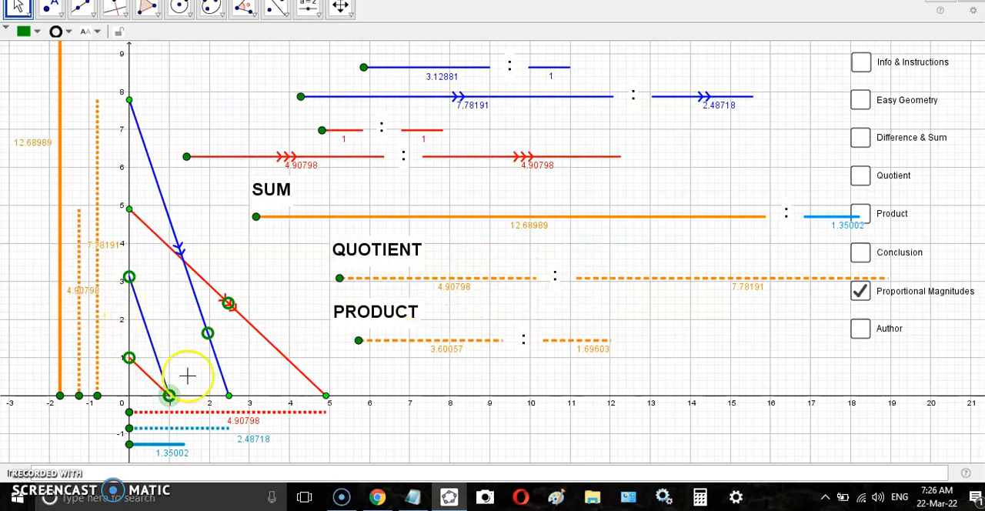
Set blue to 4 : 1 and red to 2 : 1, then drag the x-axis point for sum 18.
drag(169, 398, 129, 244)
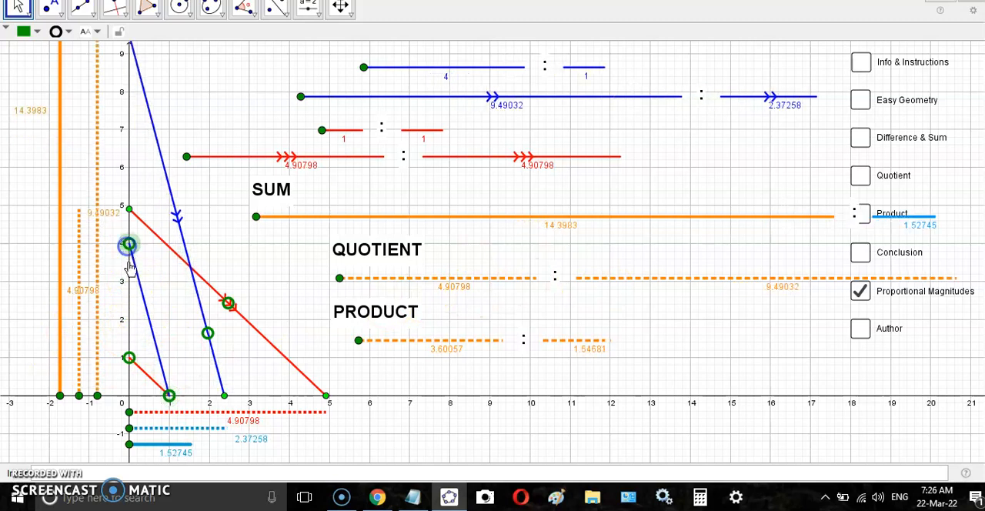
drag(129, 245, 128, 339)
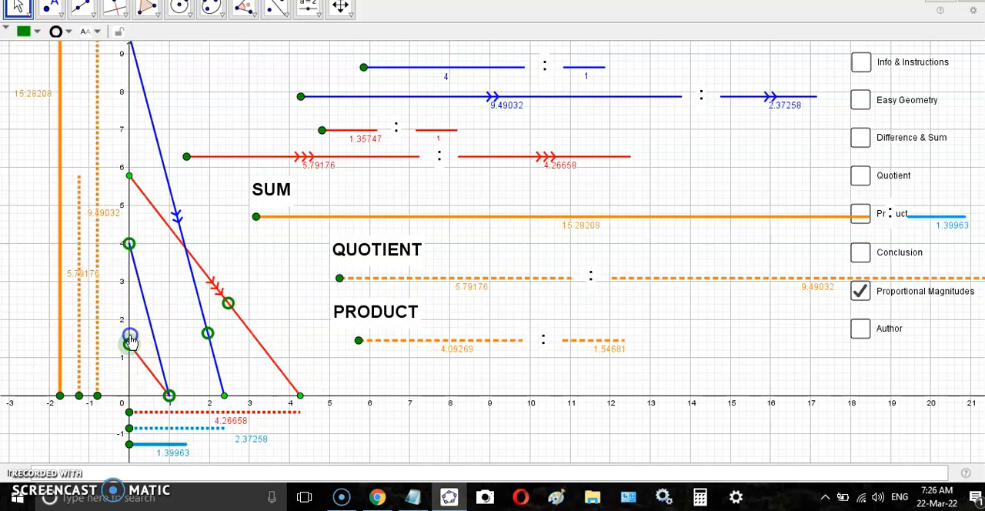
drag(129, 337, 129, 322)
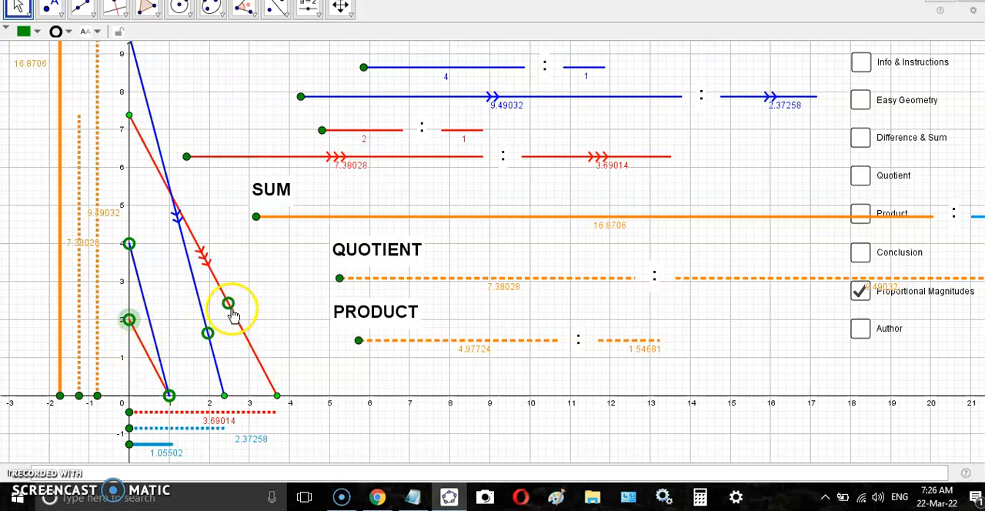
drag(235, 300, 250, 397)
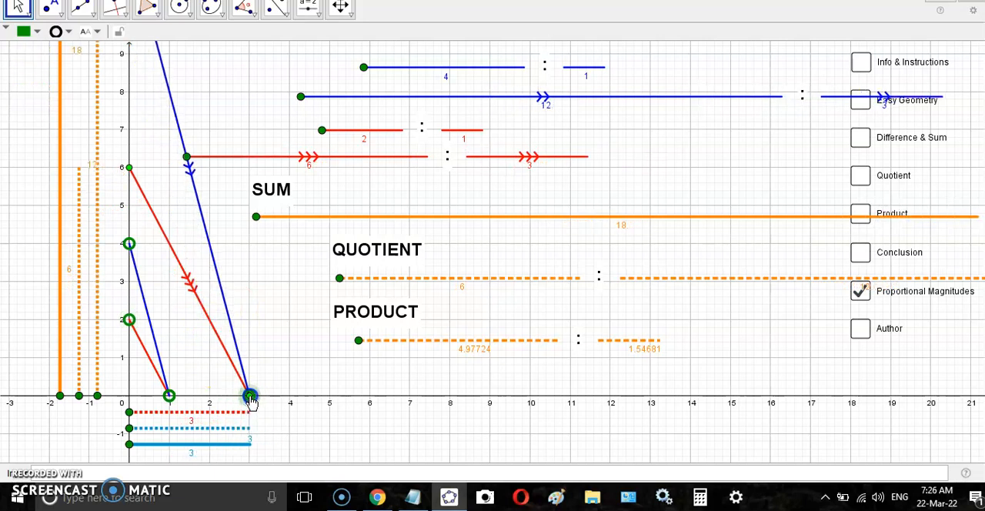
mouse_move(430, 102)
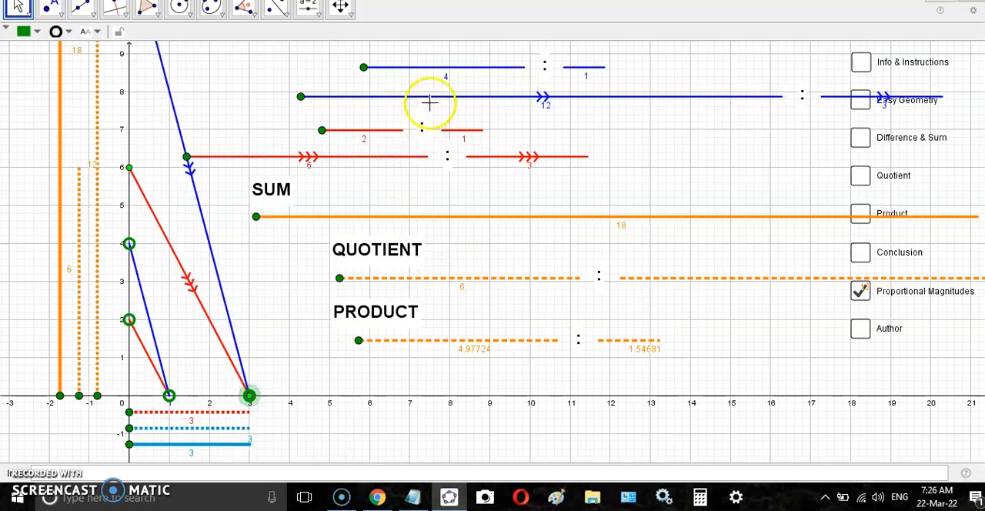
mouse_move(386, 152)
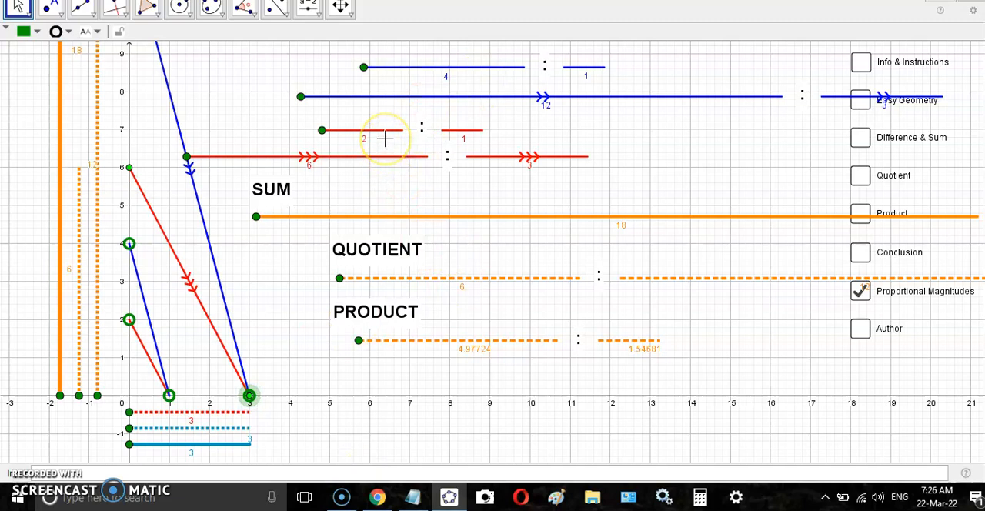
mouse_move(579, 77)
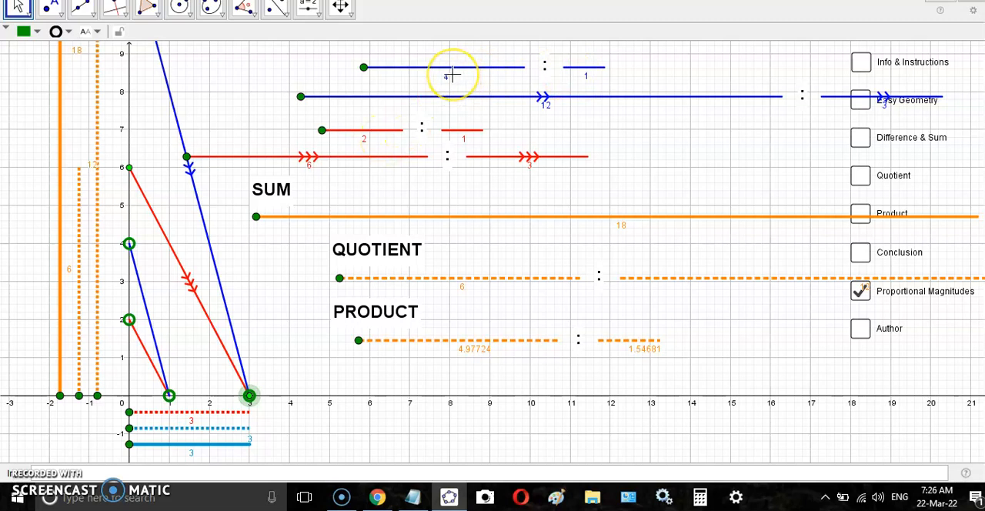
mouse_move(504, 86)
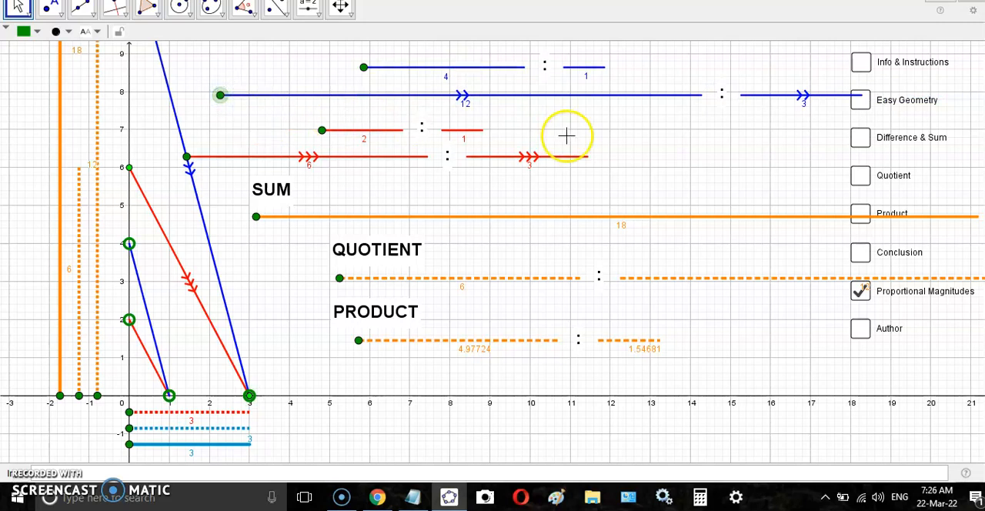
mouse_move(428, 75)
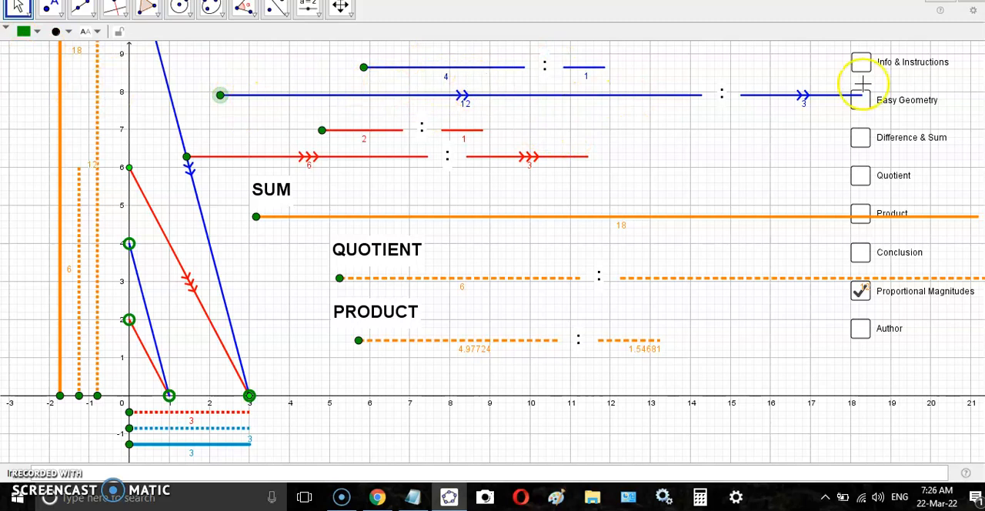
drag(219, 95, 197, 77)
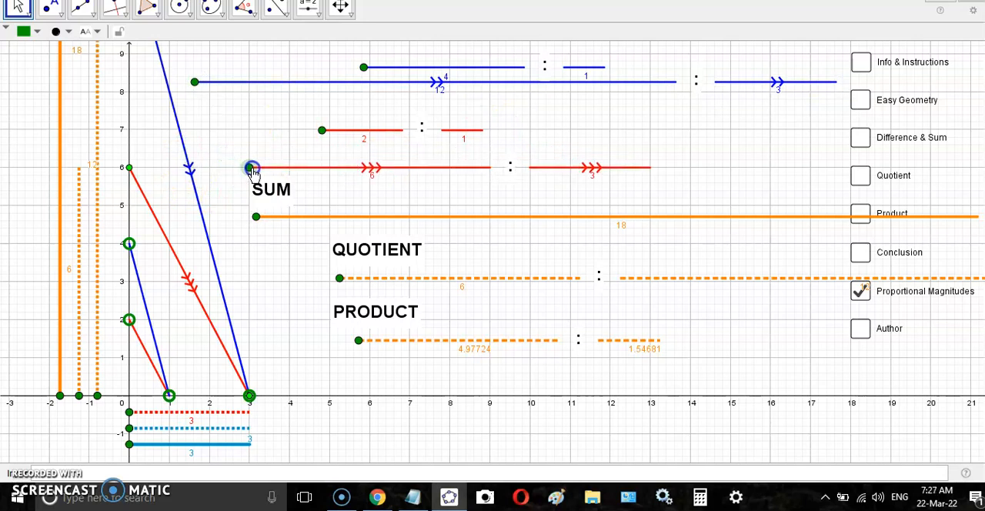
mouse_move(783, 232)
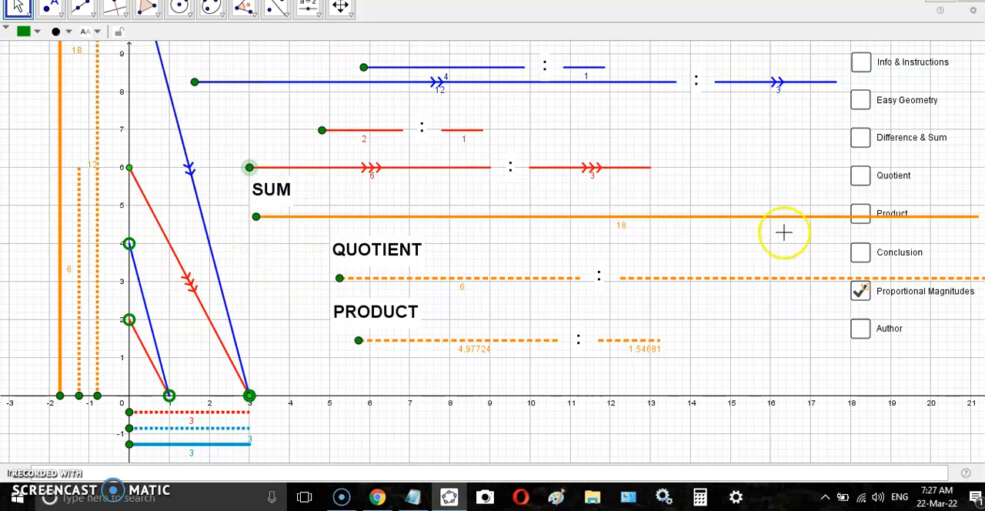
mouse_move(81, 278)
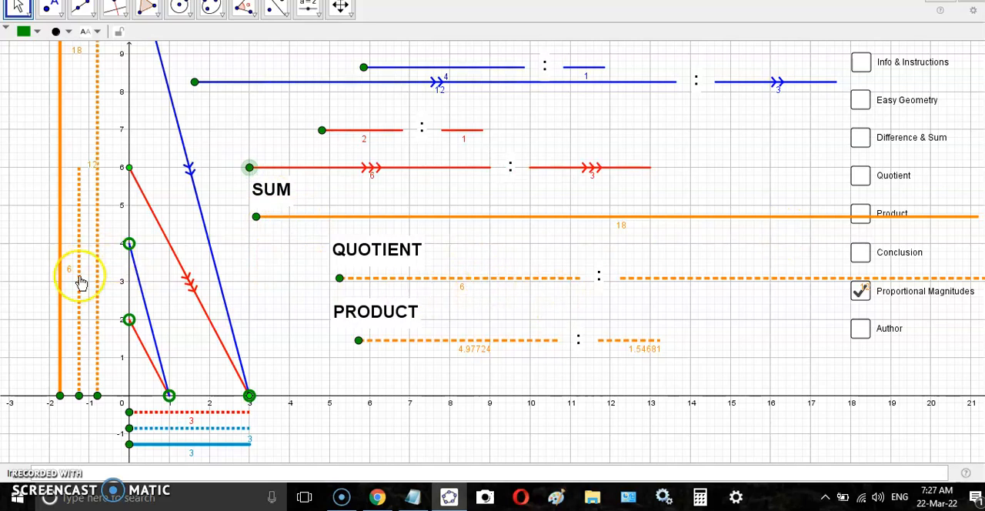
mouse_move(517, 286)
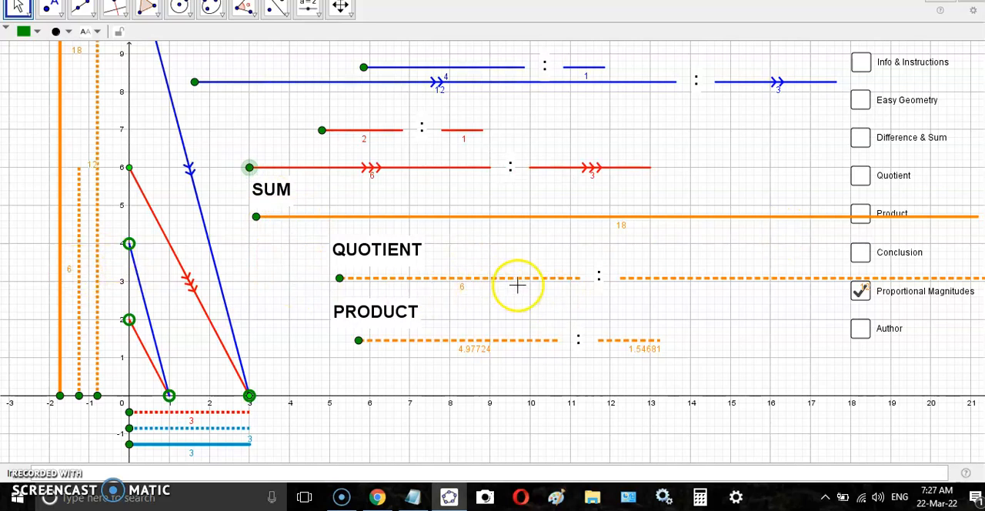
mouse_move(418, 377)
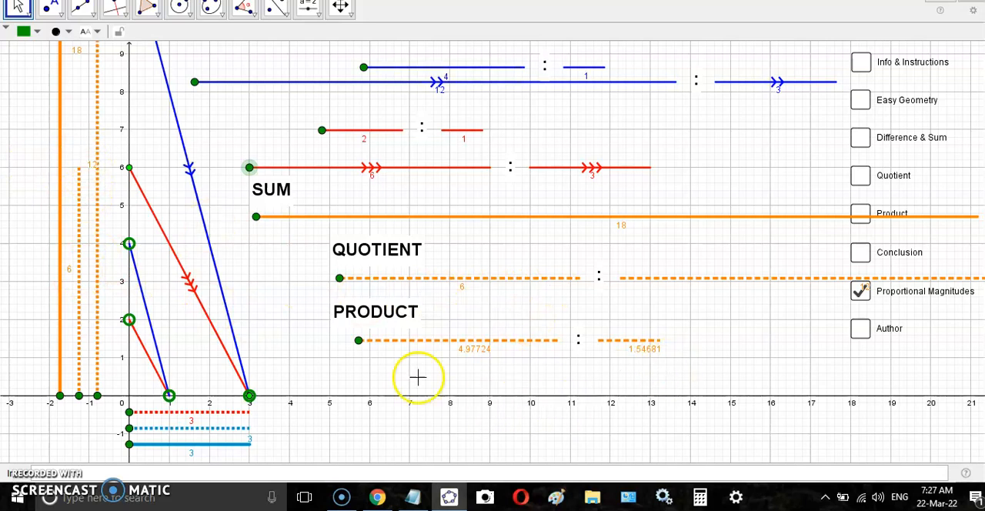
mouse_move(541, 378)
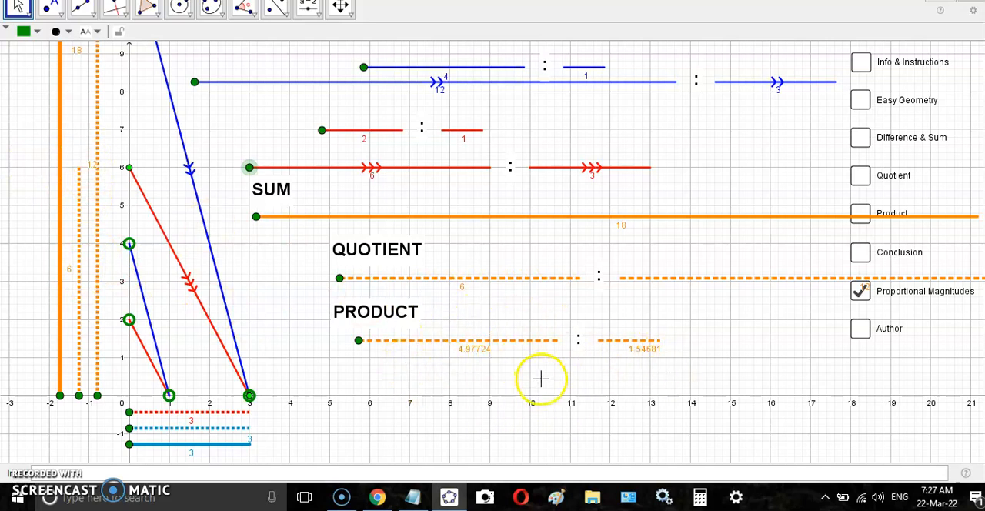
mouse_move(641, 348)
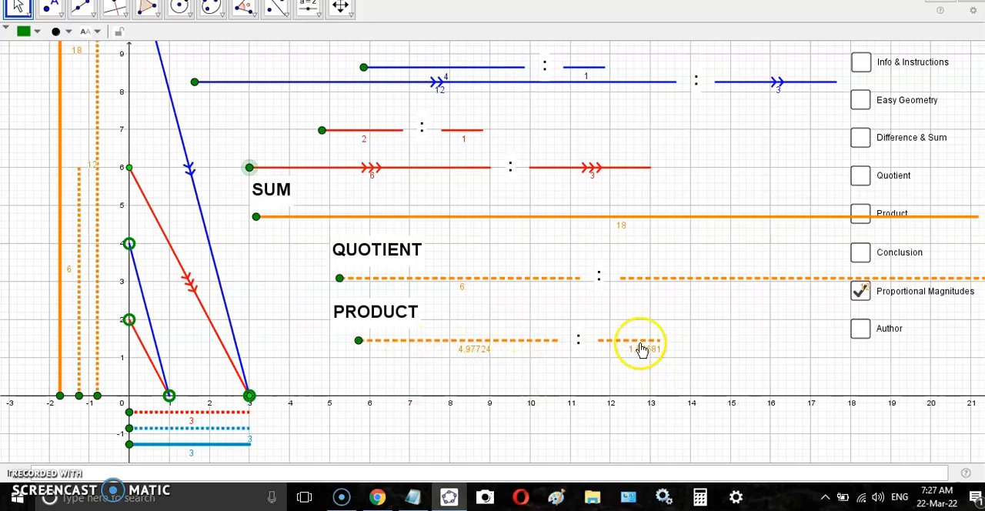
mouse_move(178, 313)
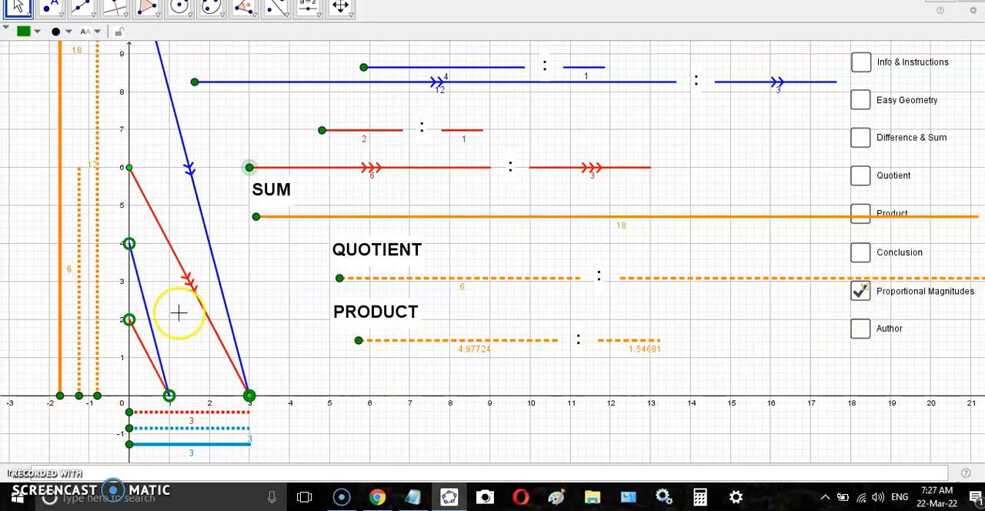
mouse_move(861, 214)
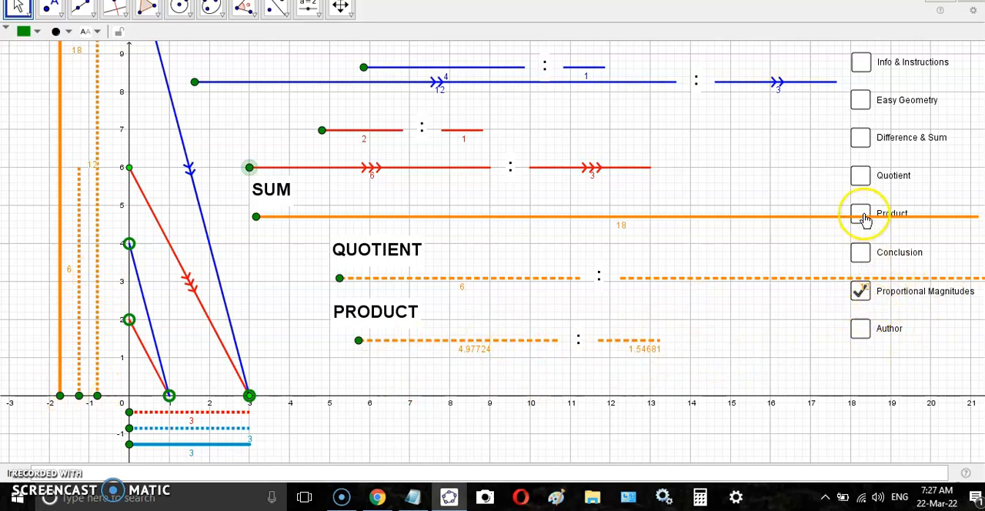
mouse_move(862, 214)
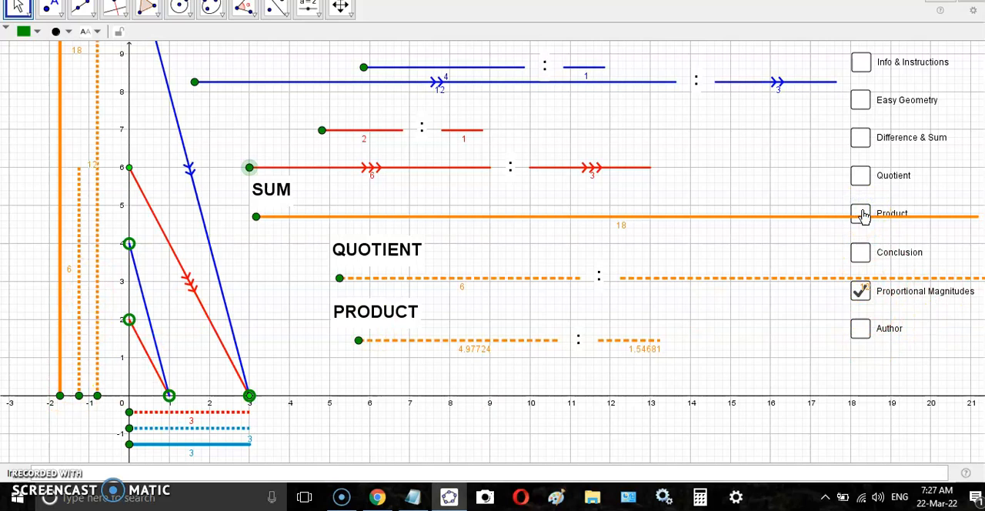
Tick Product to show the 2/1 × 4/1 formula and magenta construction.
click(860, 213)
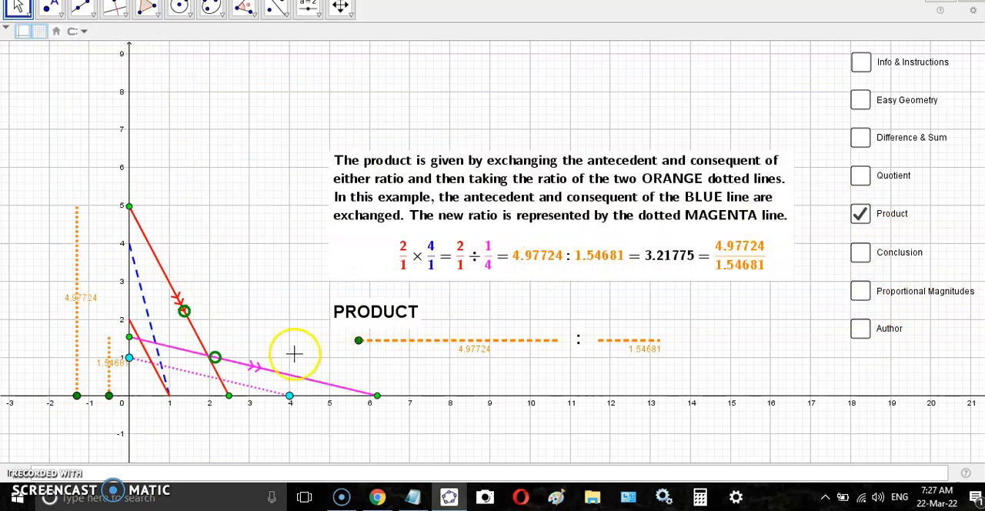
mouse_move(153, 309)
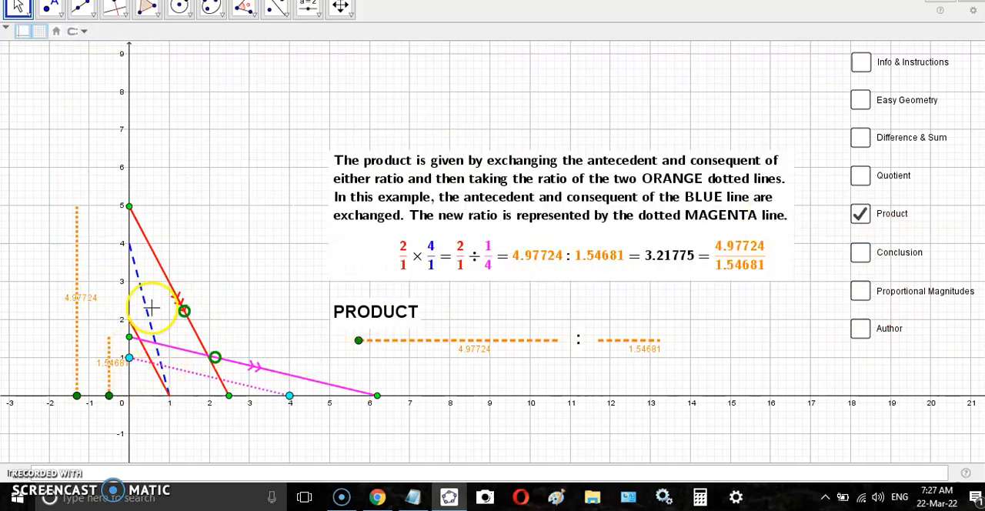
mouse_move(143, 385)
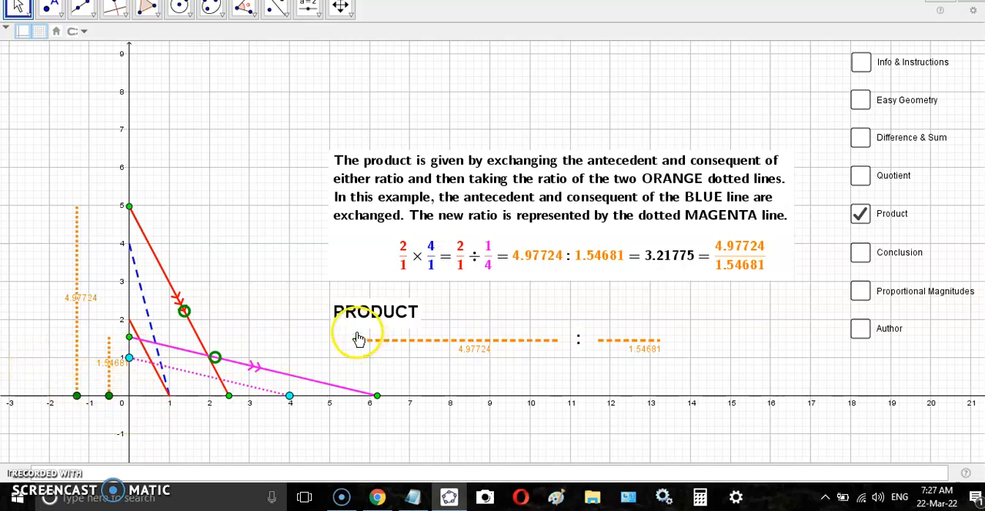
mouse_move(377, 260)
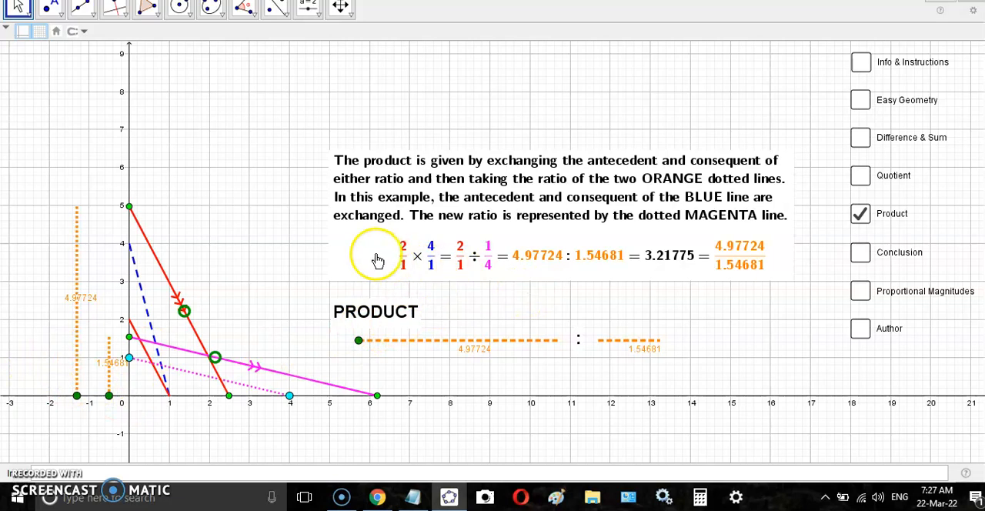
mouse_move(405, 256)
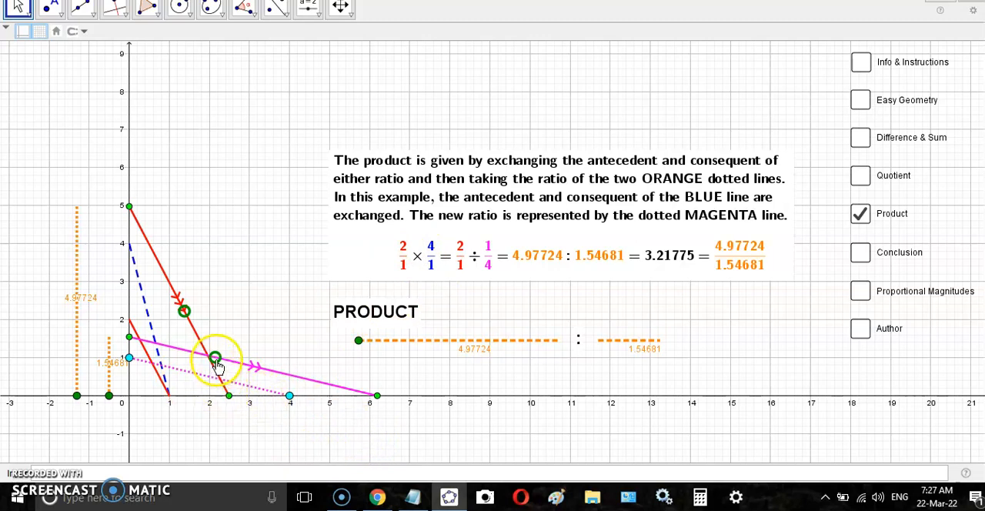
Drag the red line's x-axis point to 5 so the product reads 10 : 1.25 = 8.
drag(218, 356, 341, 398)
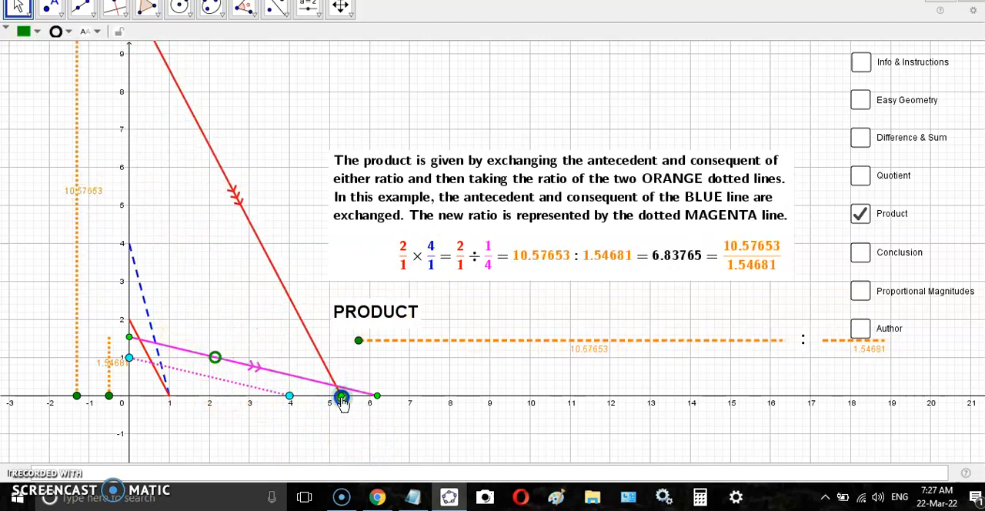
drag(342, 398, 330, 401)
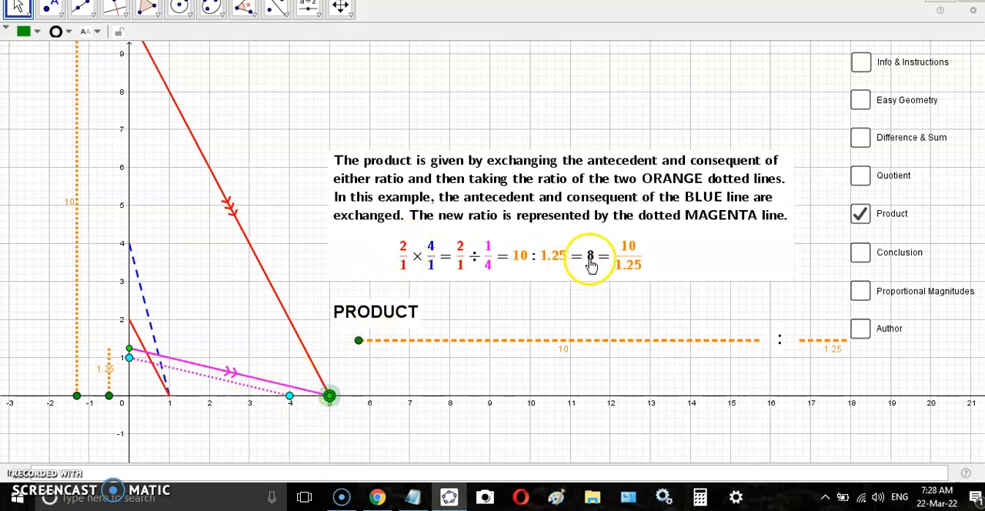
mouse_move(128, 354)
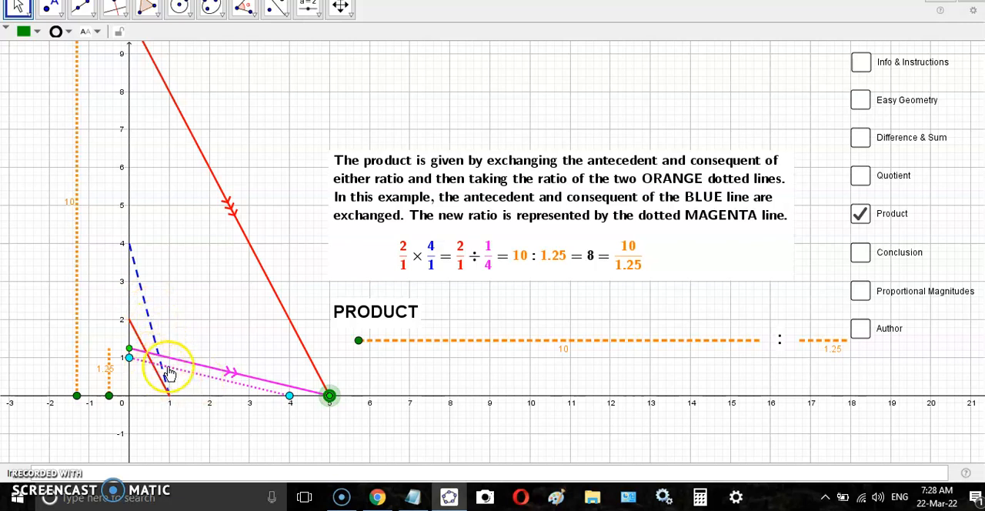
mouse_move(201, 384)
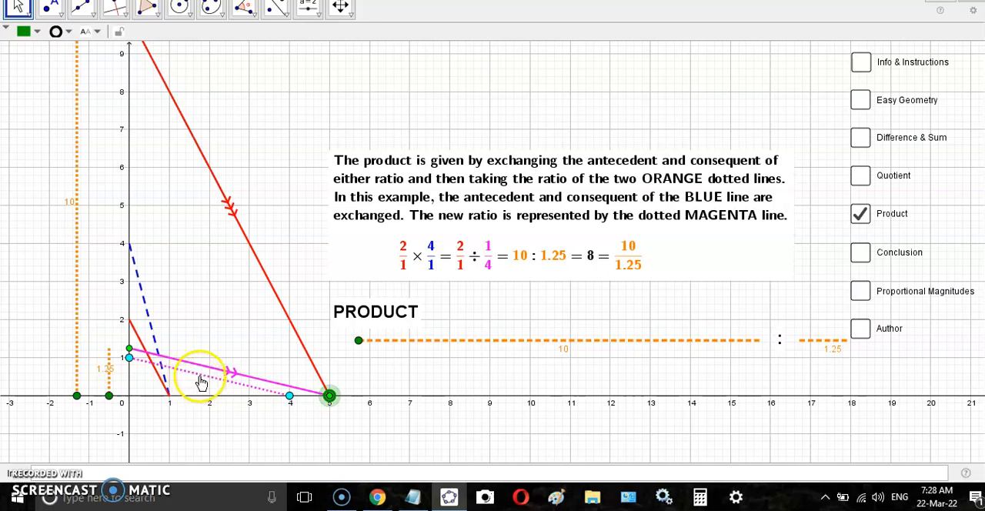
mouse_move(270, 385)
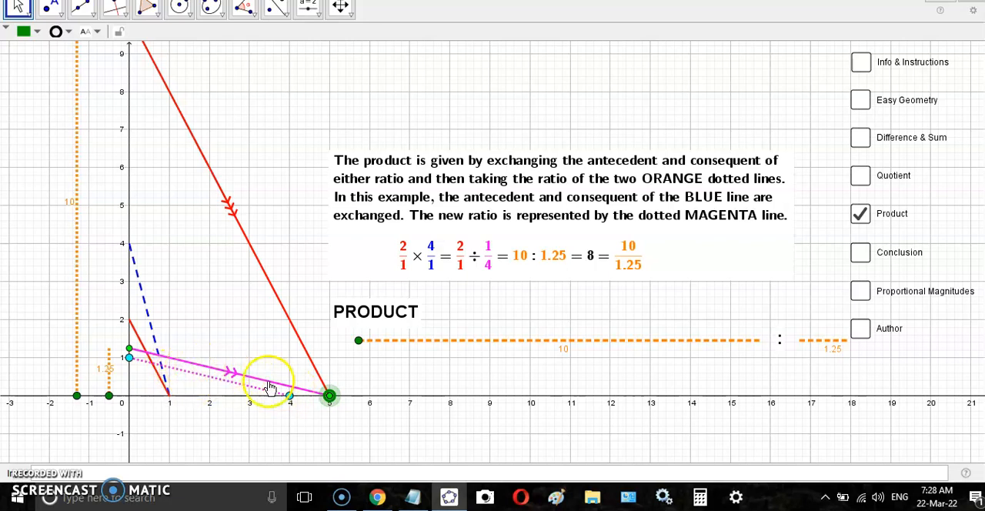
mouse_move(443, 347)
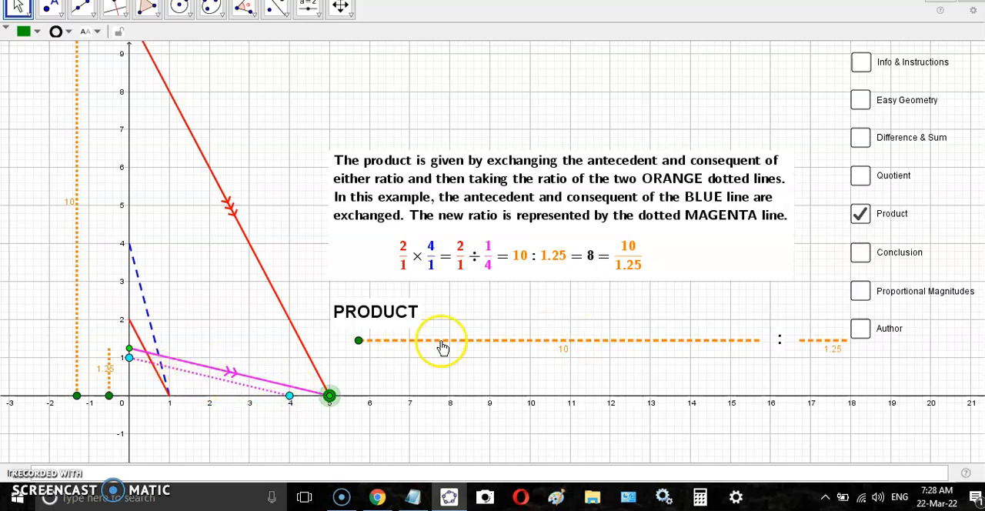
mouse_move(150, 386)
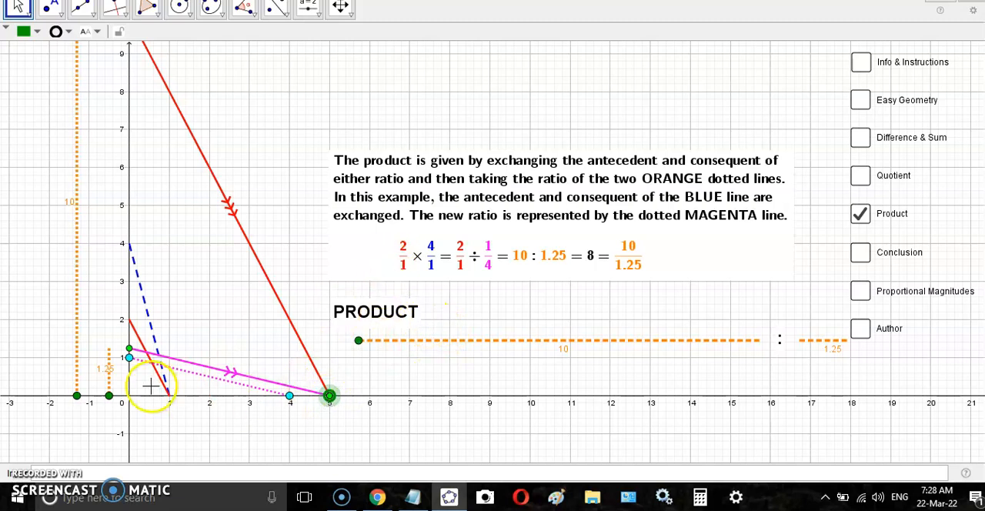
mouse_move(81, 341)
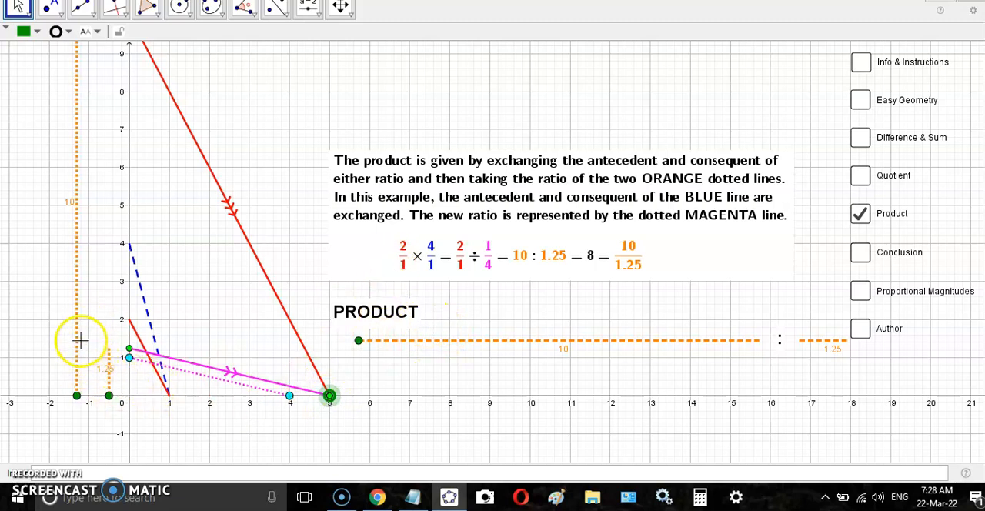
mouse_move(79, 324)
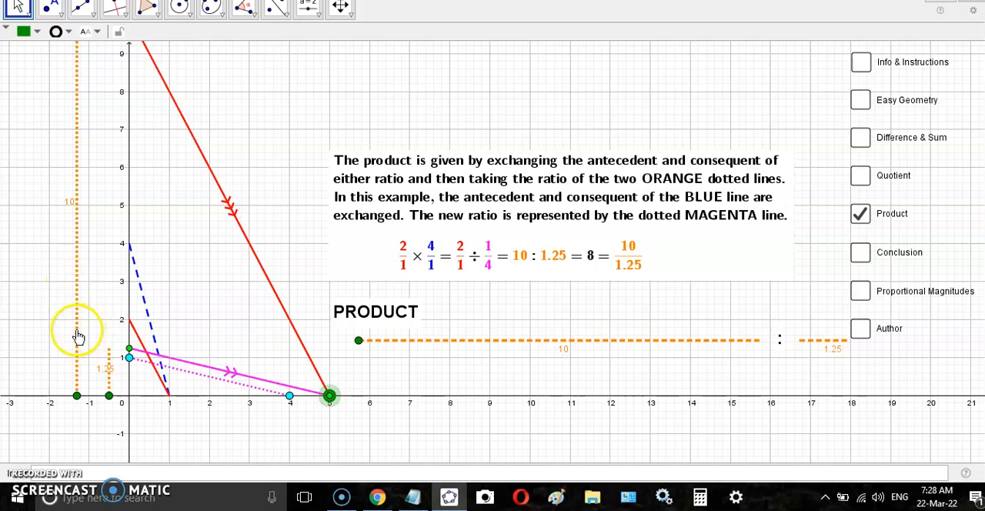
mouse_move(117, 406)
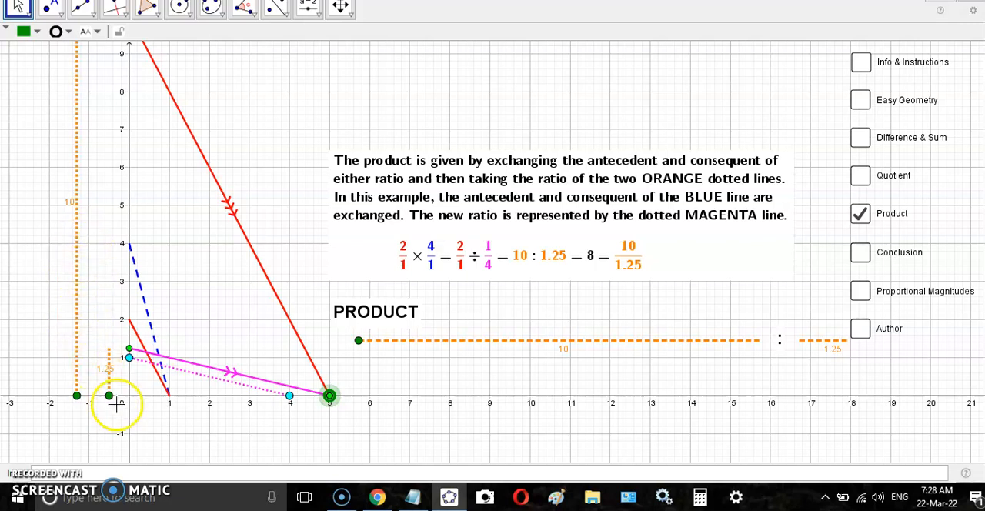
mouse_move(728, 284)
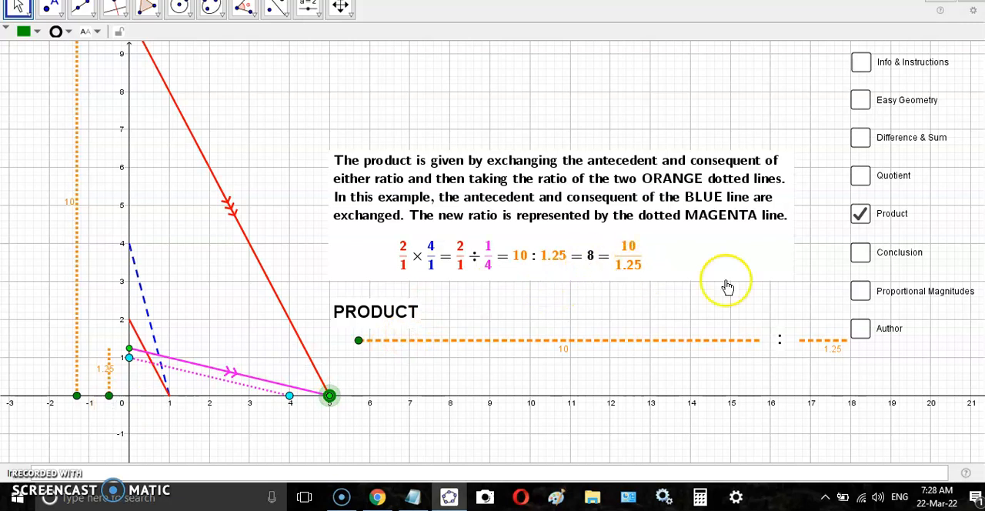
Untick Product and step through the Difference & Sum, Quotient and Author panels.
click(860, 213)
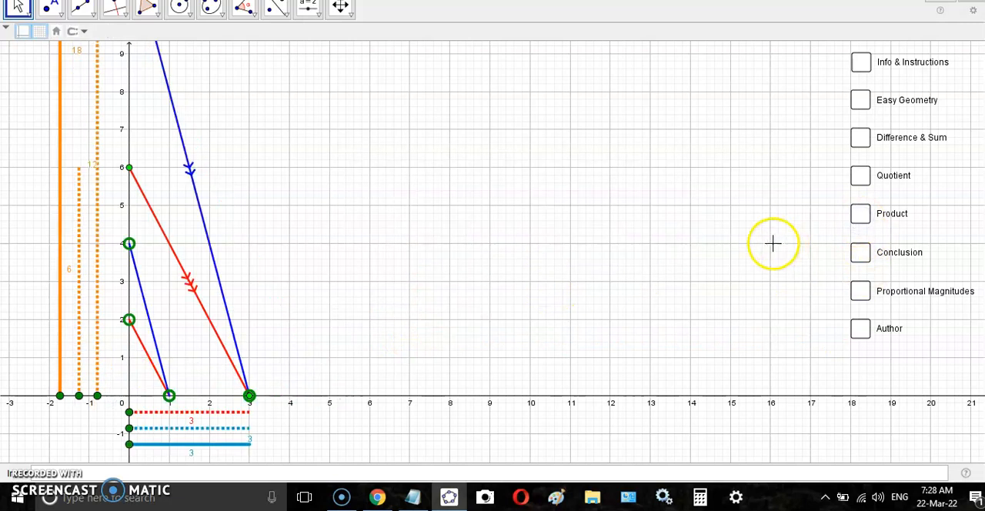
mouse_move(874, 340)
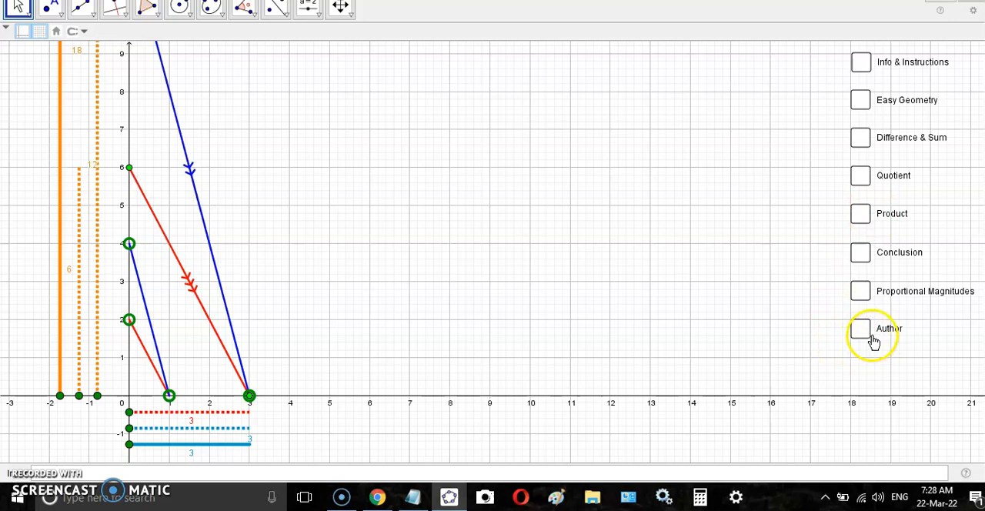
mouse_move(865, 309)
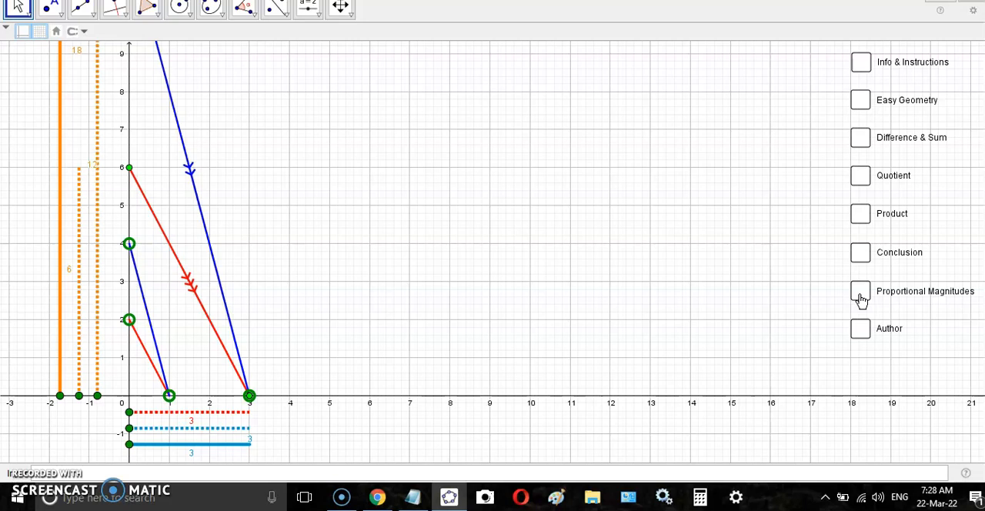
mouse_move(844, 137)
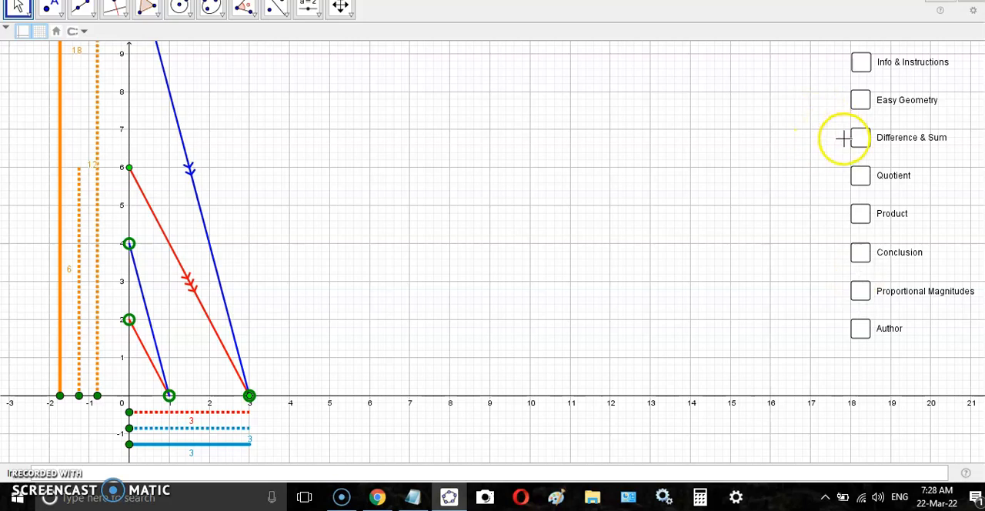
click(860, 137)
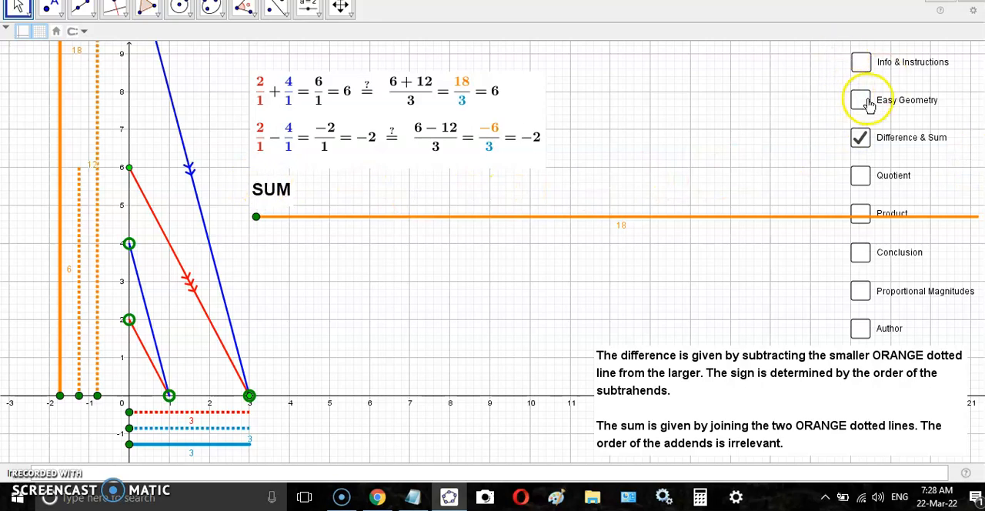
click(860, 176)
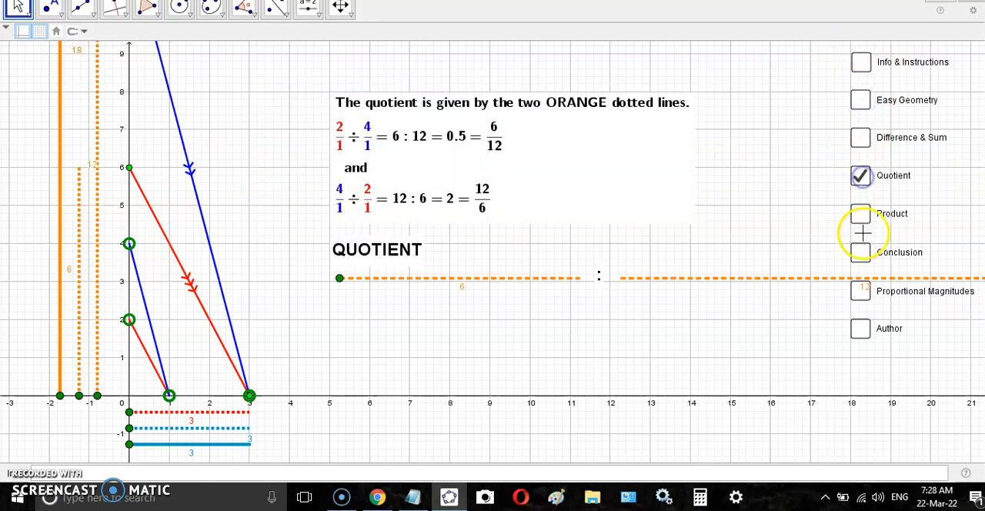
click(861, 329)
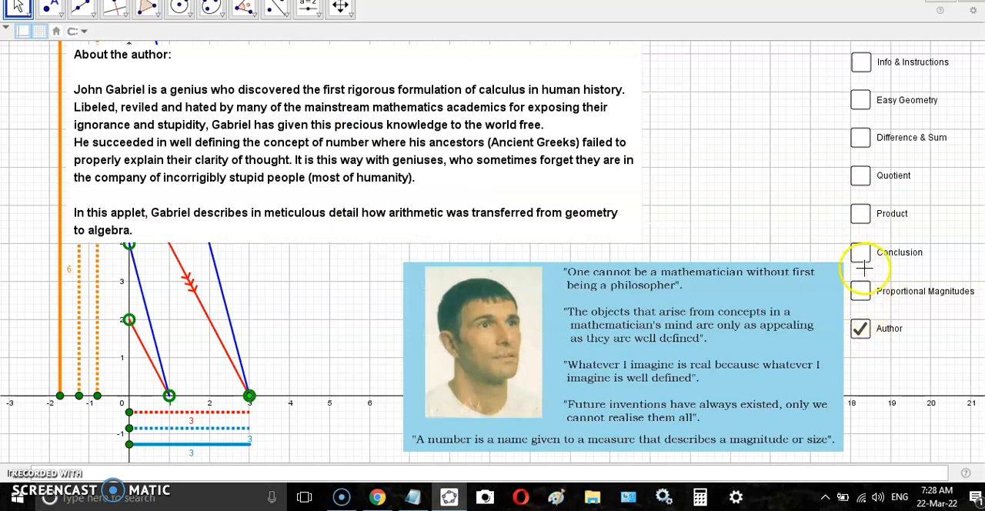
click(861, 252)
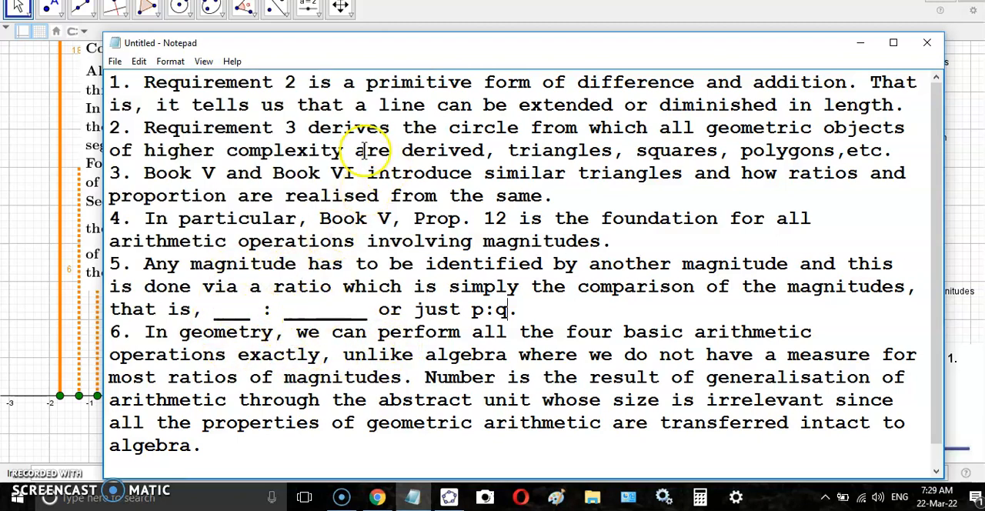
mouse_move(485, 46)
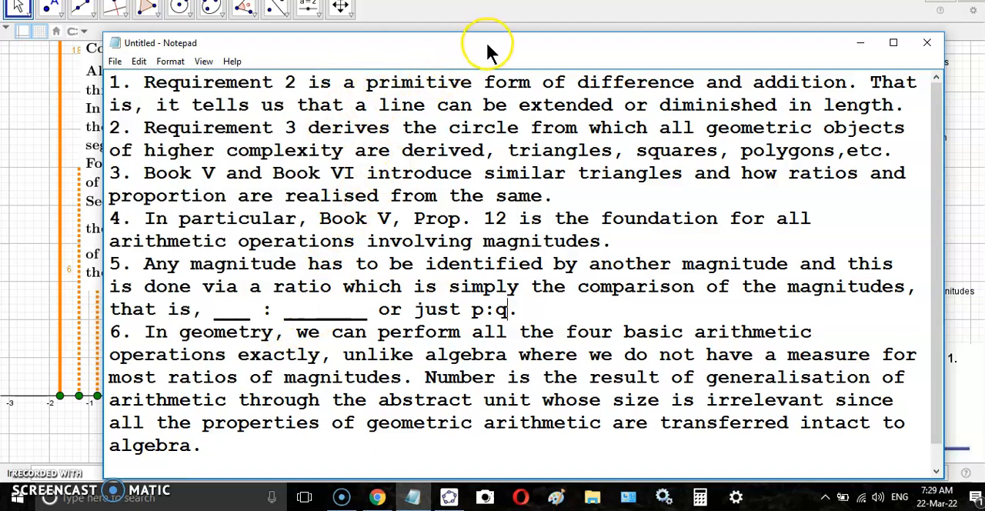
mouse_move(362, 264)
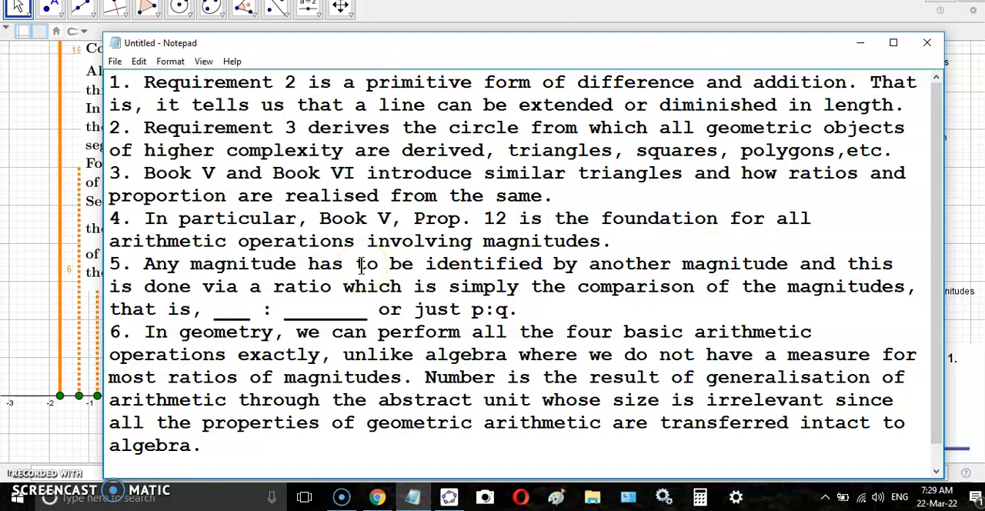
mouse_move(679, 198)
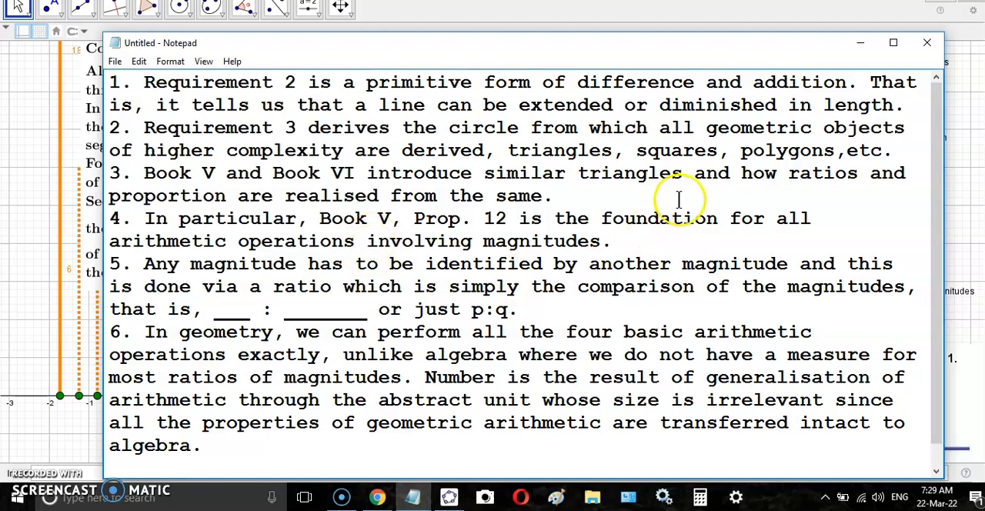
mouse_move(573, 334)
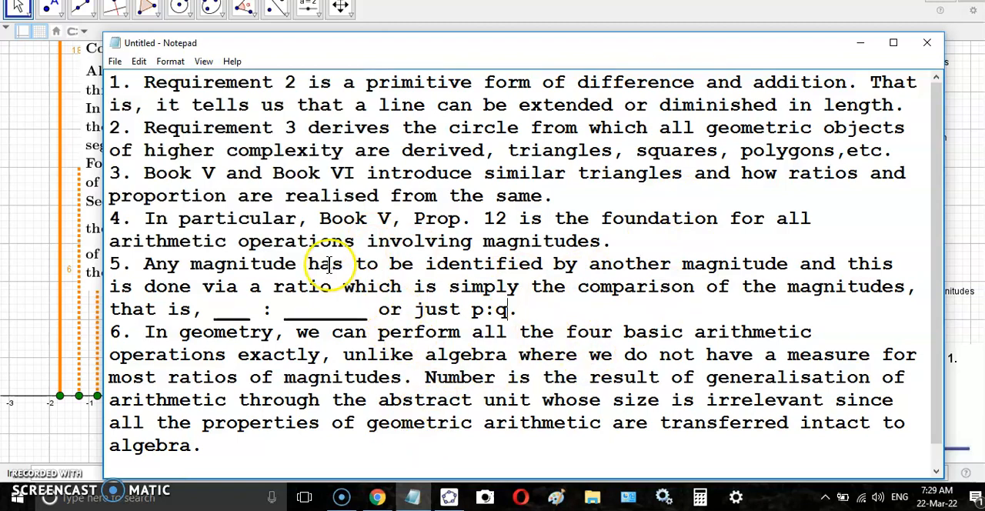
mouse_move(427, 250)
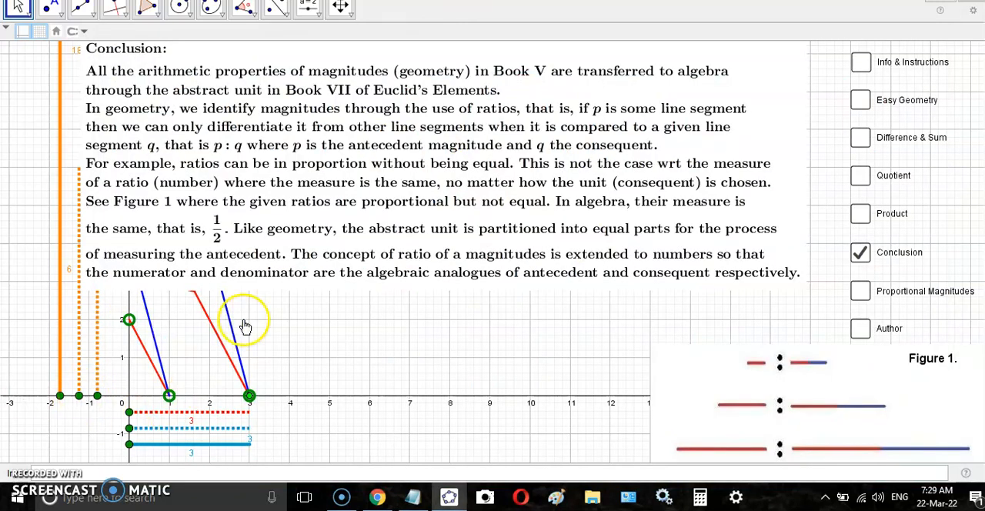
Show Difference & Sum and drag the axis points to ratios 1/1 and 2/2.
click(861, 137)
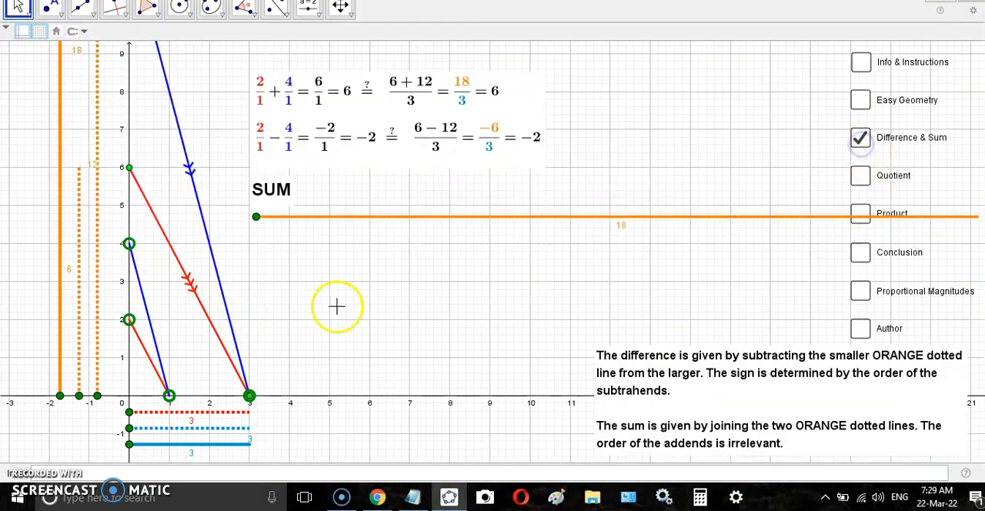
drag(129, 243, 129, 279)
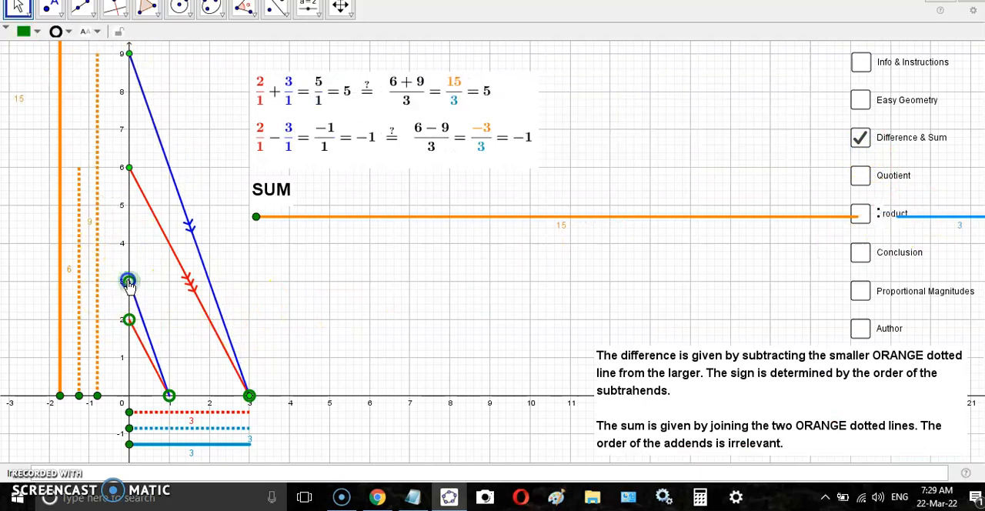
drag(129, 279, 129, 352)
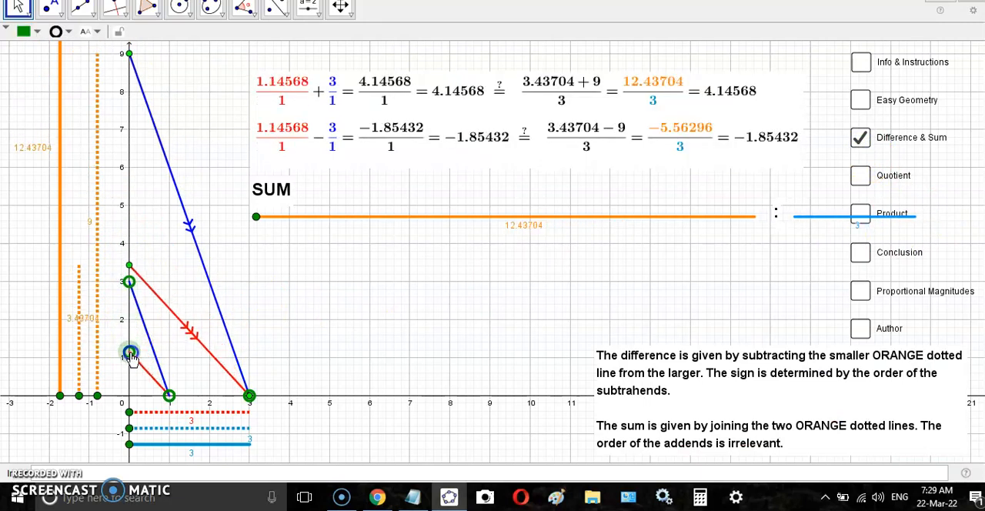
drag(131, 353, 208, 400)
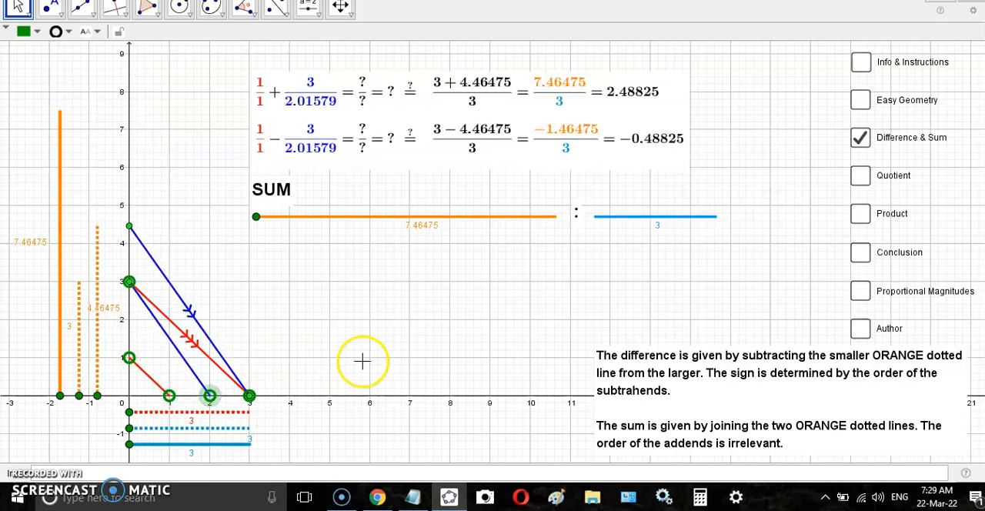
mouse_move(358, 206)
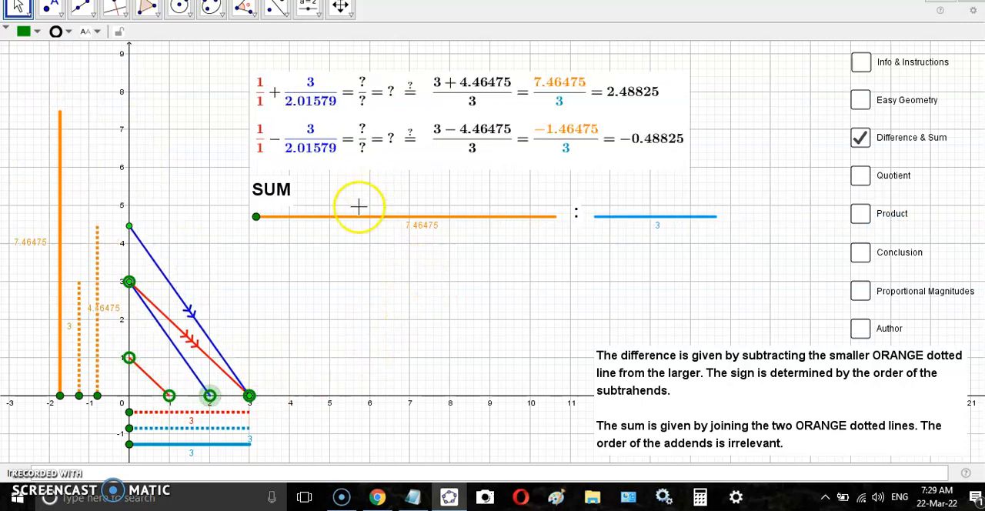
mouse_move(231, 349)
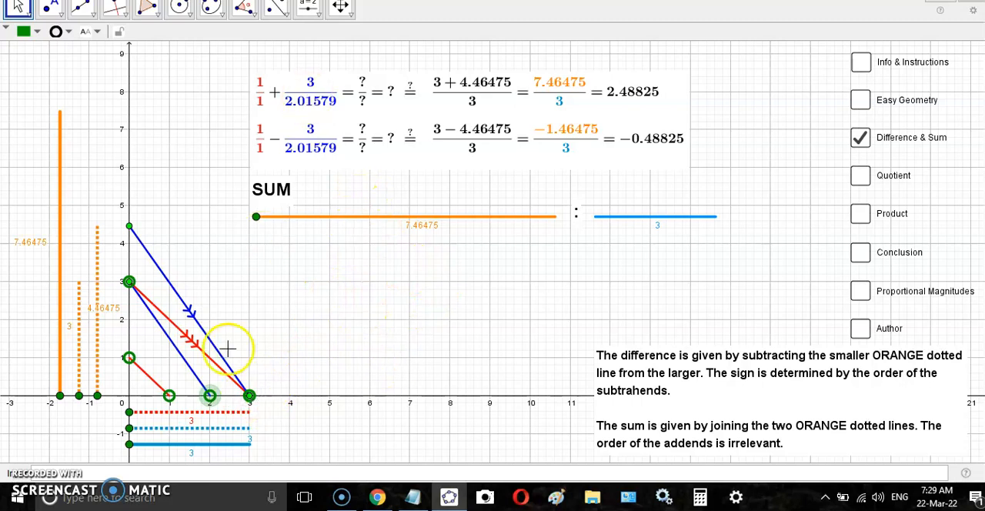
drag(209, 397, 209, 398)
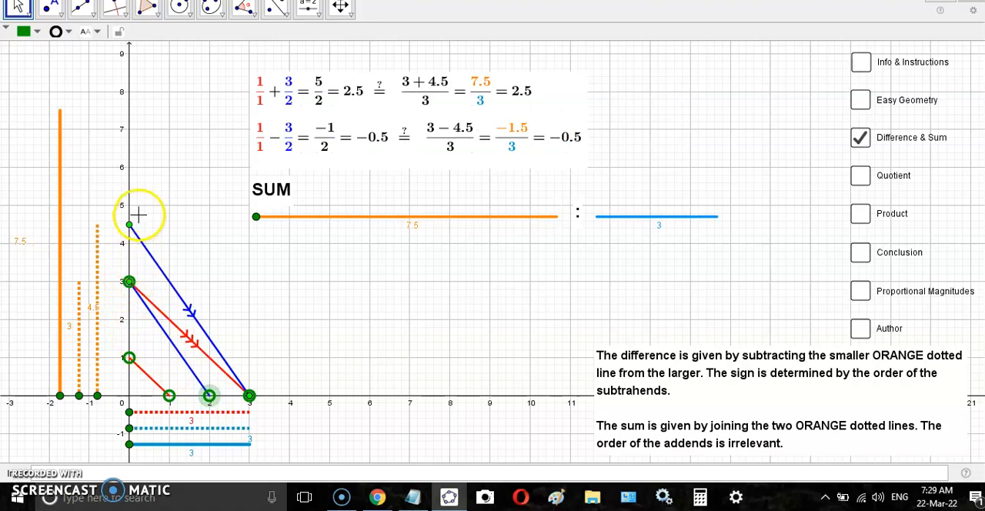
drag(129, 224, 249, 389)
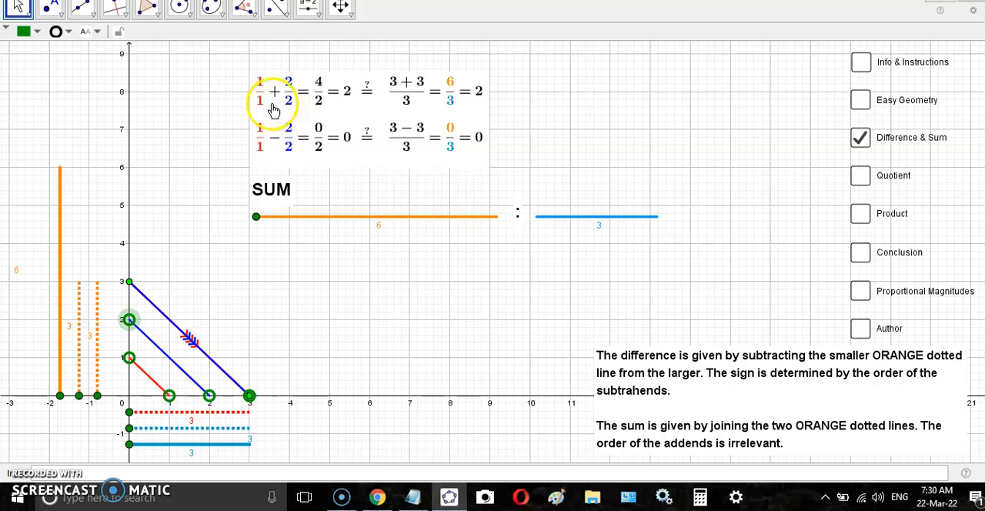
mouse_move(275, 302)
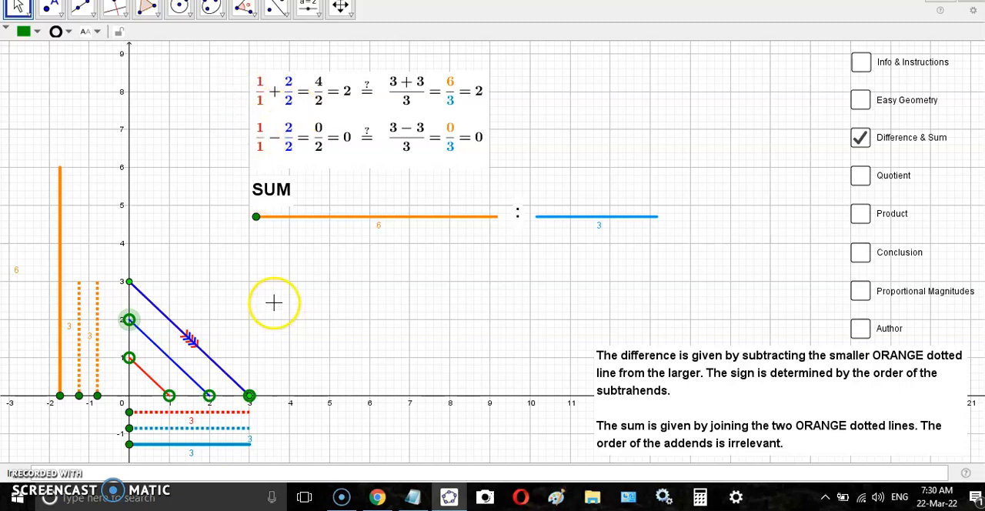
mouse_move(289, 309)
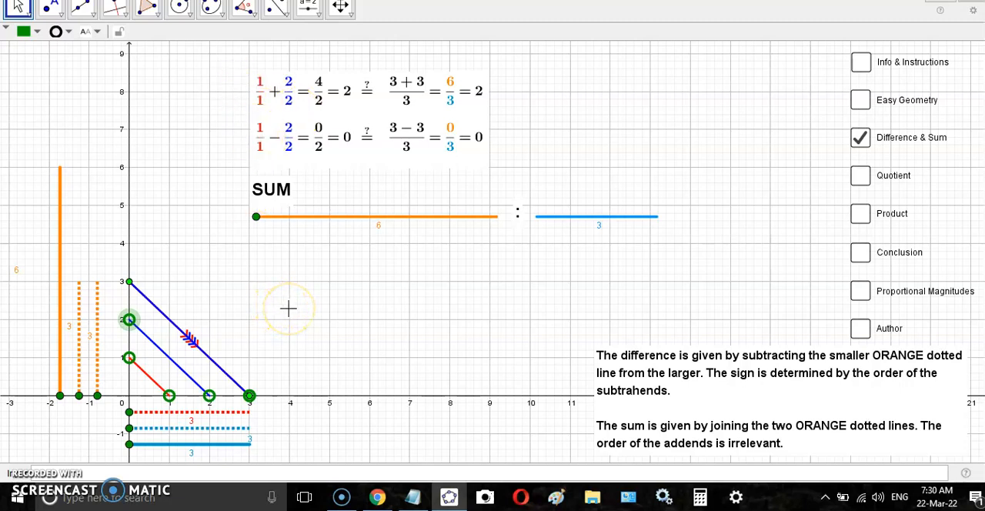
mouse_move(289, 309)
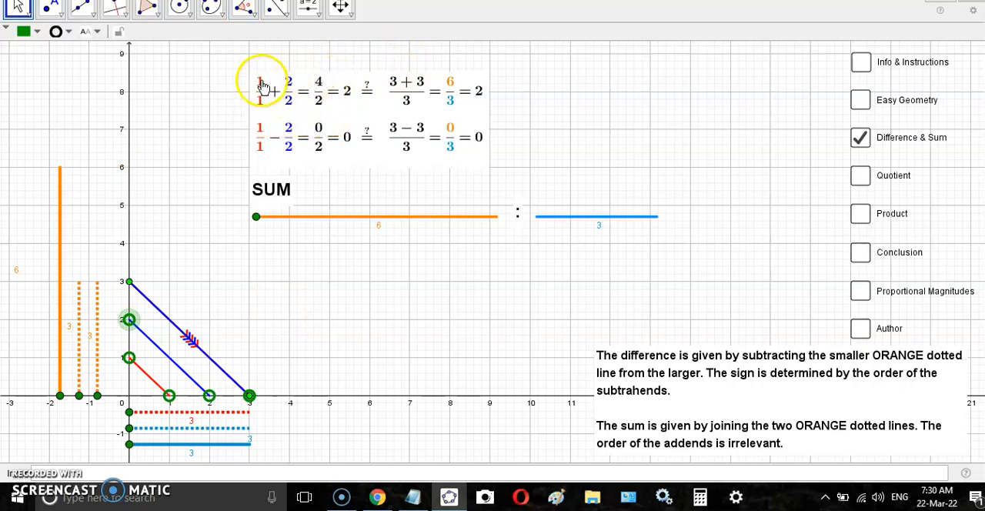
mouse_move(287, 108)
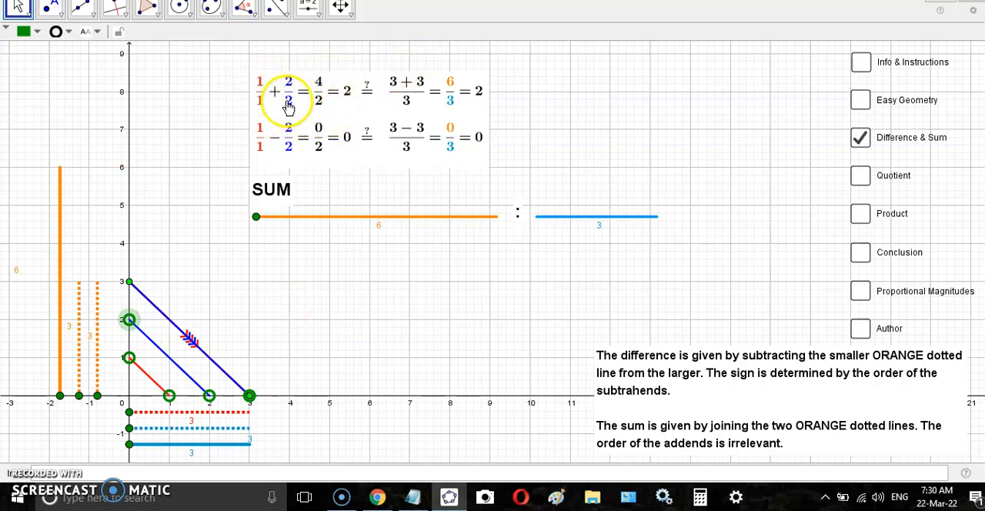
mouse_move(843, 175)
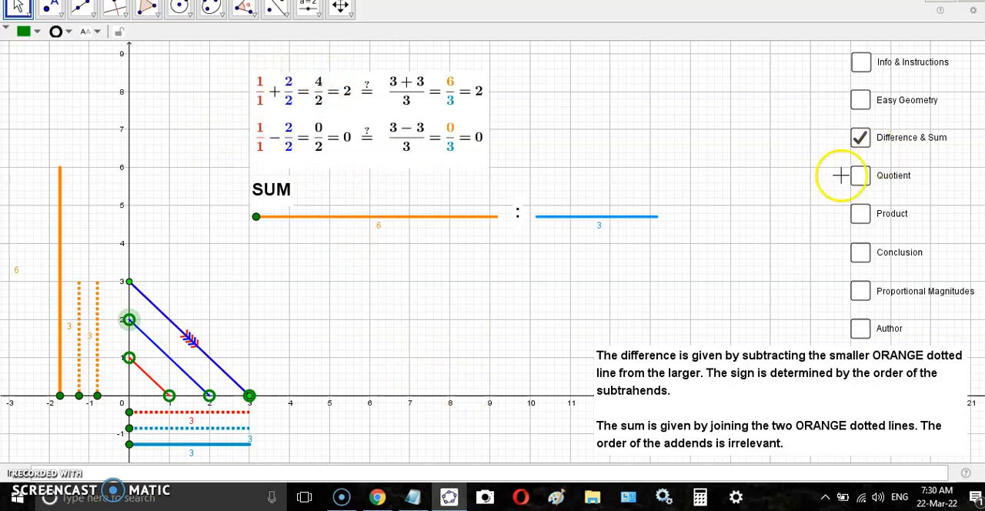
click(860, 176)
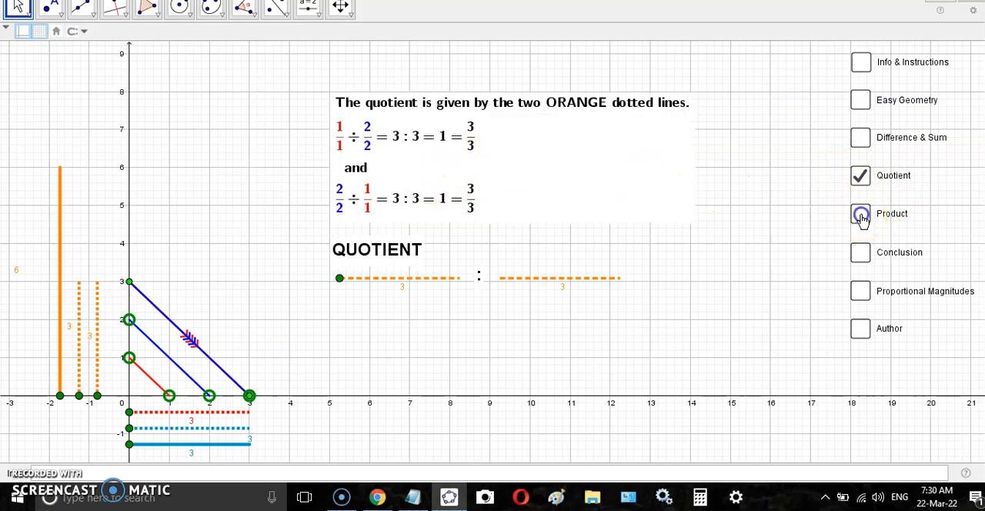
click(861, 213)
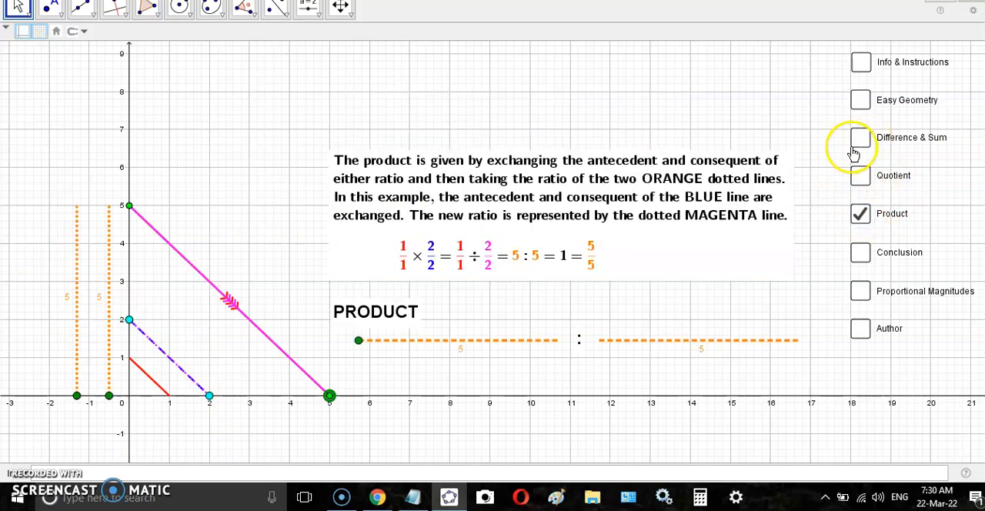
mouse_move(860, 184)
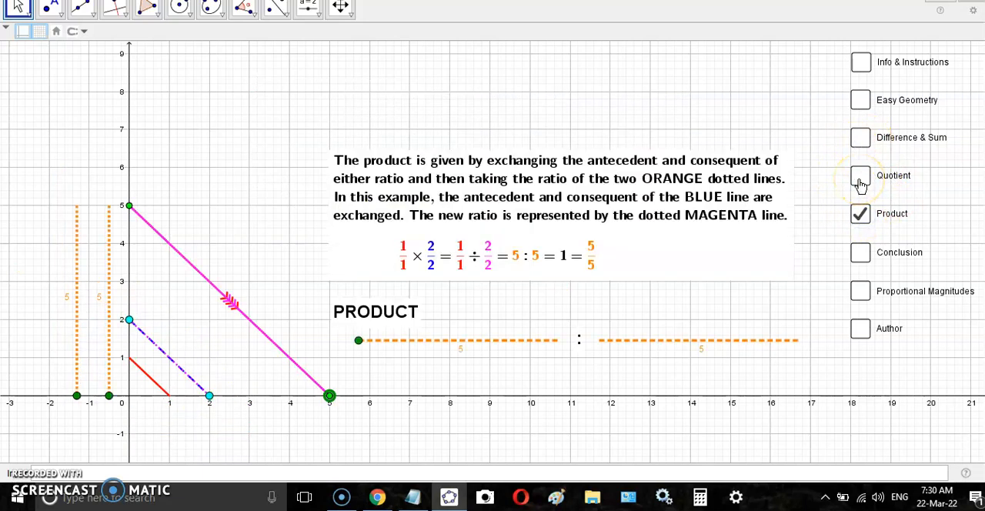
mouse_move(861, 296)
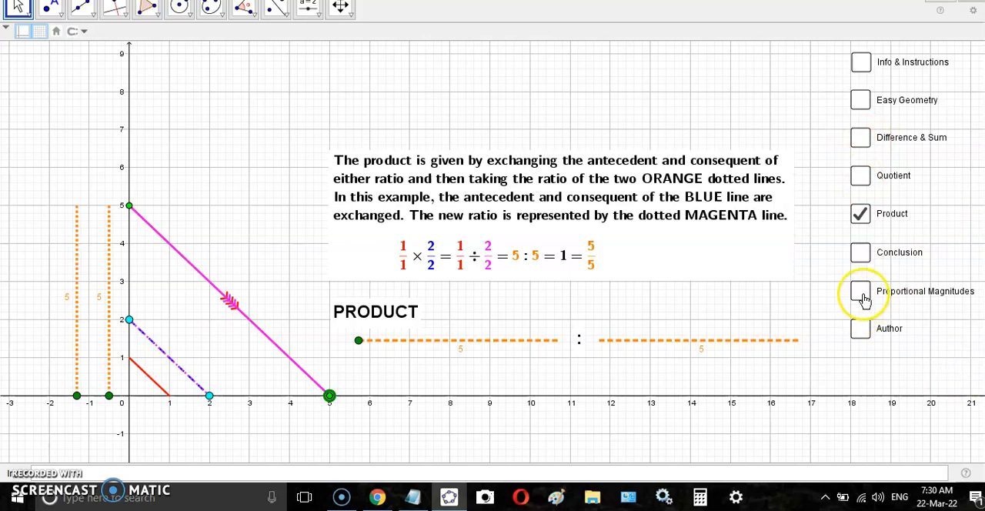
click(860, 291)
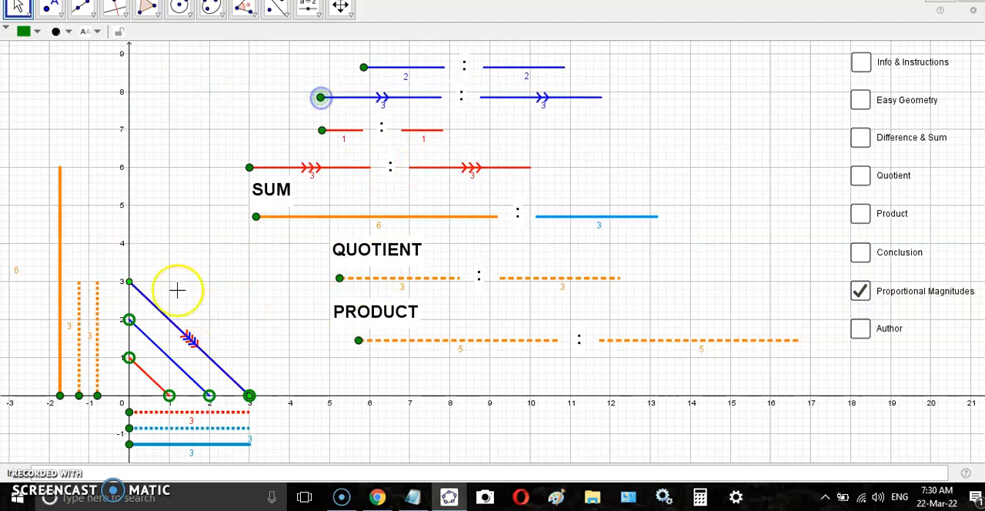
mouse_move(337, 387)
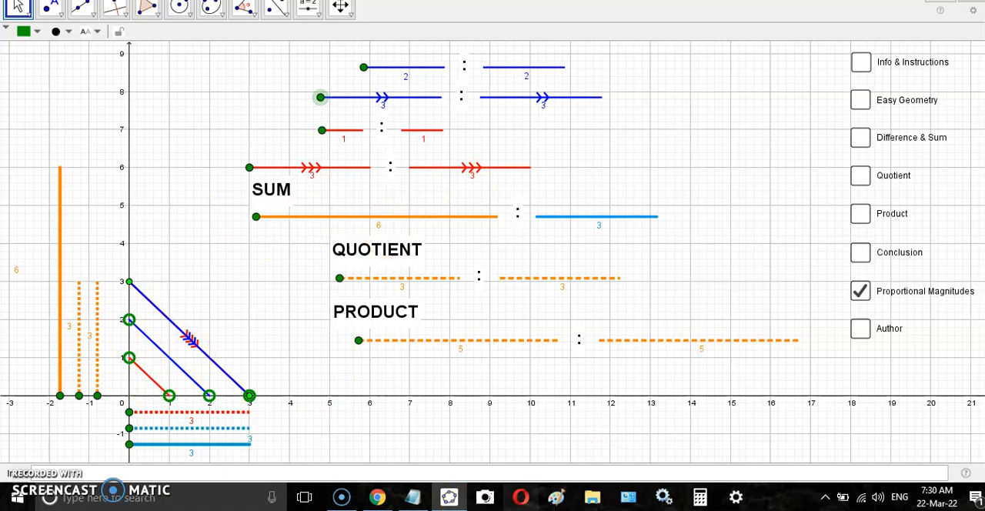
mouse_move(347, 470)
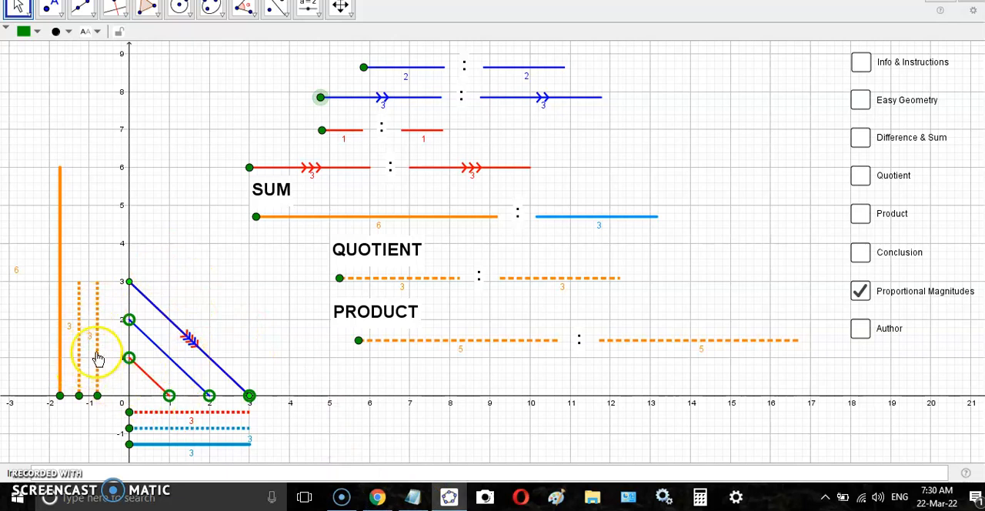
mouse_move(124, 407)
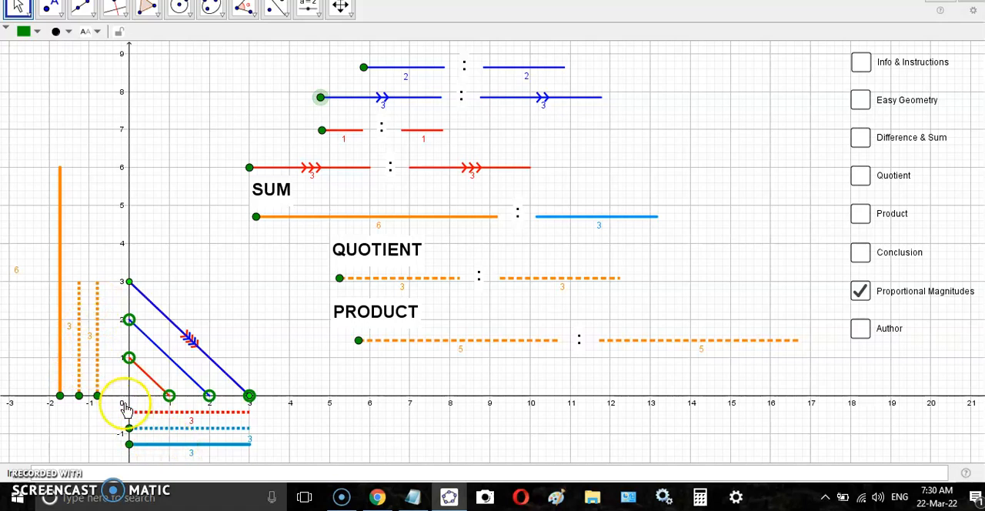
mouse_move(100, 377)
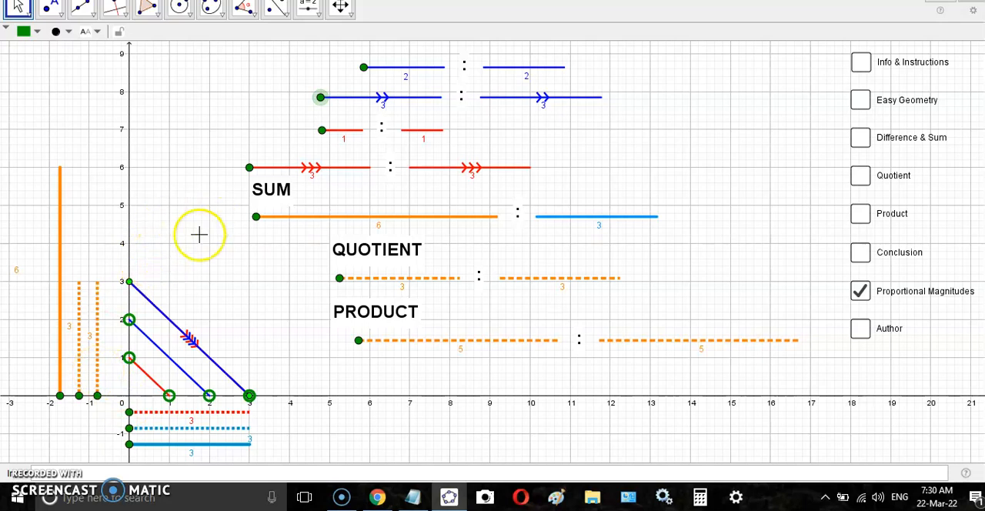
mouse_move(206, 299)
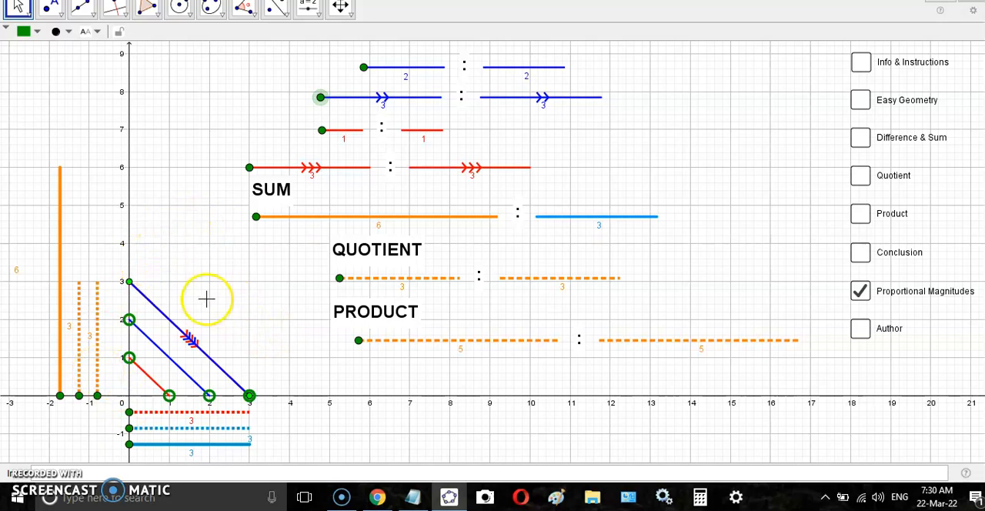
mouse_move(215, 289)
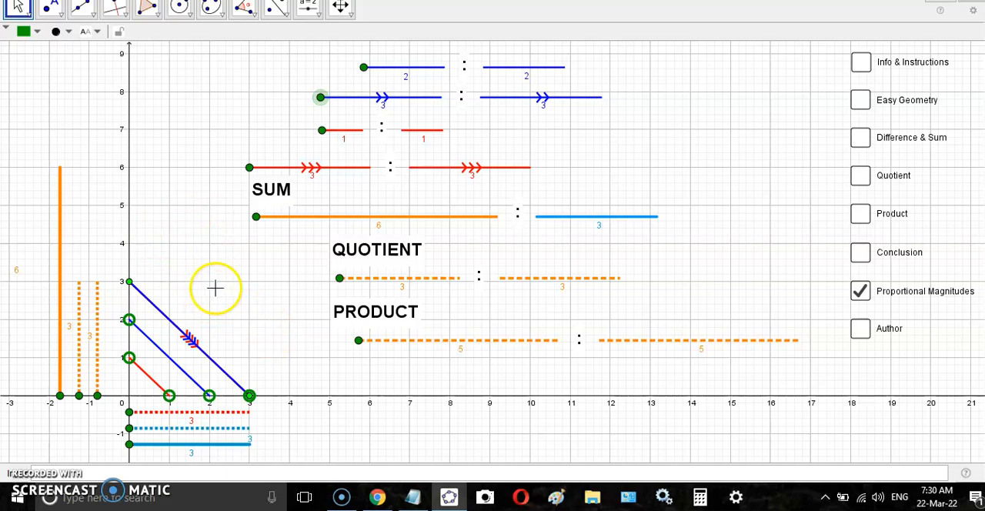
mouse_move(388, 116)
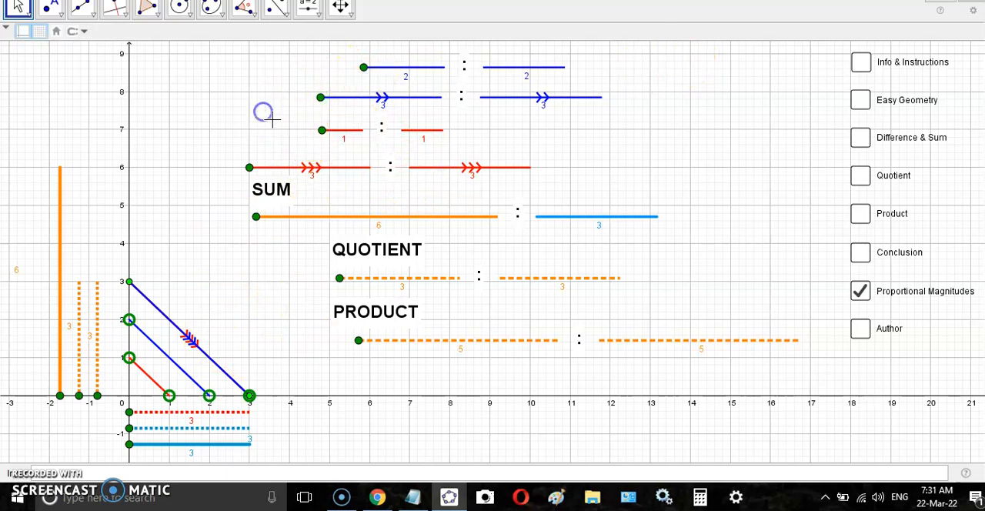
mouse_move(438, 104)
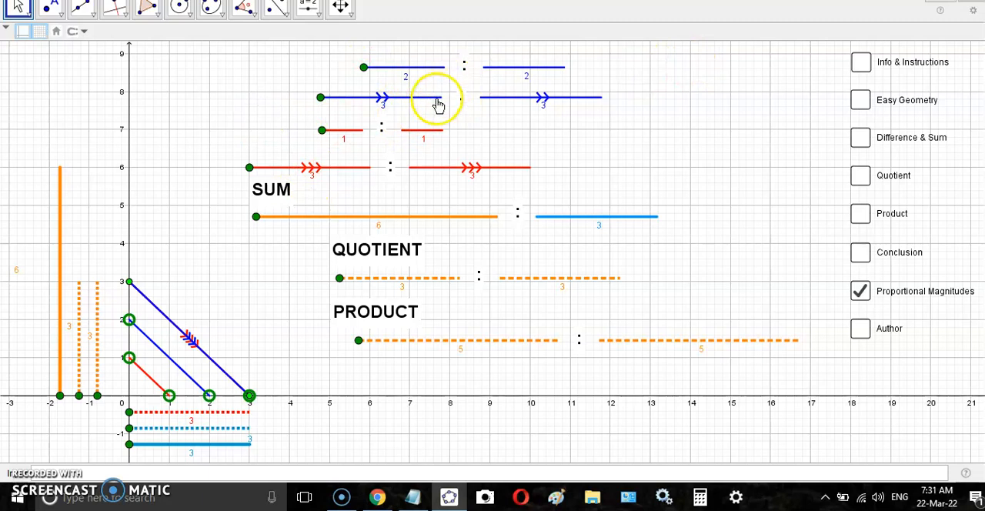
mouse_move(389, 107)
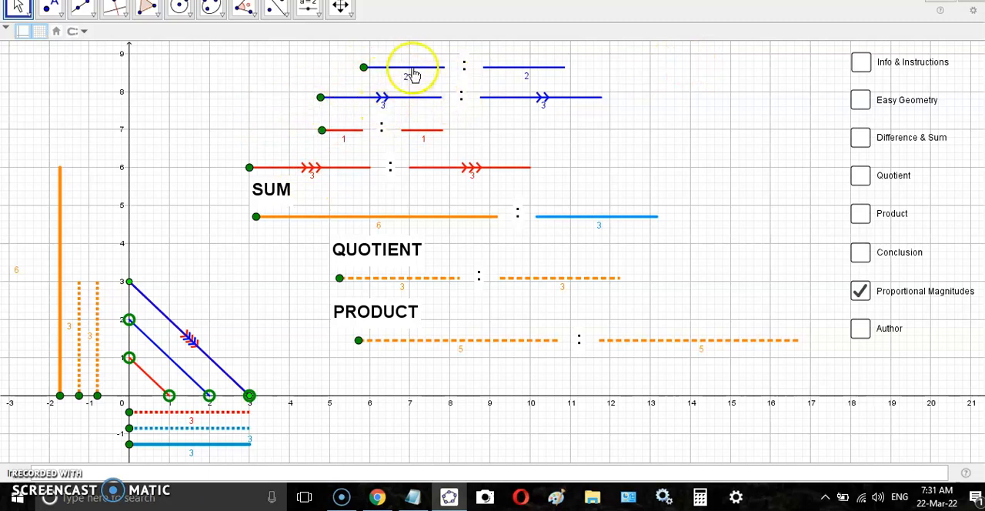
mouse_move(354, 105)
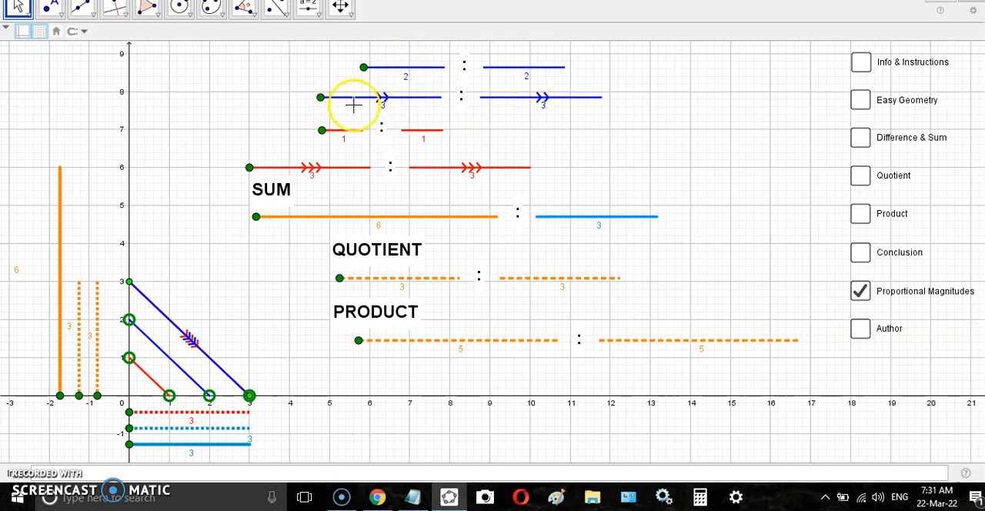
mouse_move(142, 381)
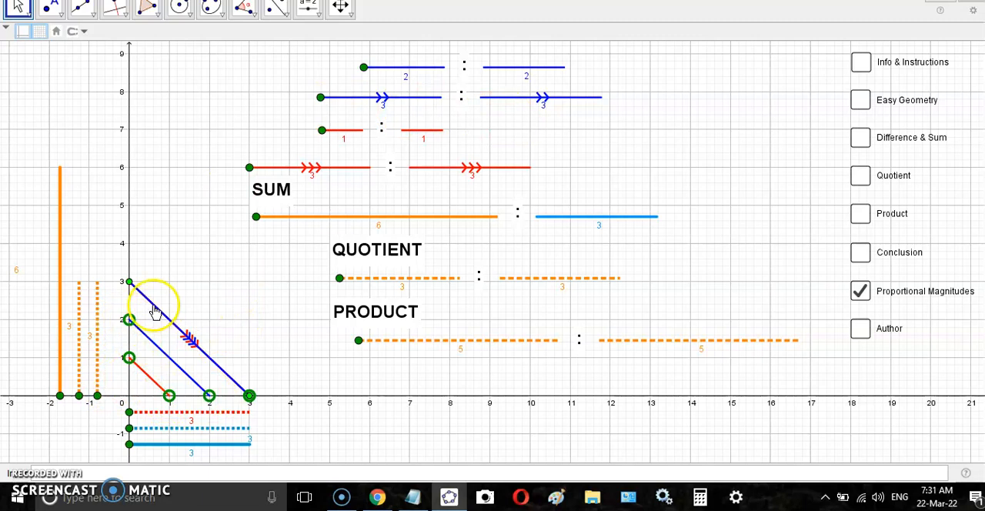
click(129, 299)
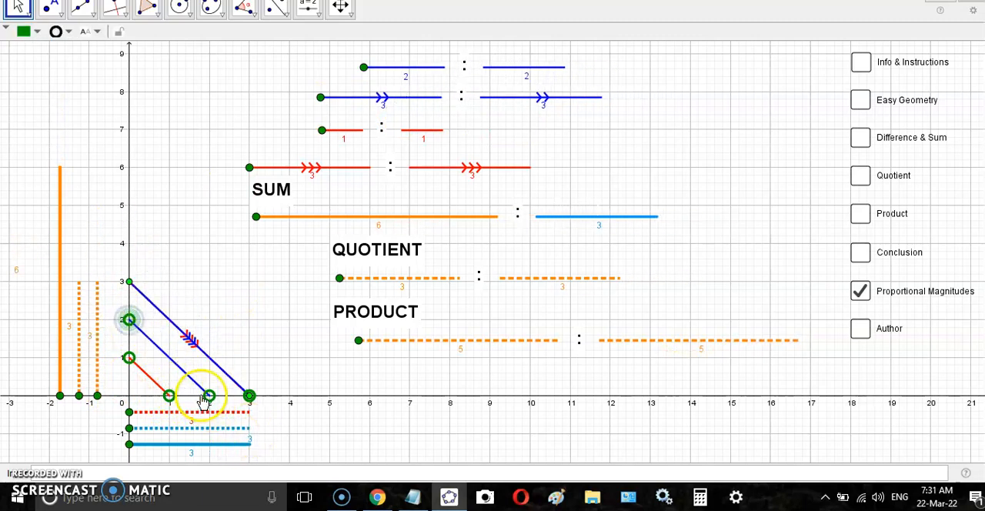
Drag the x-axis point right until the ratios read 2 : 4, 2.5 : 5, 1 : 2 with sum 5 : 5.
drag(204, 396, 288, 399)
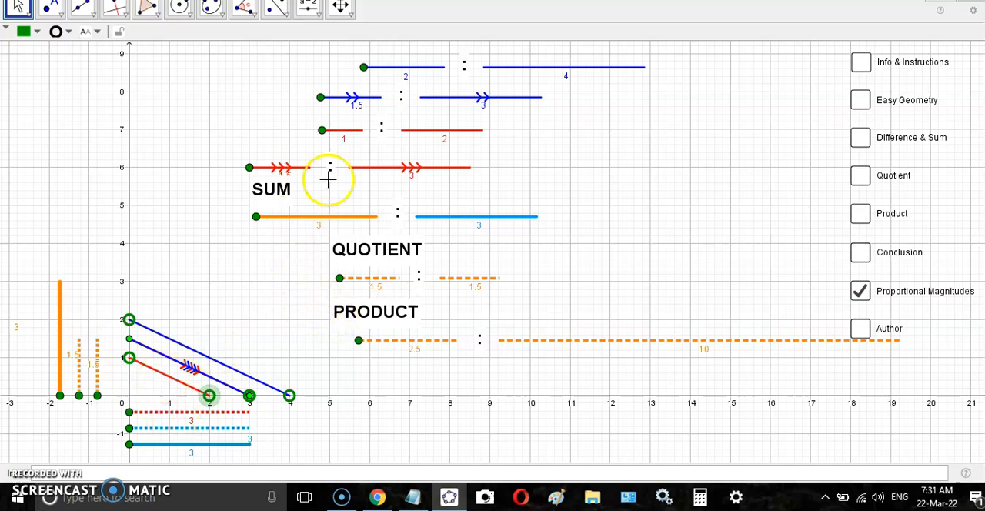
mouse_move(161, 341)
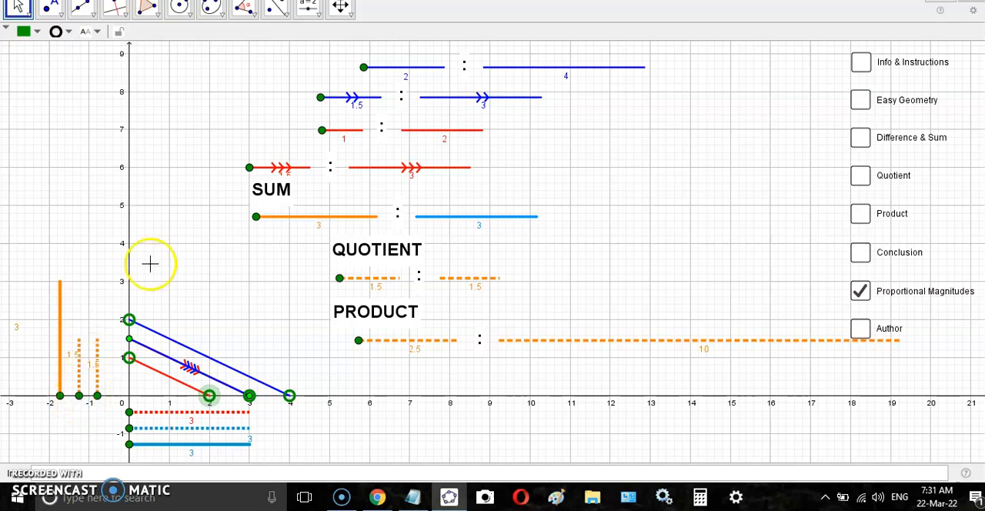
mouse_move(419, 87)
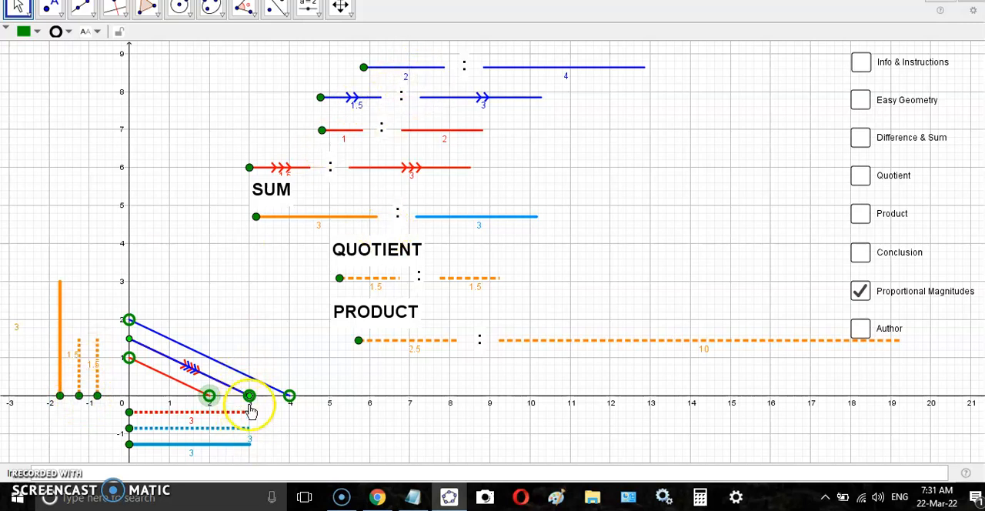
drag(291, 394, 333, 399)
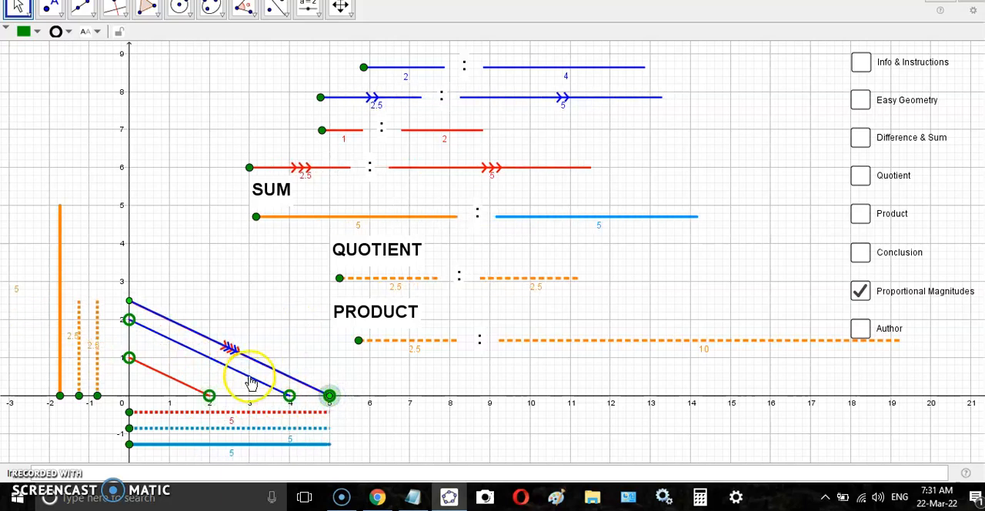
mouse_move(450, 138)
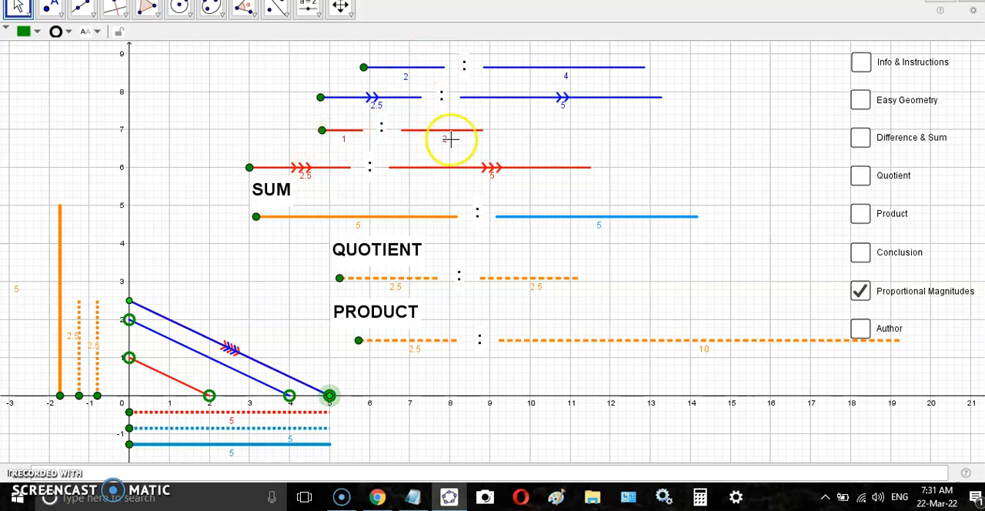
mouse_move(217, 265)
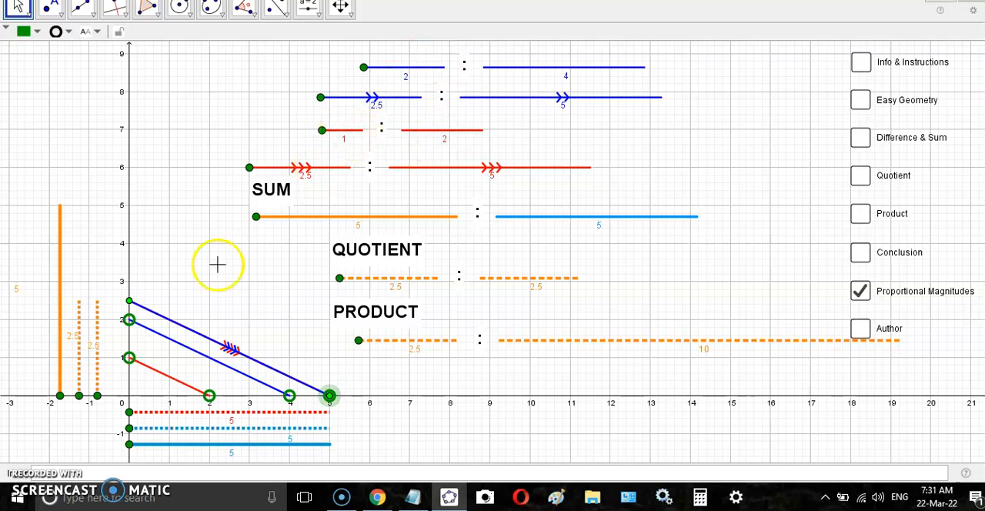
mouse_move(312, 169)
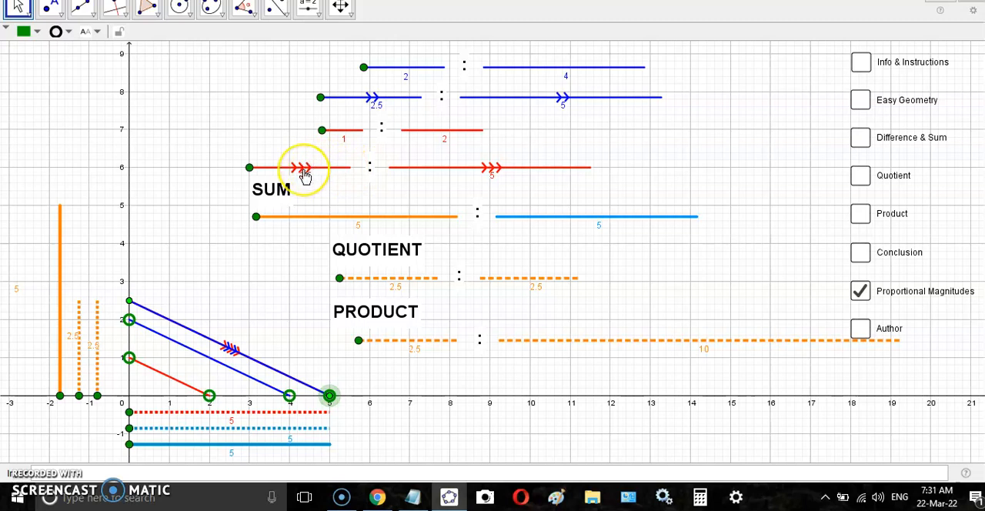
mouse_move(331, 396)
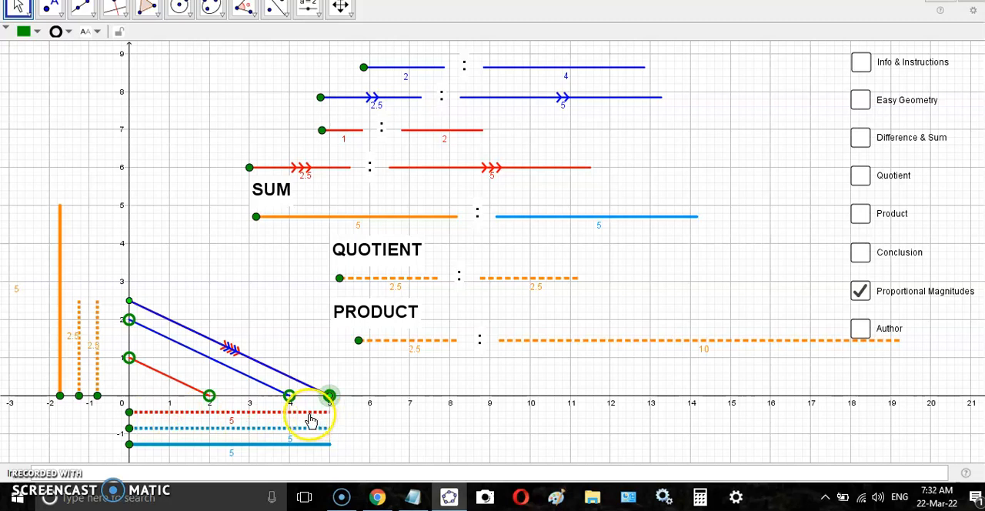
mouse_move(702, 406)
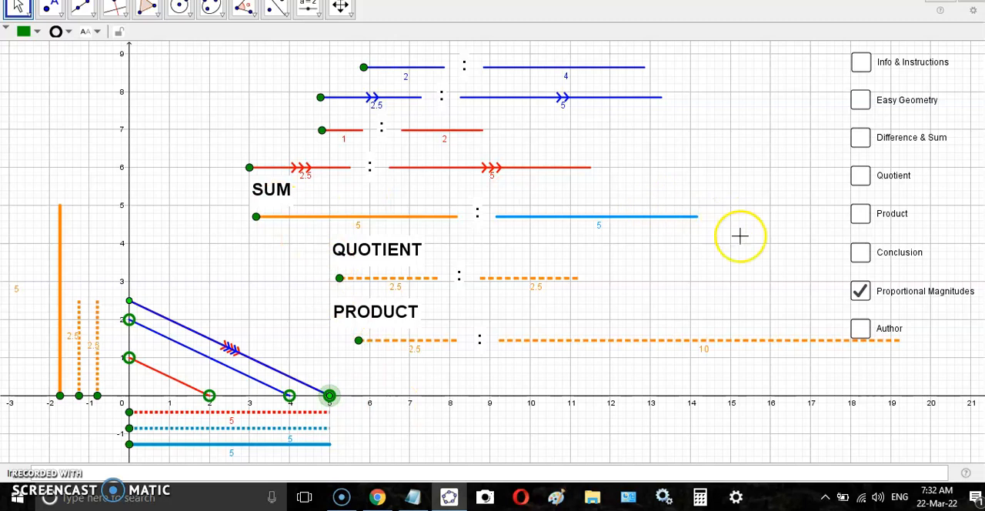
mouse_move(608, 360)
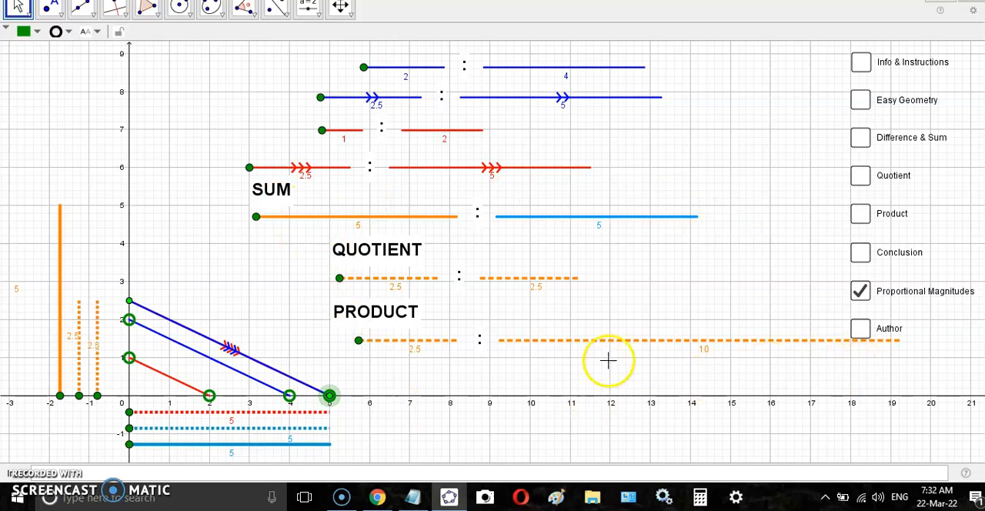
mouse_move(415, 496)
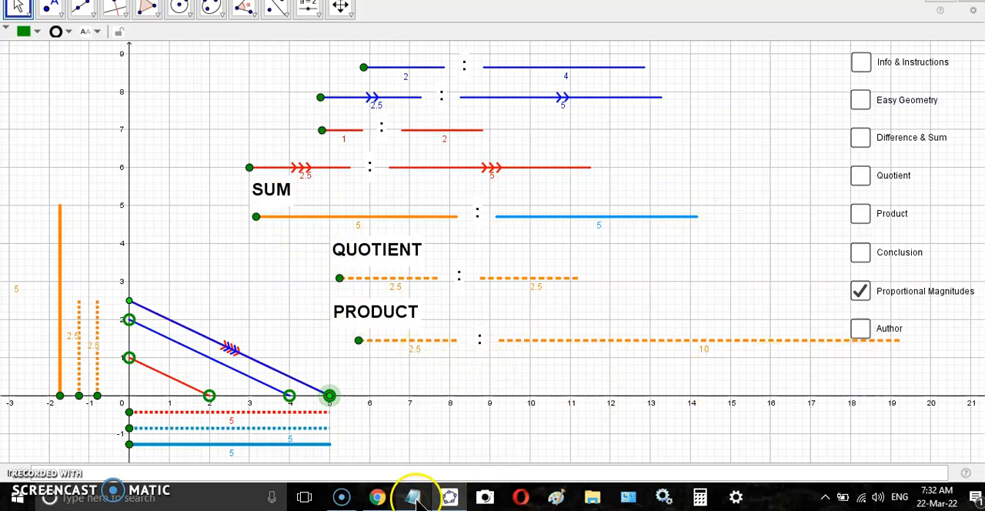
mouse_move(431, 469)
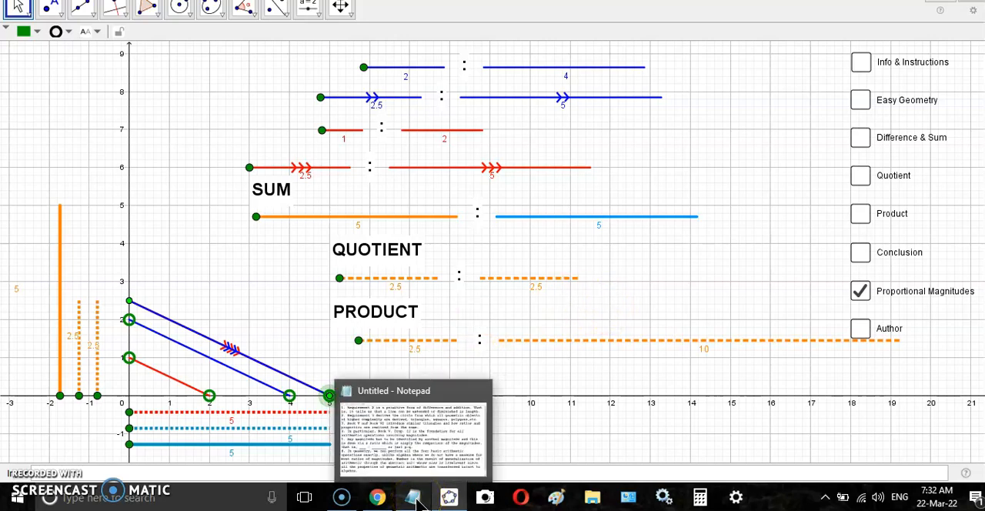
Bring the Notepad summary notes forward and highlight point 5 to review it.
click(416, 496)
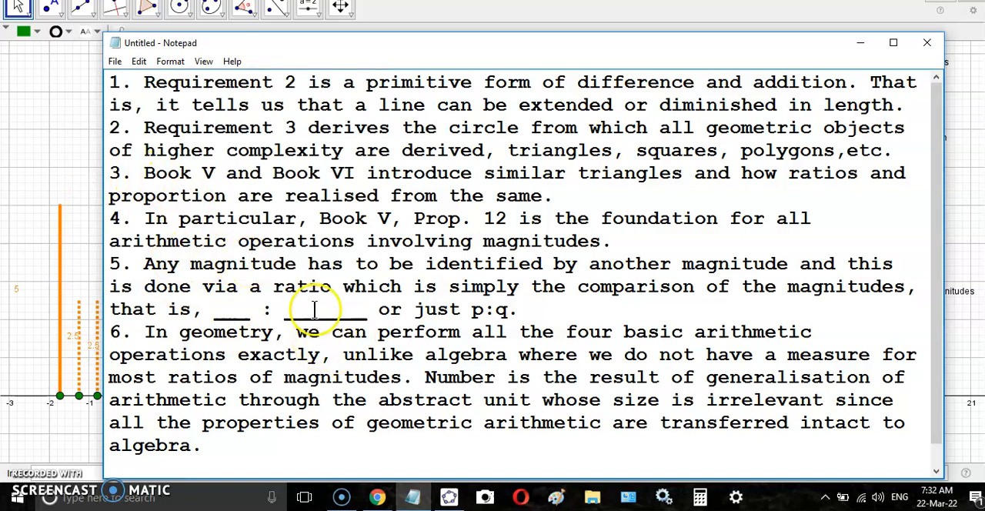
mouse_move(273, 342)
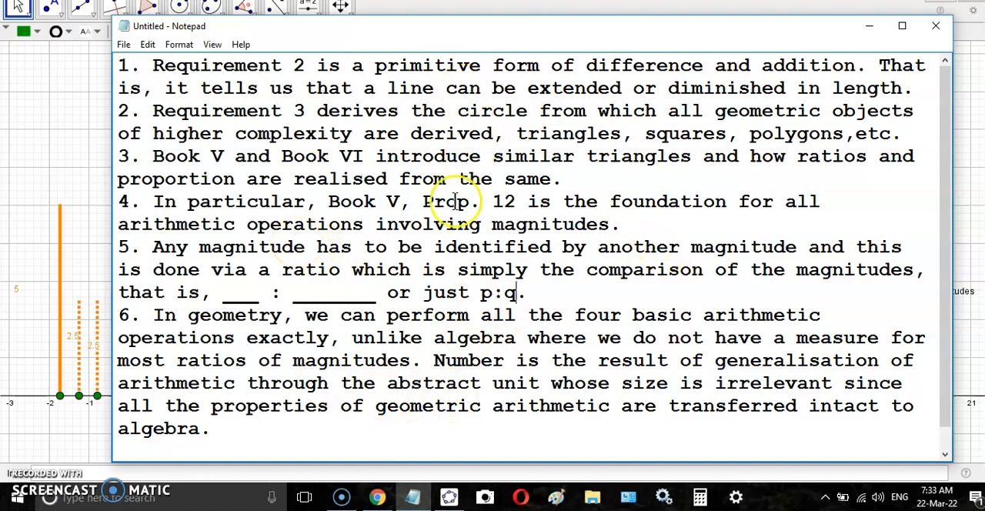
mouse_move(324, 285)
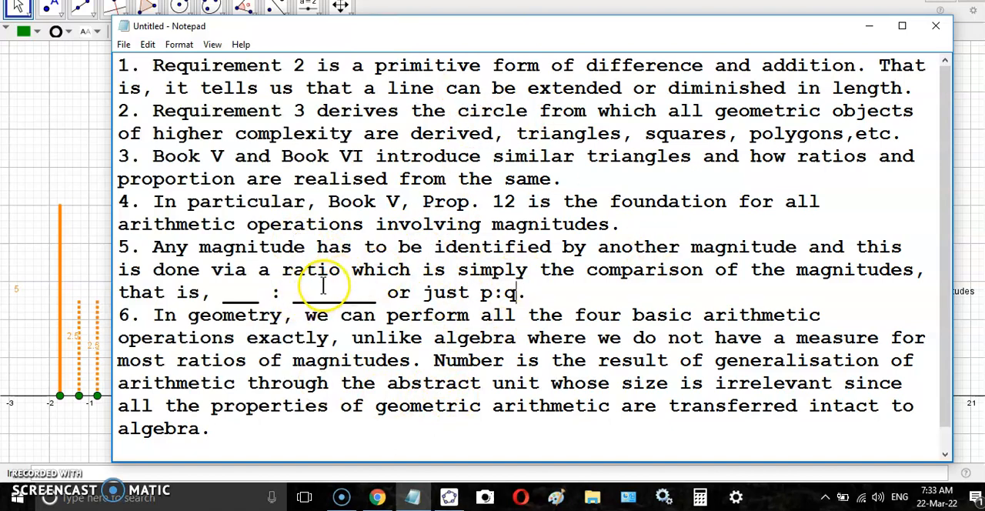
mouse_move(547, 344)
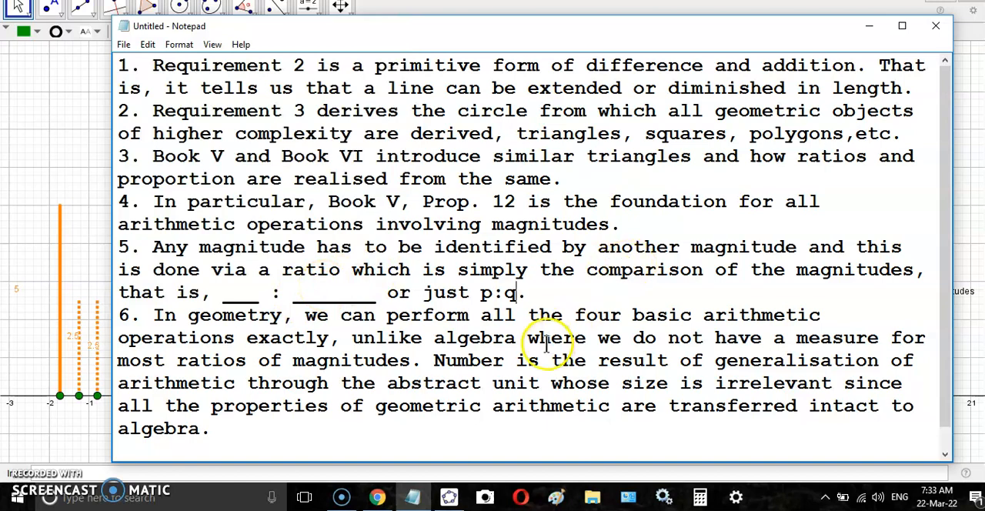
mouse_move(535, 337)
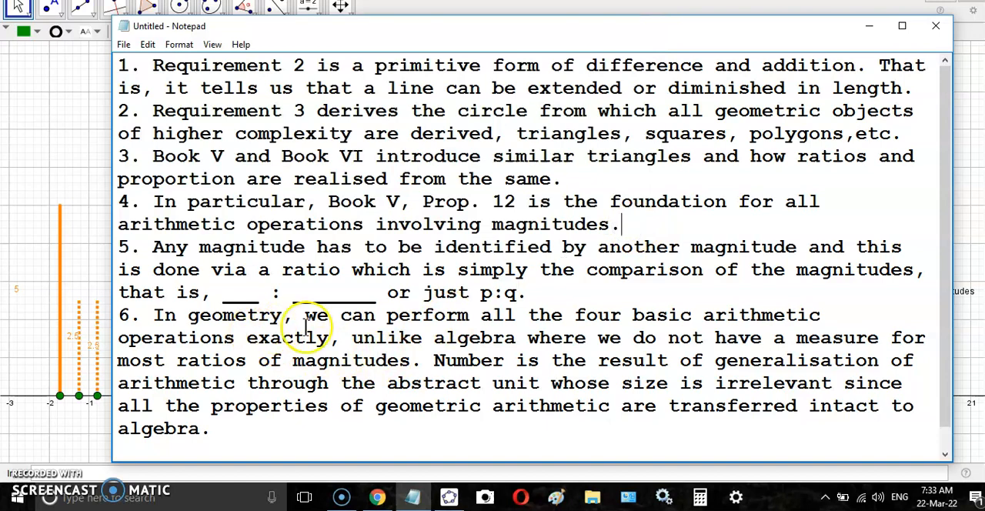
mouse_move(585, 346)
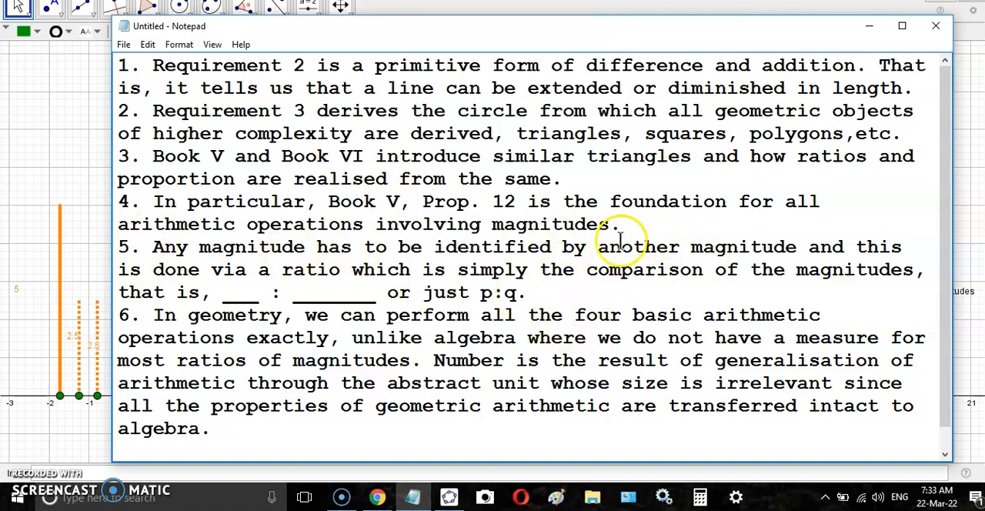
mouse_move(625, 231)
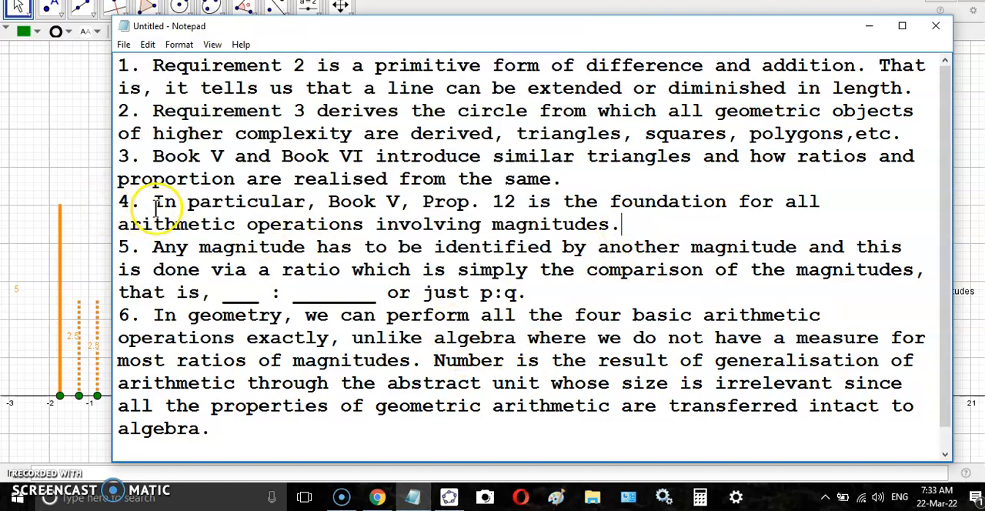
drag(152, 201, 622, 224)
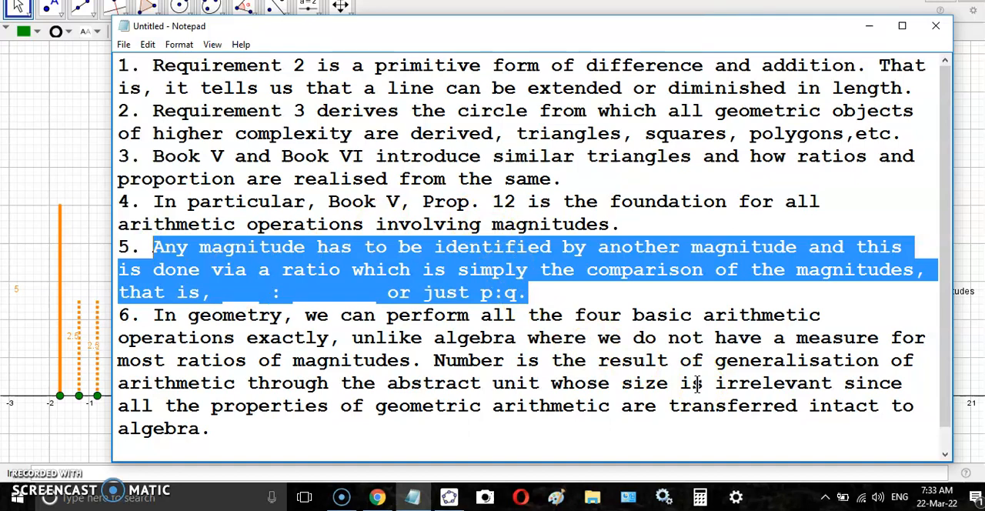
mouse_move(691, 379)
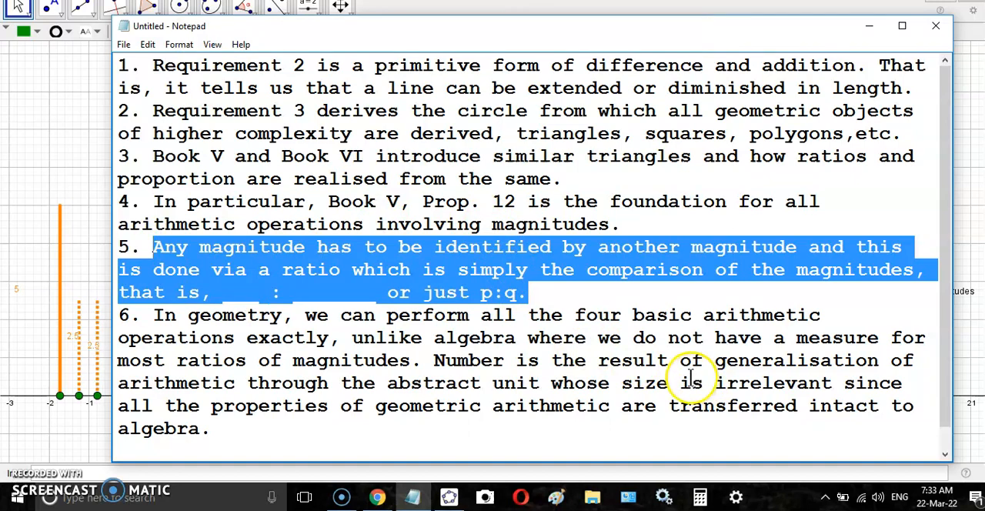
mouse_move(561, 307)
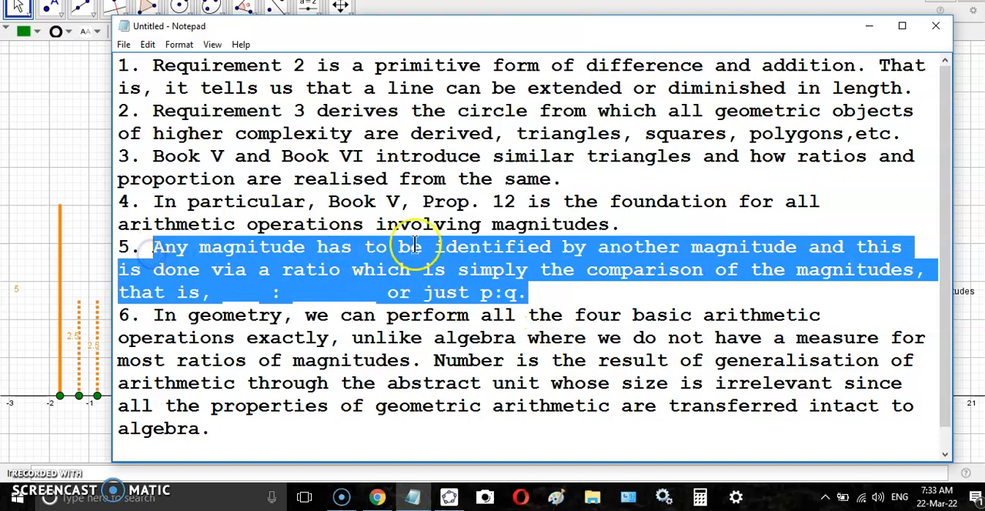
click(154, 201)
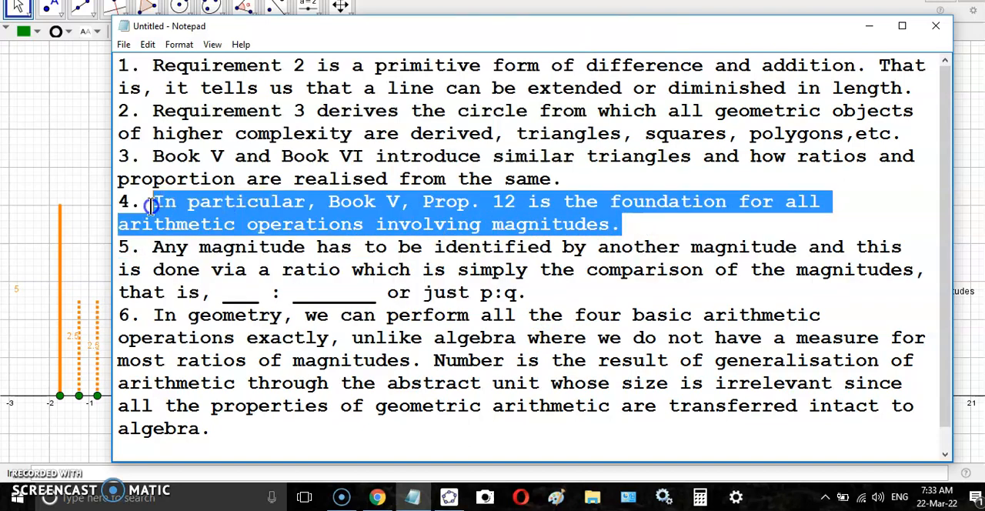
mouse_move(656, 242)
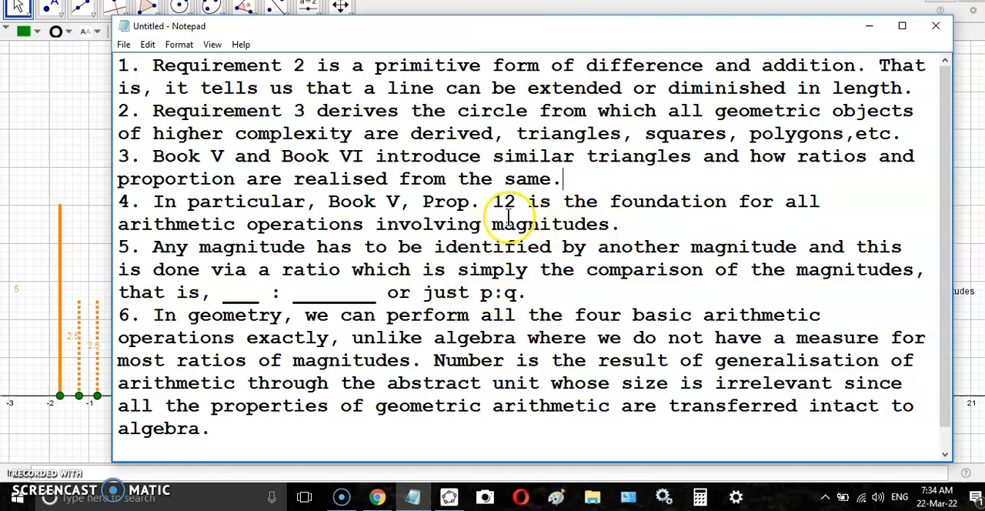
mouse_move(531, 300)
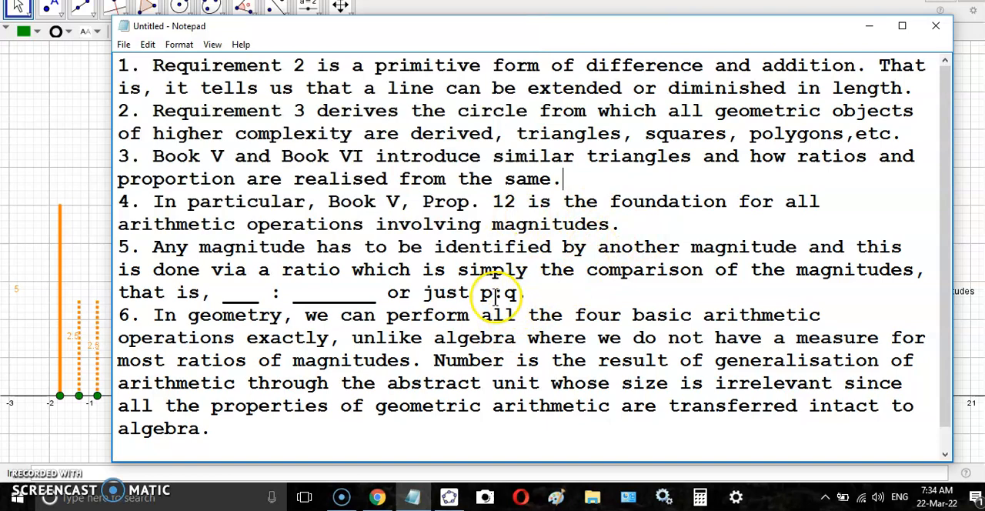
mouse_move(631, 269)
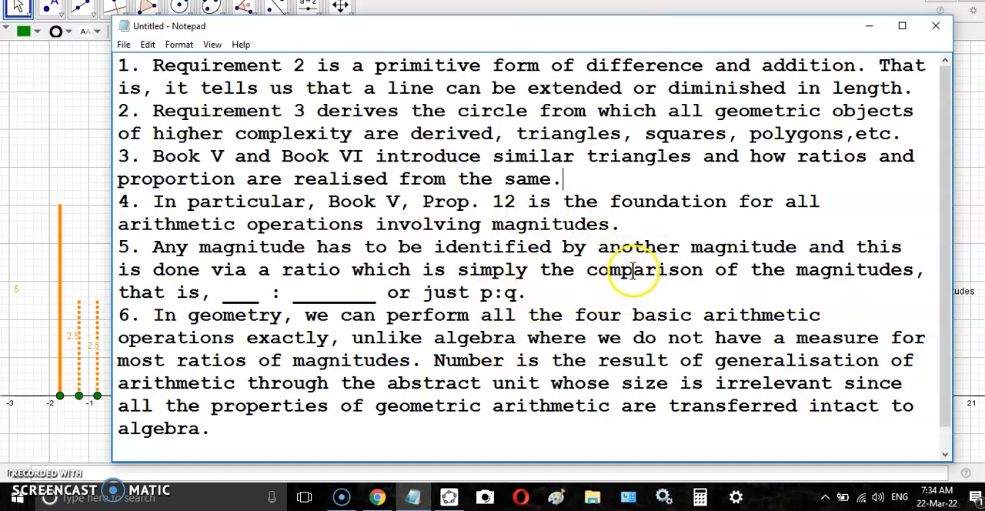